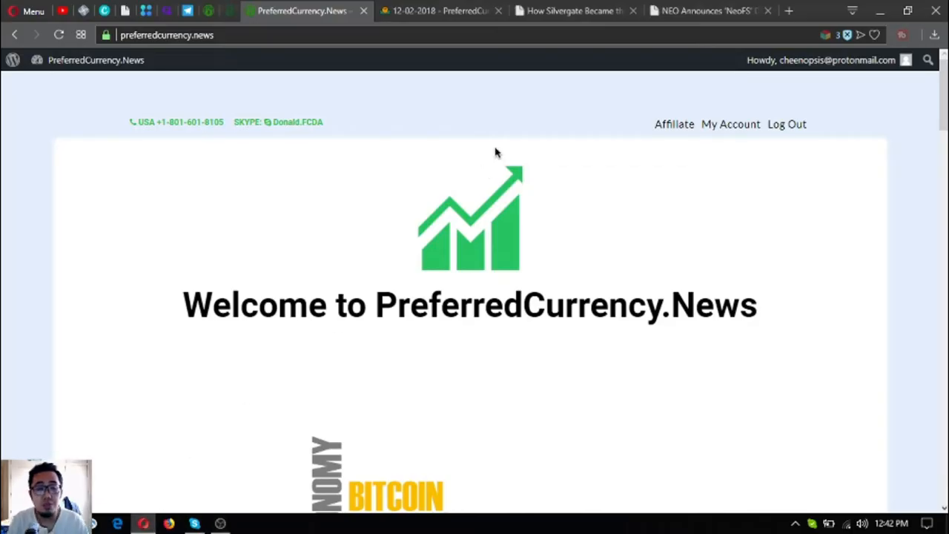
Open the archived 3 December 2018 PreferredCurrency.News issue down to the Silvergate headline and photo.
scroll("down", 3)
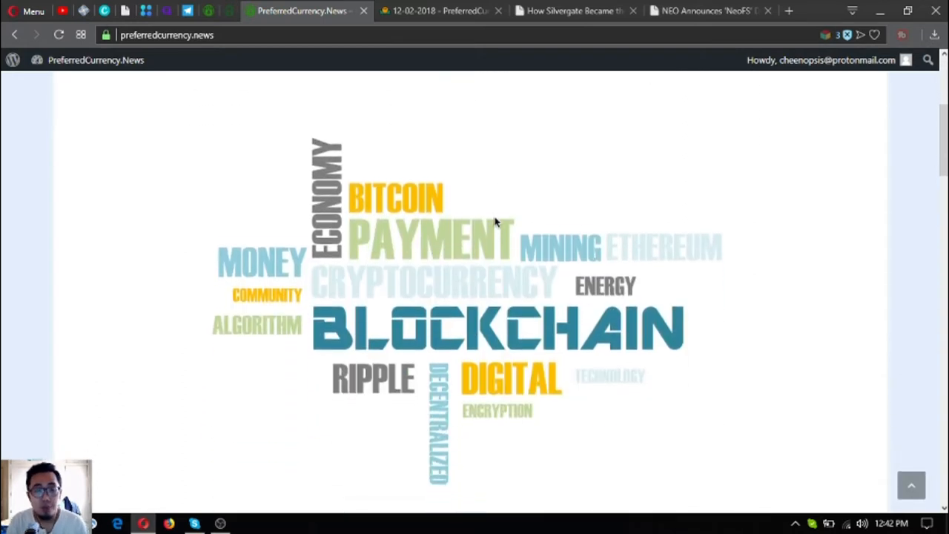
scroll("up", 3)
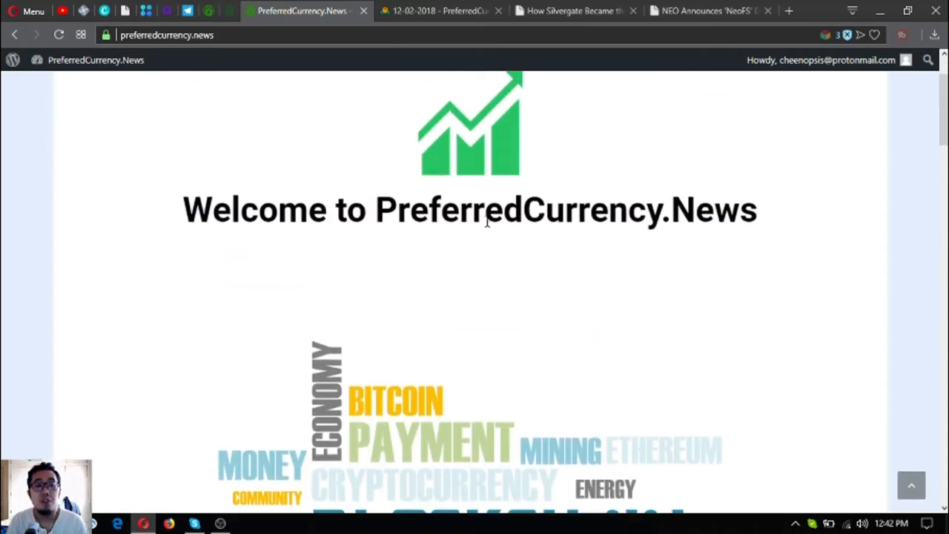
scroll("down", 3)
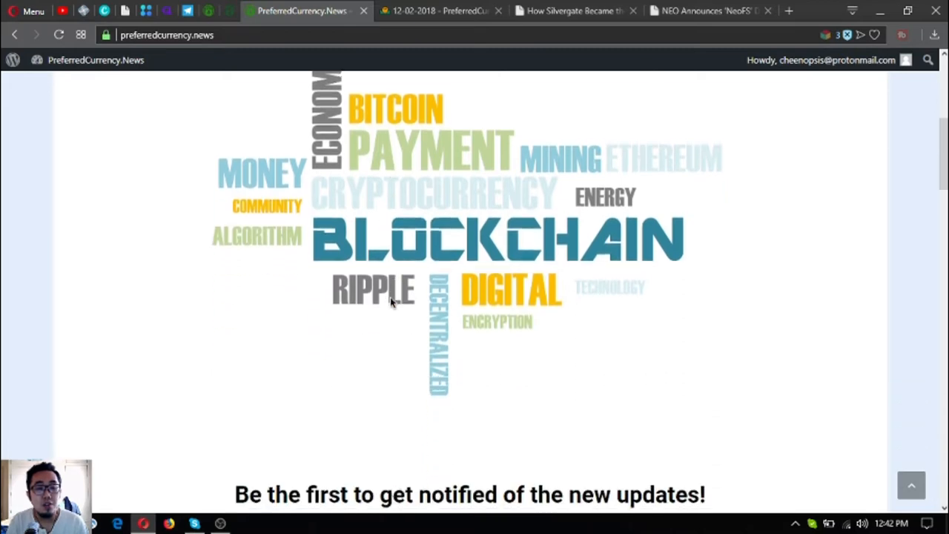
scroll("down", 3)
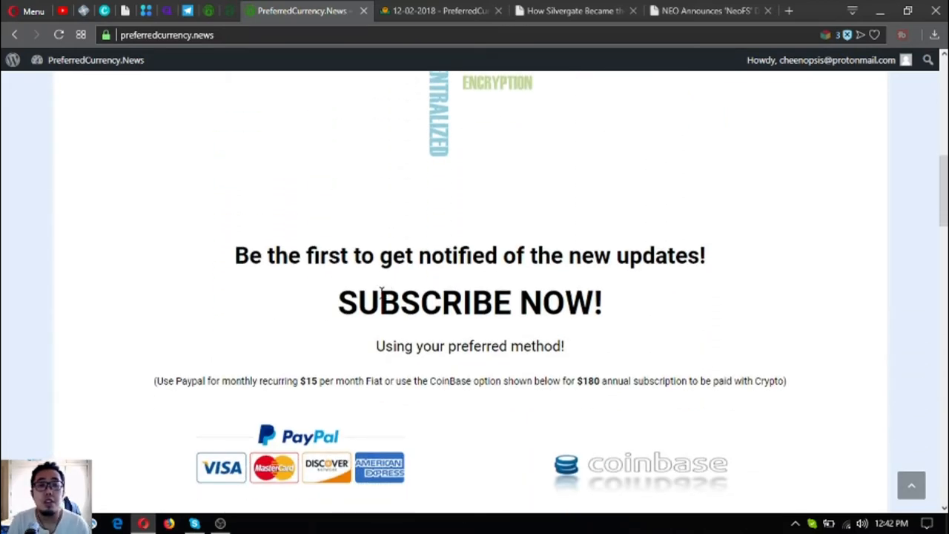
scroll("down", 3)
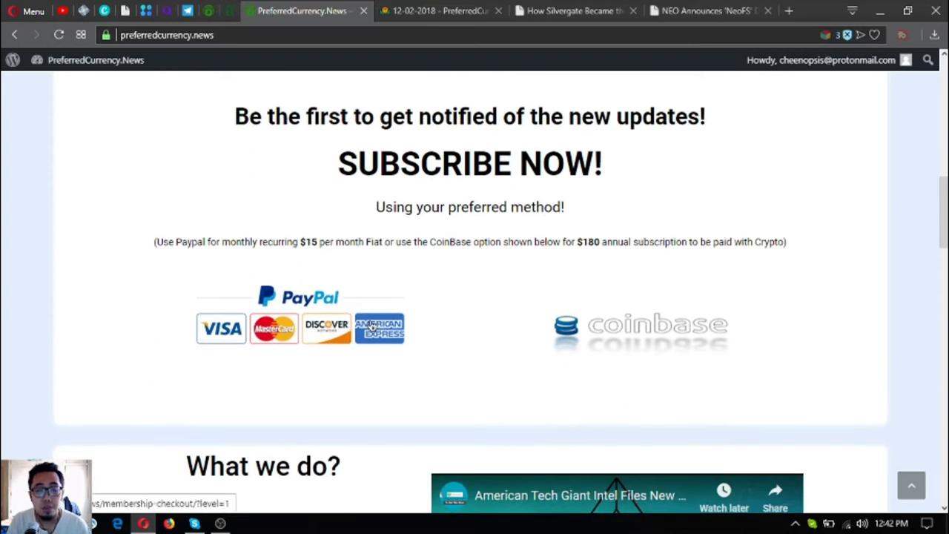
mouse_move(342, 242)
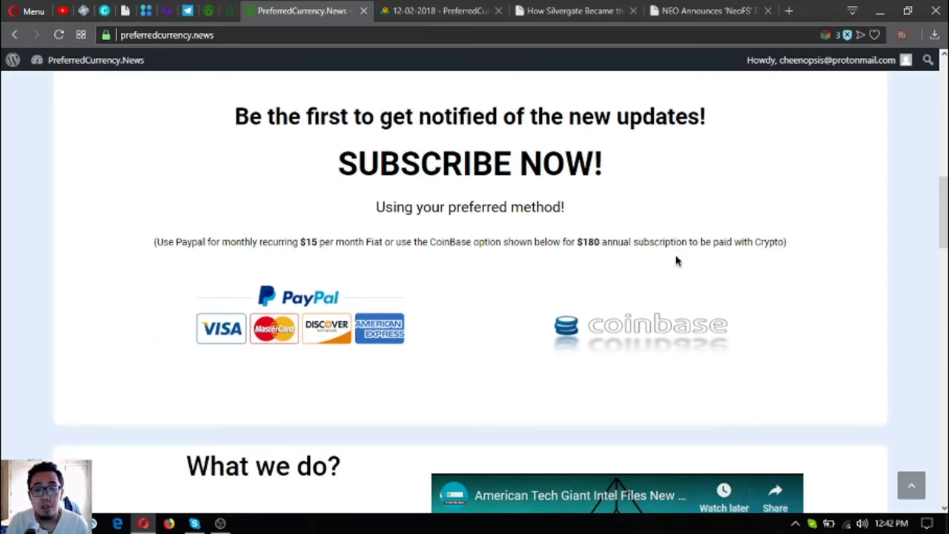
mouse_move(611, 237)
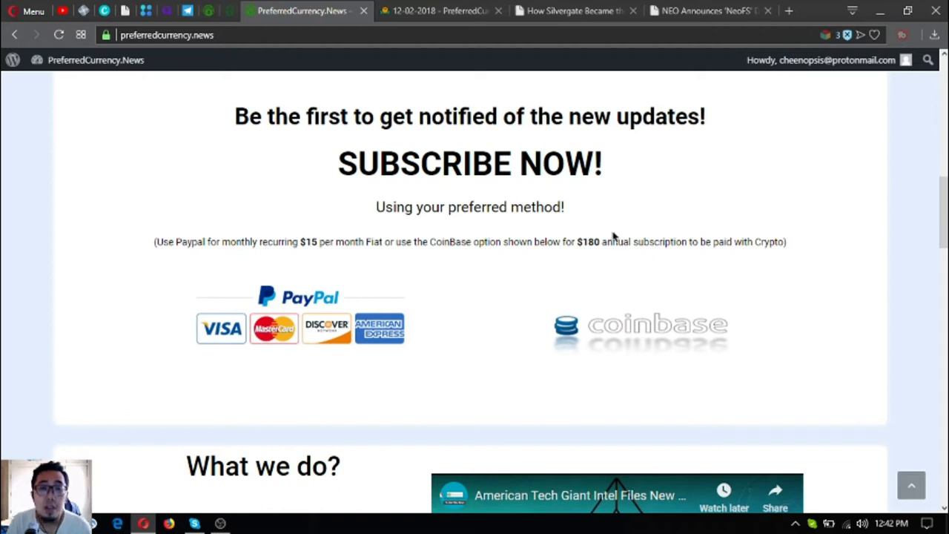
mouse_move(585, 238)
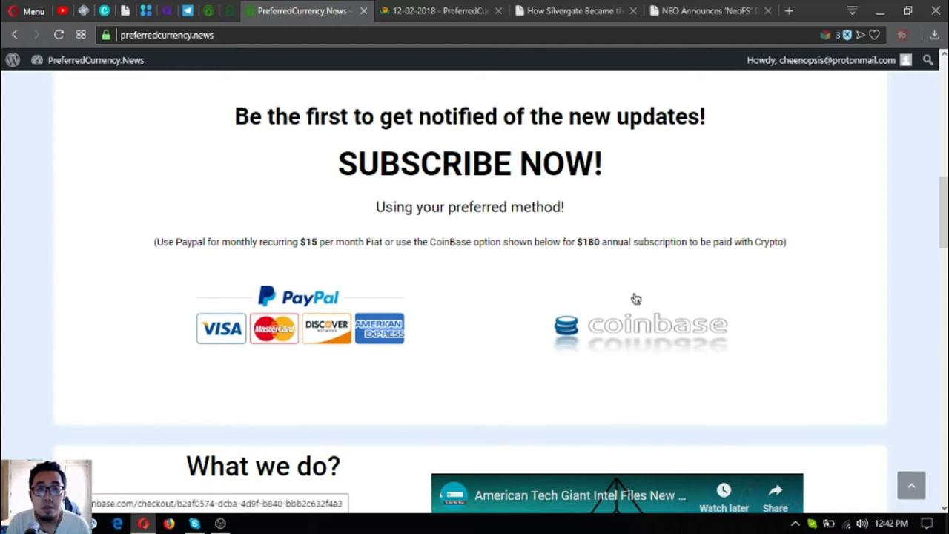
mouse_move(675, 402)
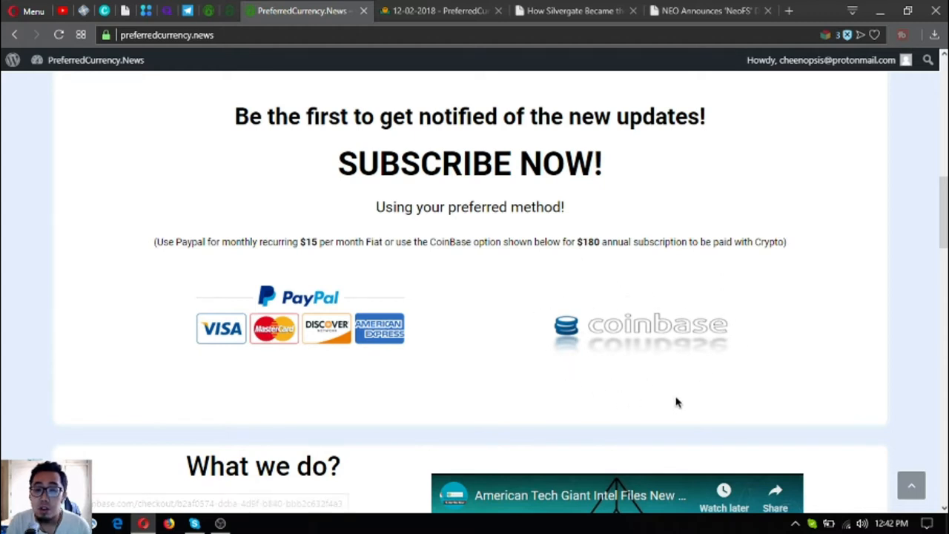
mouse_move(669, 306)
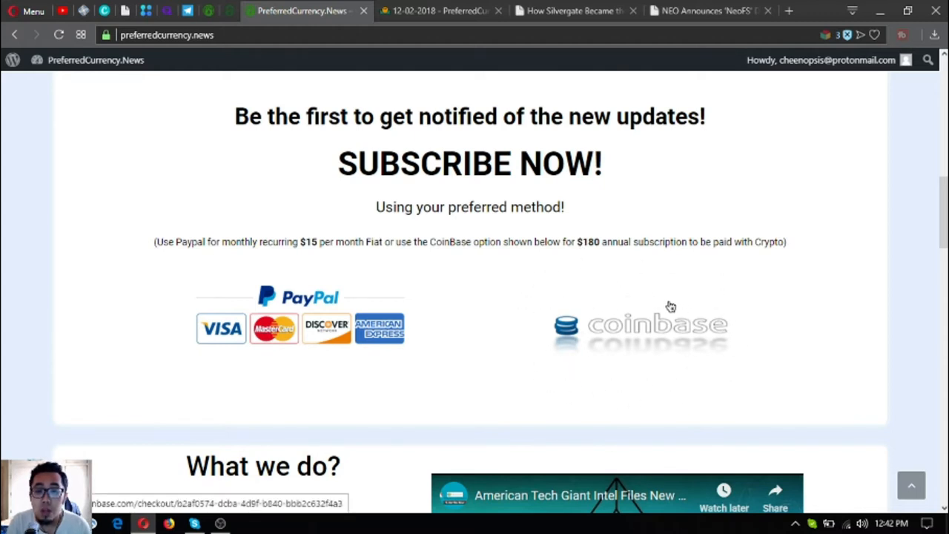
mouse_move(591, 298)
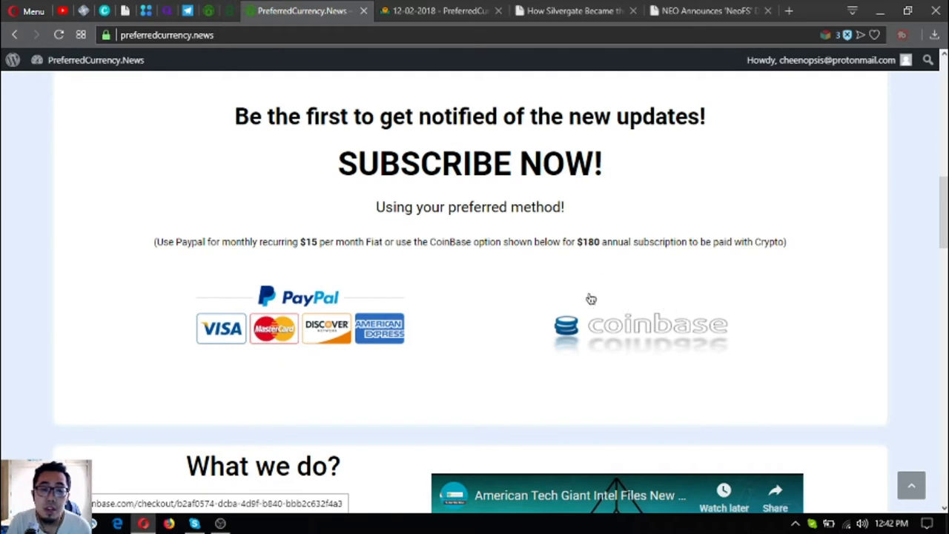
mouse_move(297, 270)
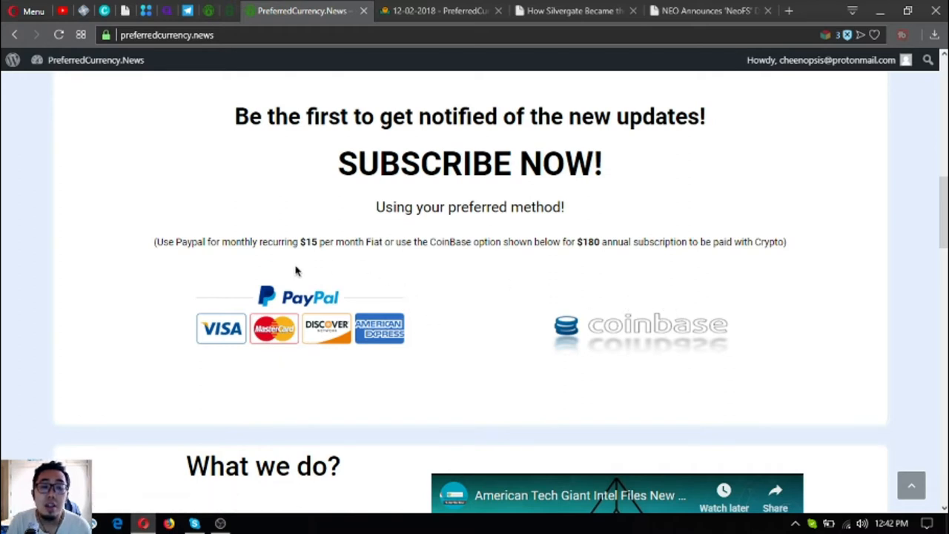
mouse_move(268, 361)
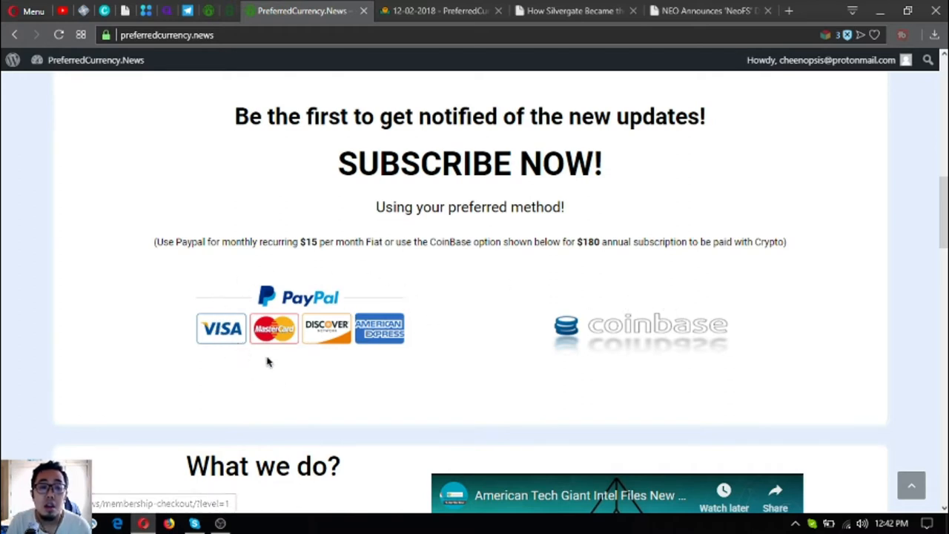
mouse_move(411, 329)
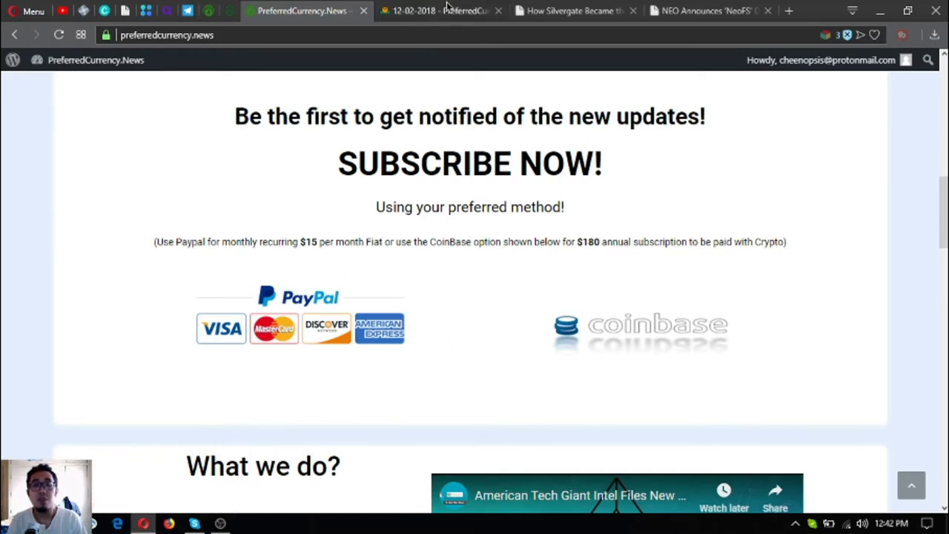
left_click(441, 10)
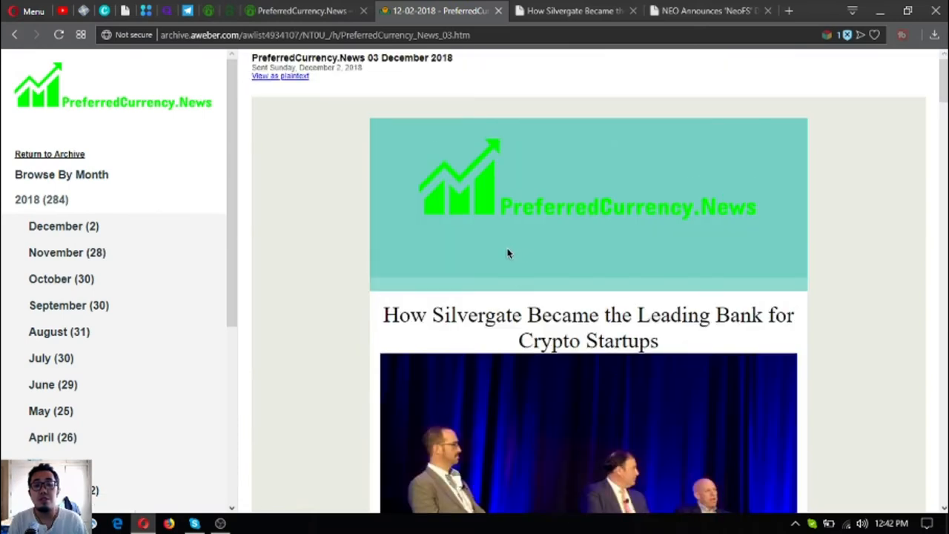
mouse_move(505, 249)
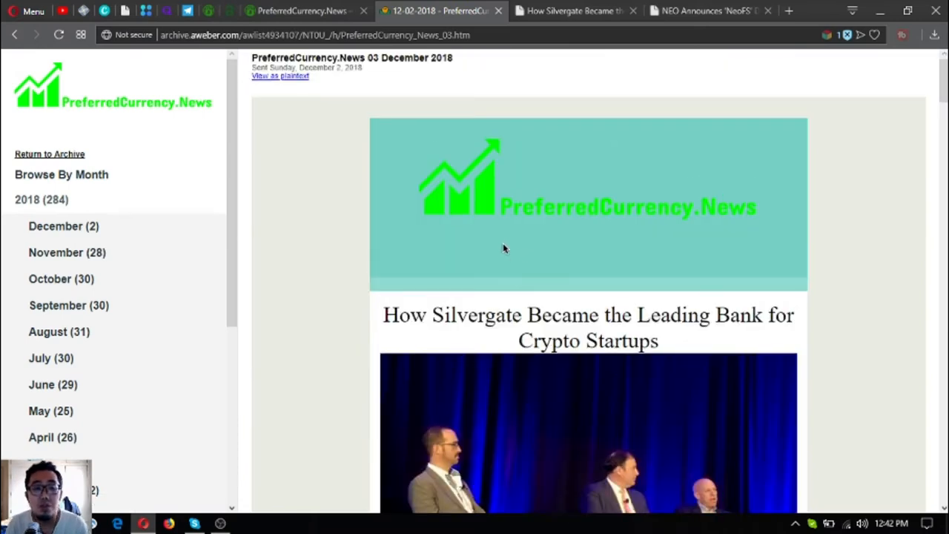
mouse_move(478, 218)
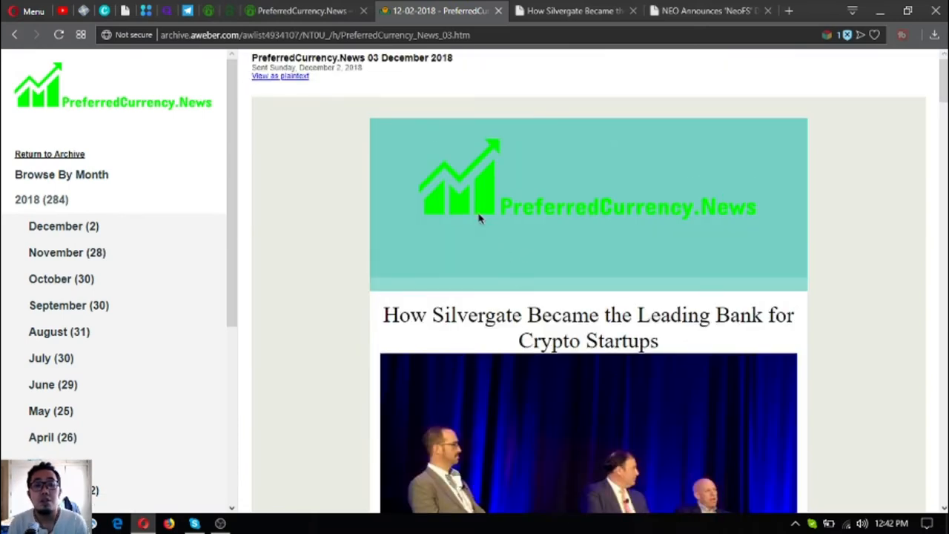
scroll("down", 3)
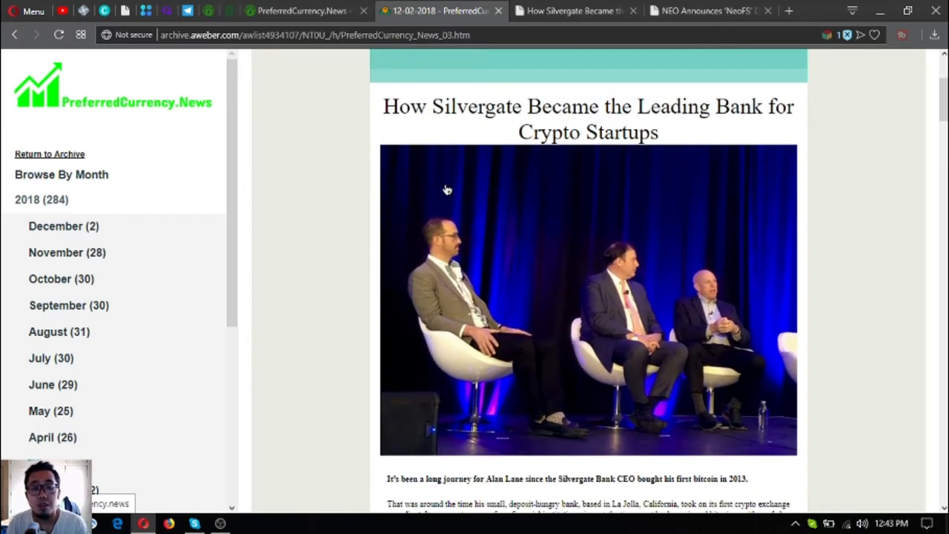
mouse_move(457, 175)
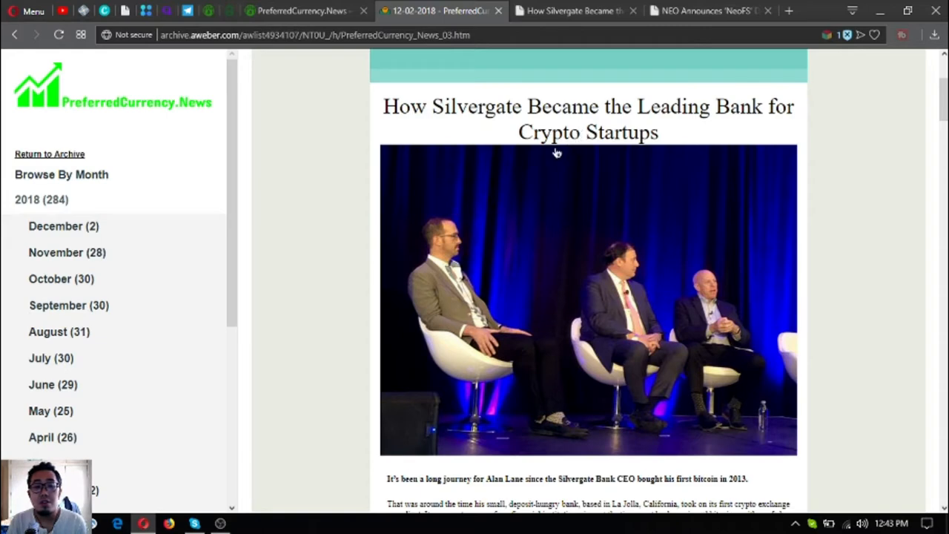
mouse_move(569, 189)
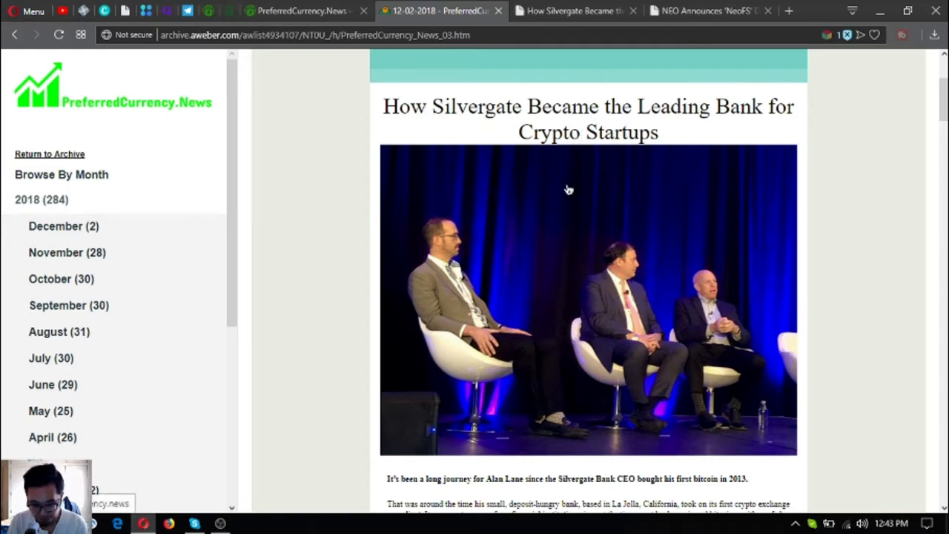
mouse_move(556, 135)
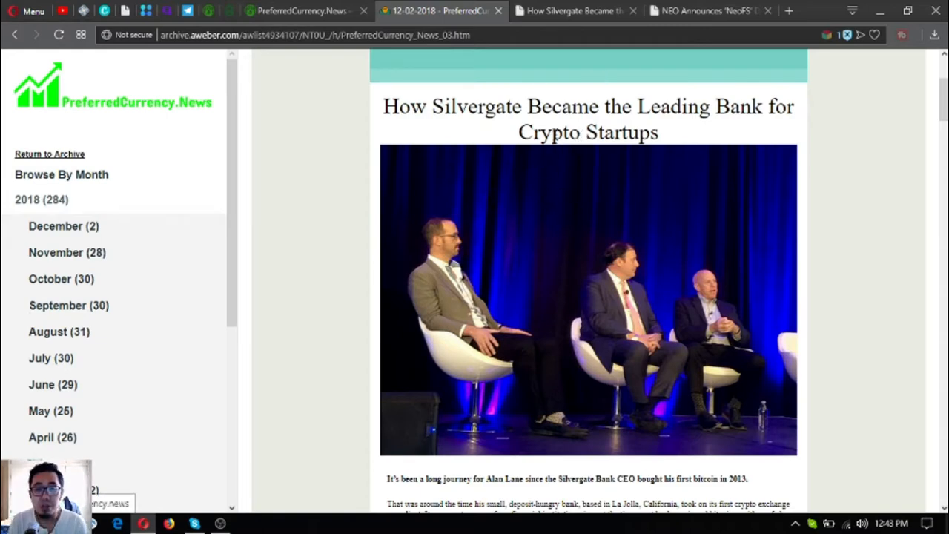
Bring up the PCN.Today Silvergate article and read its opening paragraphs about Alan Lane.
left_click(574, 11)
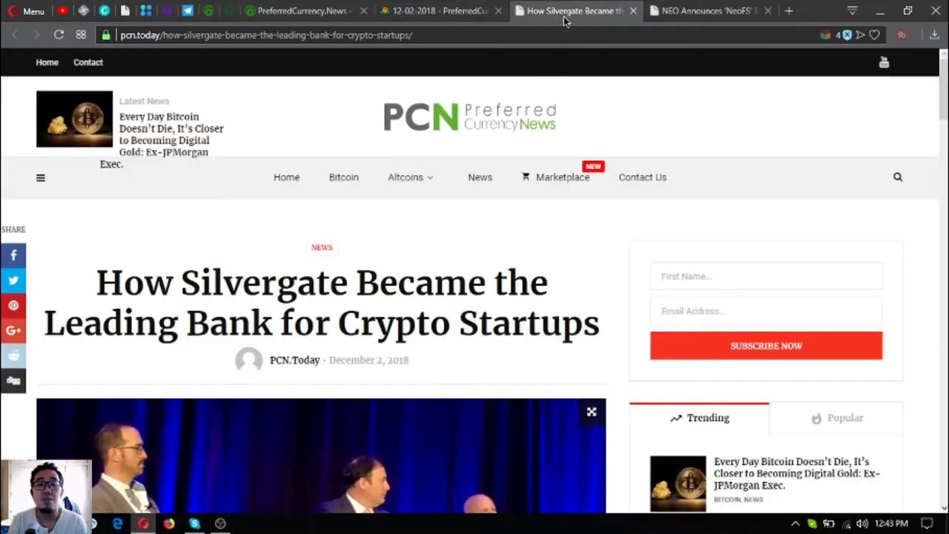
scroll("down", 3)
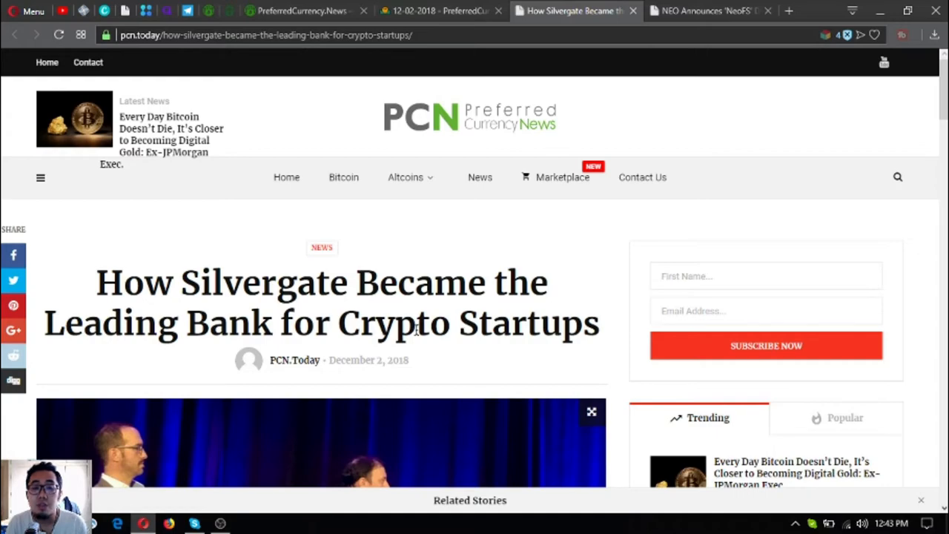
scroll("down", 3)
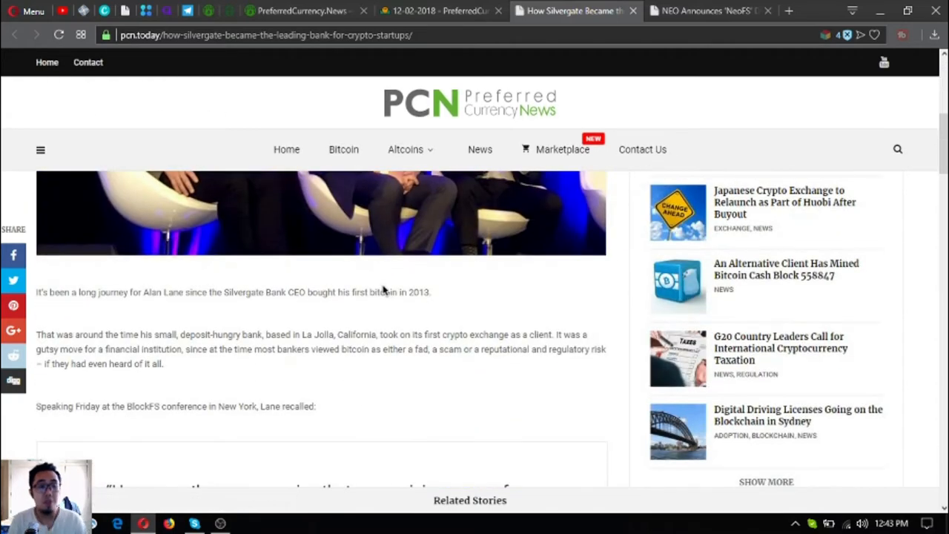
mouse_move(380, 291)
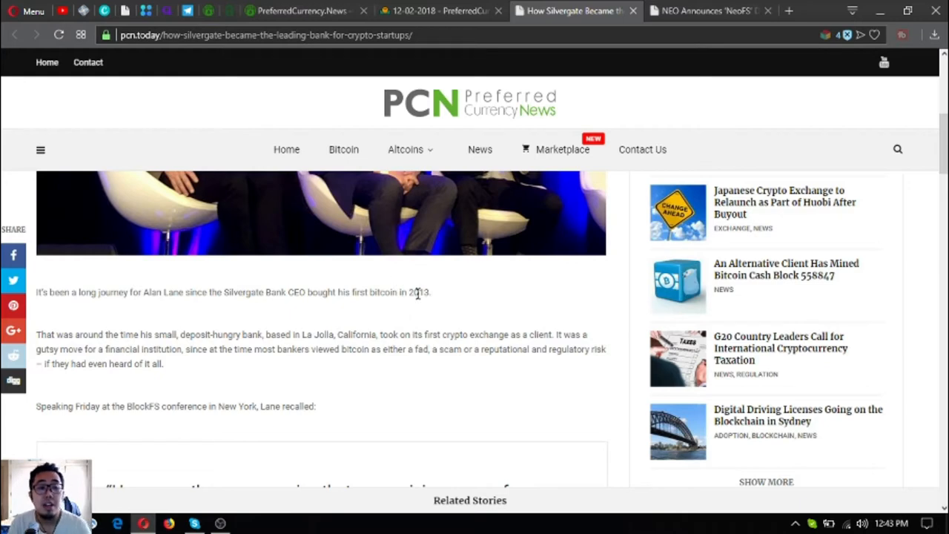
mouse_move(466, 302)
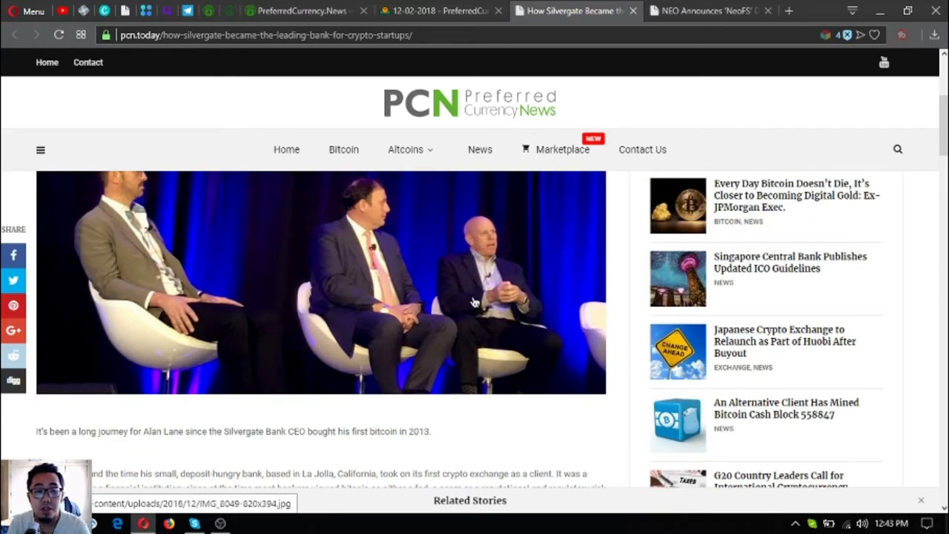
scroll("down", 3)
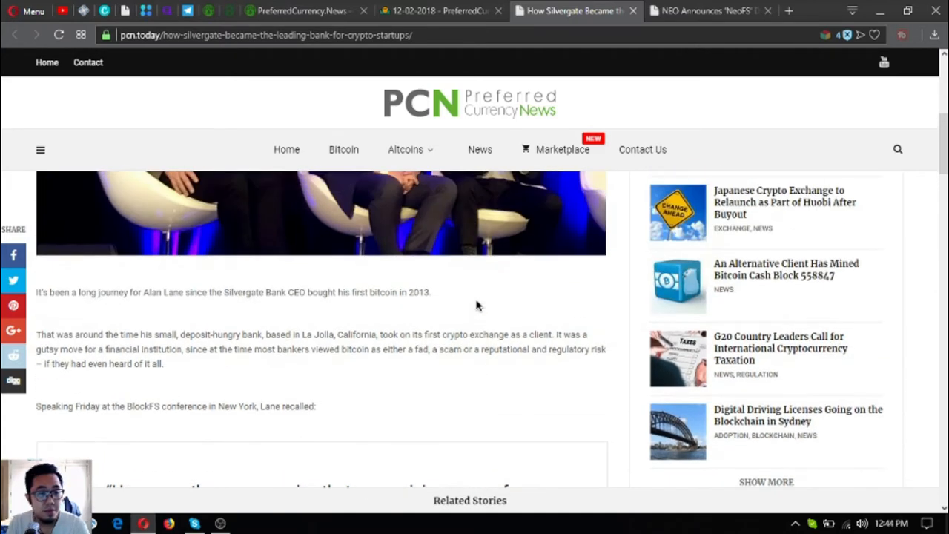
Read past Lane's quote to the paragraphs on 483 crypto-startup clients and compliance.
scroll("down", 3)
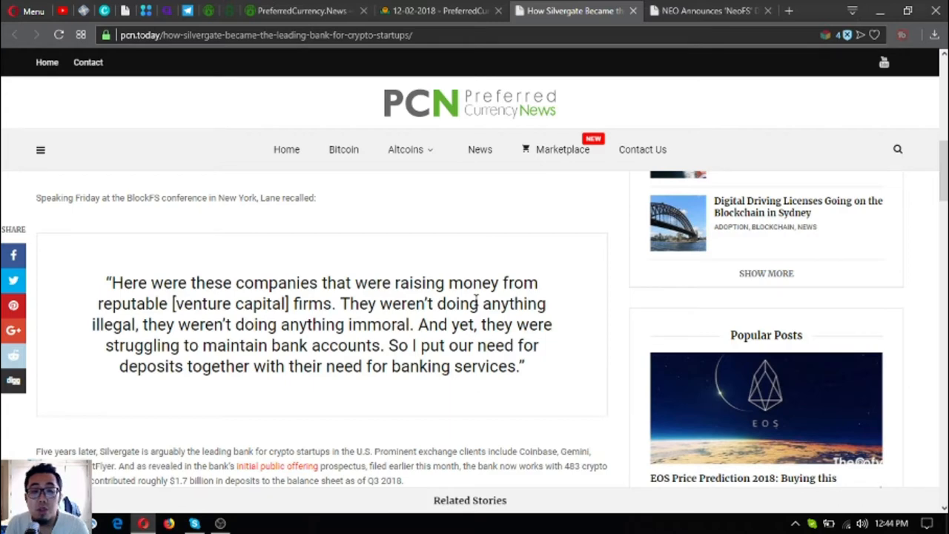
mouse_move(476, 297)
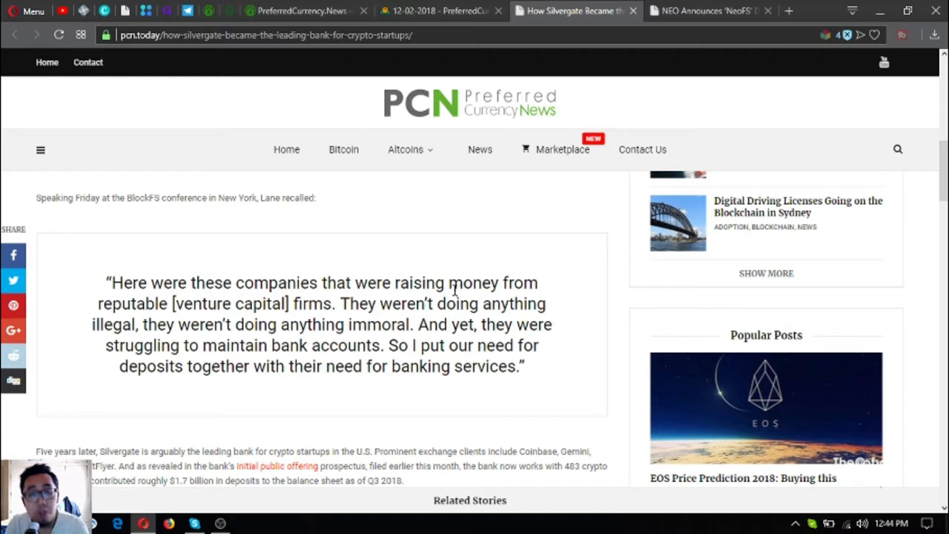
mouse_move(355, 289)
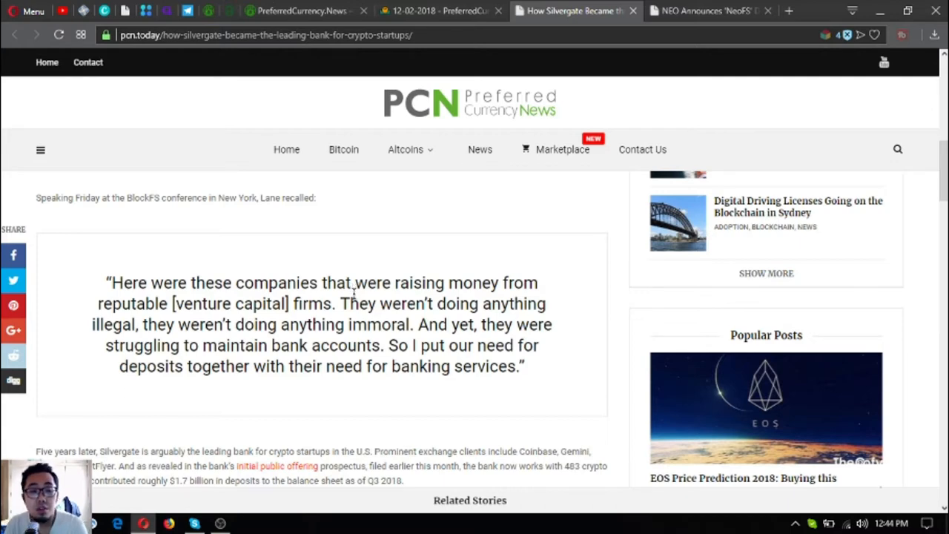
scroll("down", 3)
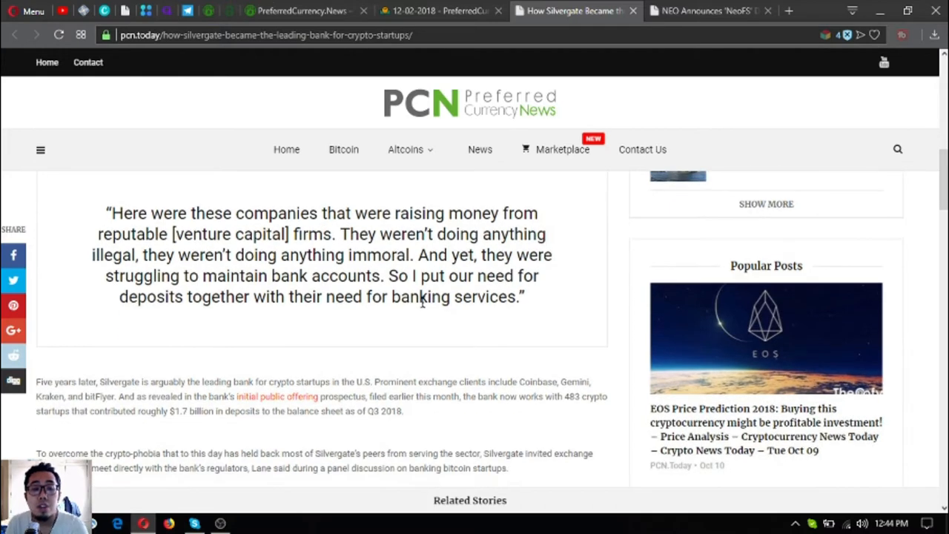
scroll("down", 3)
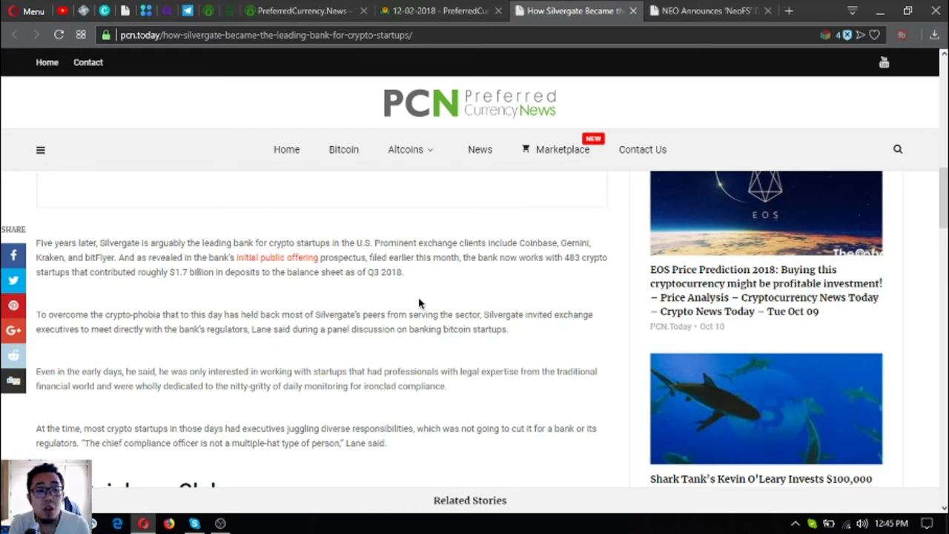
mouse_move(187, 401)
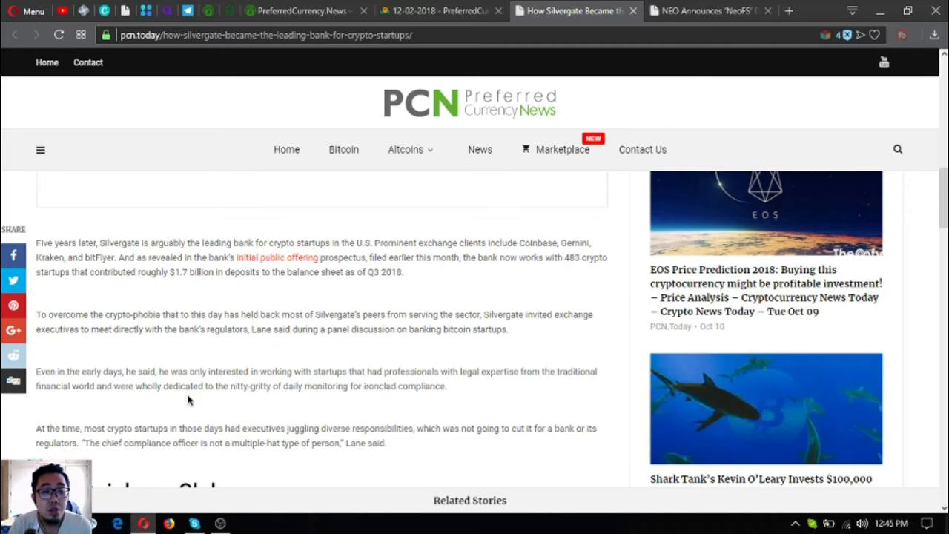
Skim The Coinbase Club and Blockchain data sections to Continue Reading, then return to the headline.
scroll("down", 3)
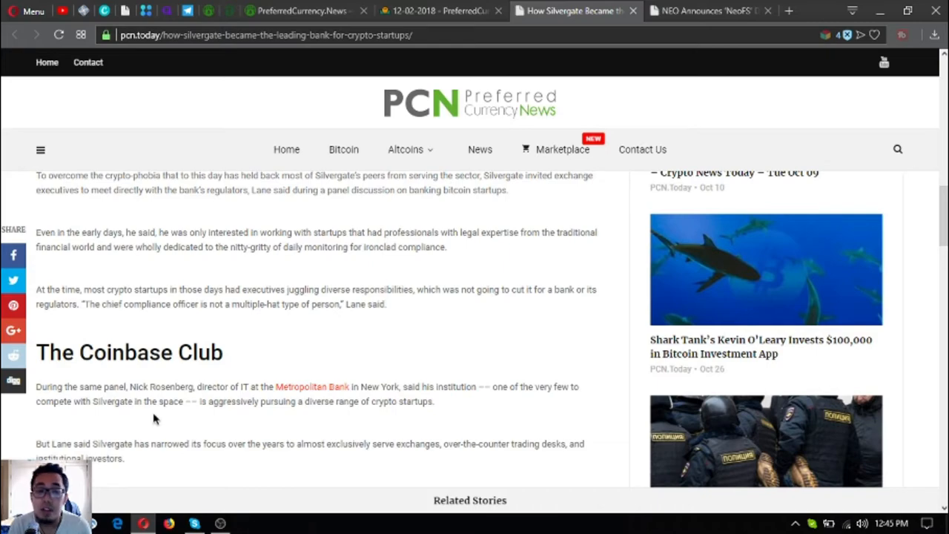
scroll("down", 3)
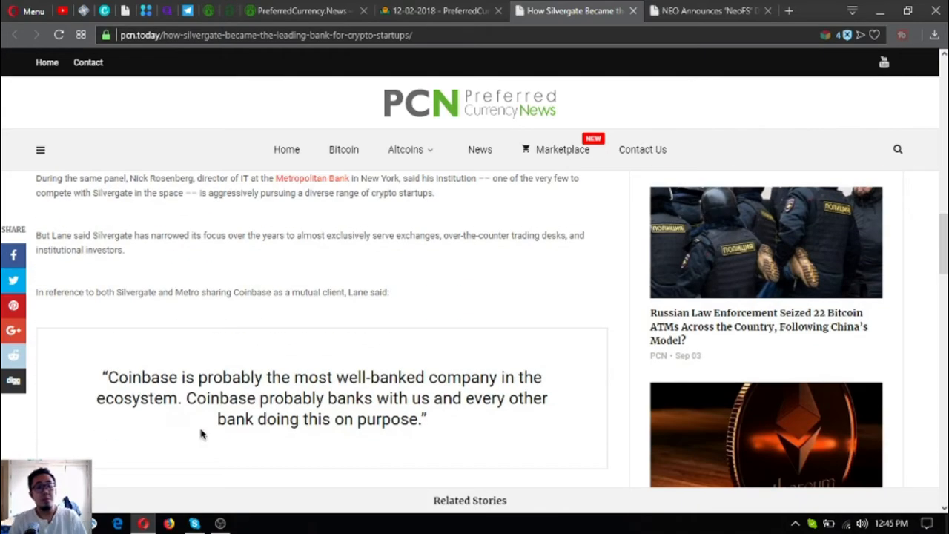
scroll("down", 3)
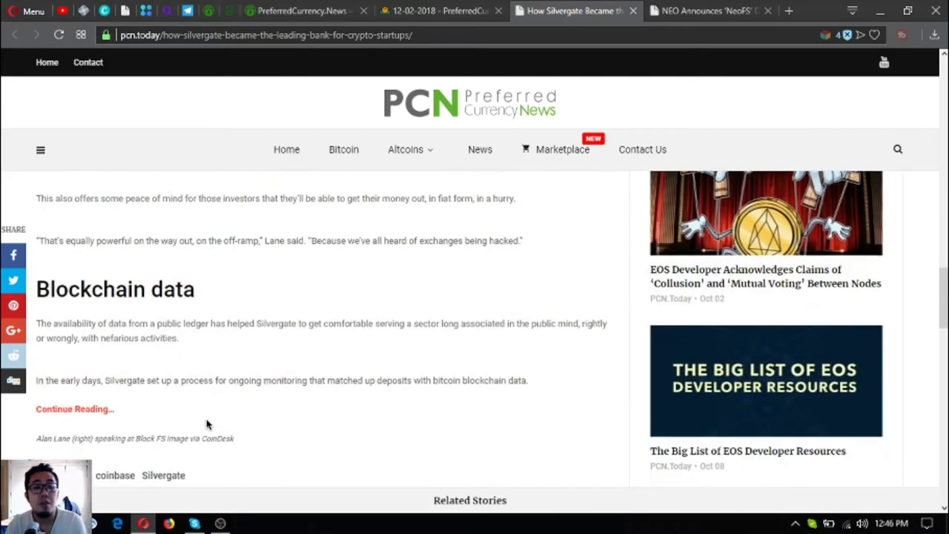
scroll("down", 3)
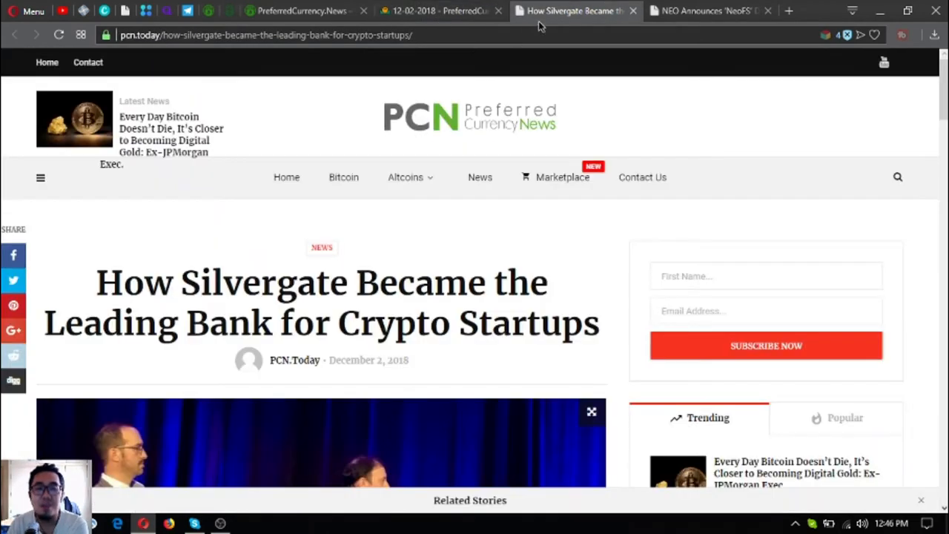
Glance at the PreferredCurrency.News subscription page, then scroll the Silvergate article's opening again.
left_click(297, 10)
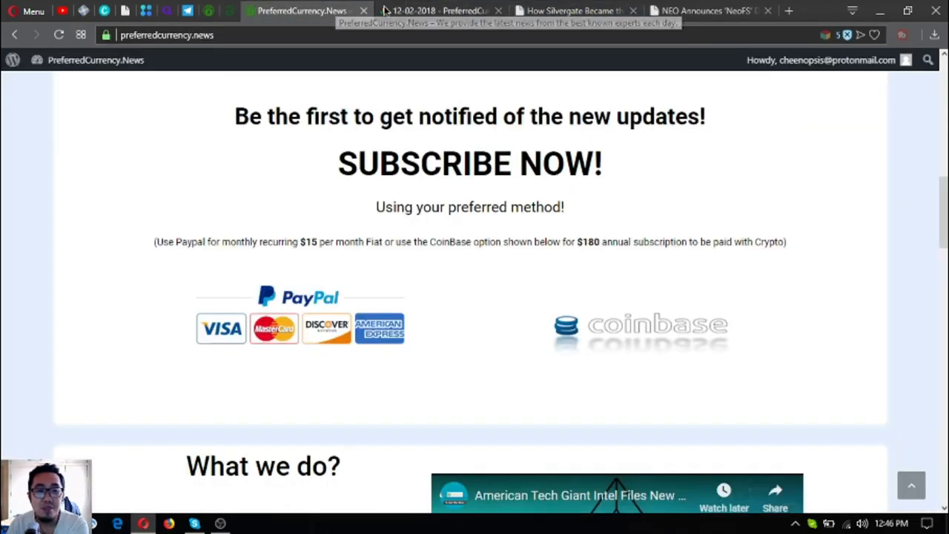
left_click(571, 10)
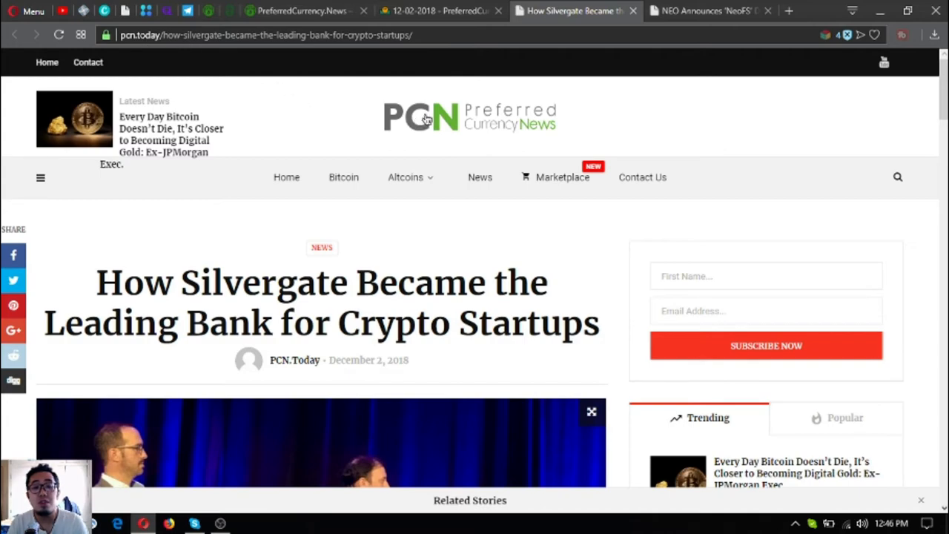
mouse_move(324, 78)
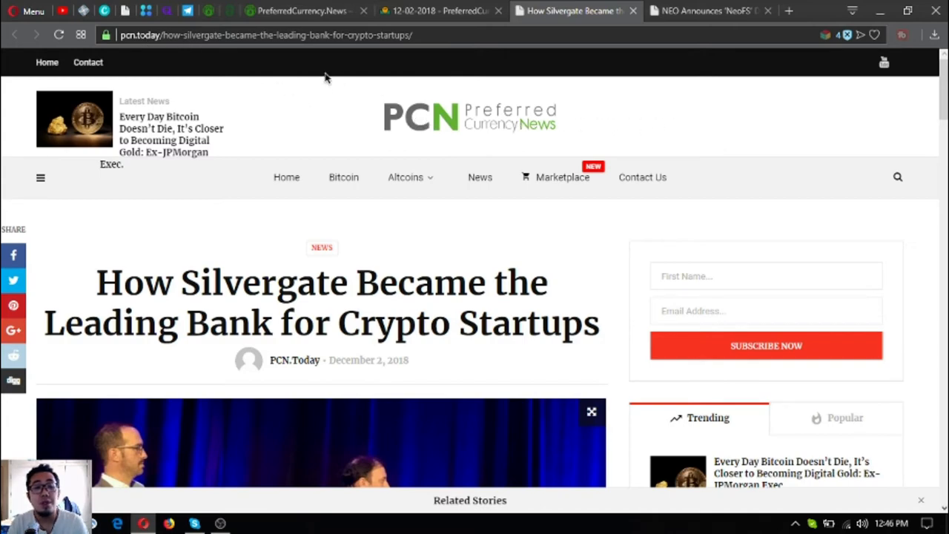
scroll("down", 3)
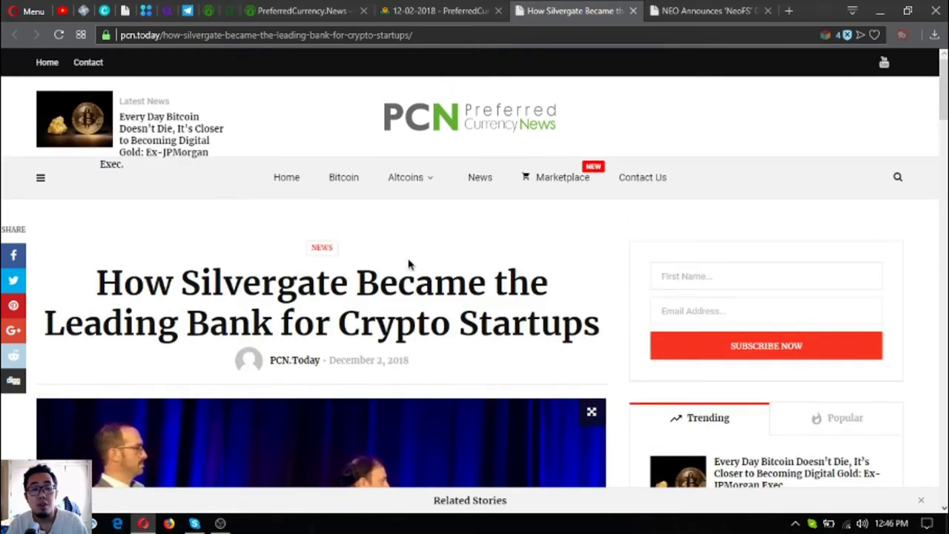
scroll("down", 3)
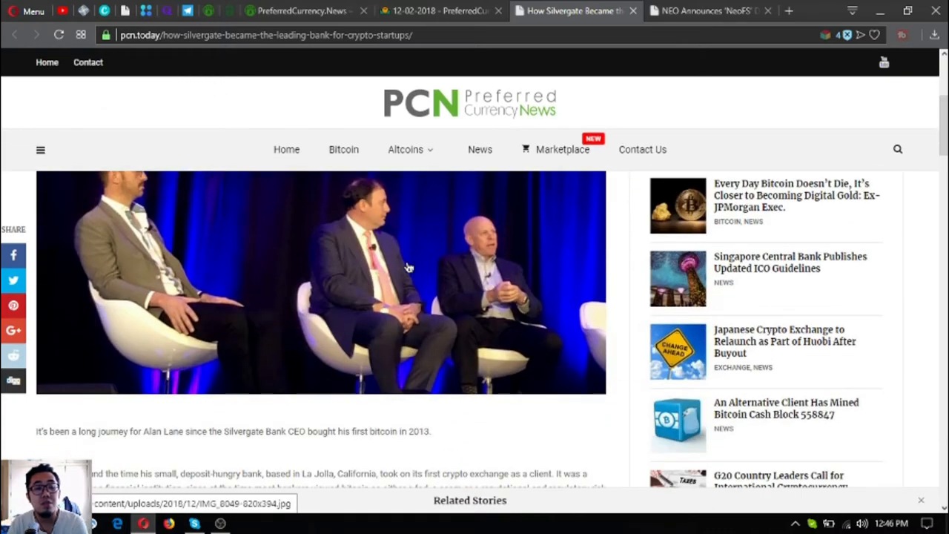
scroll("up", 3)
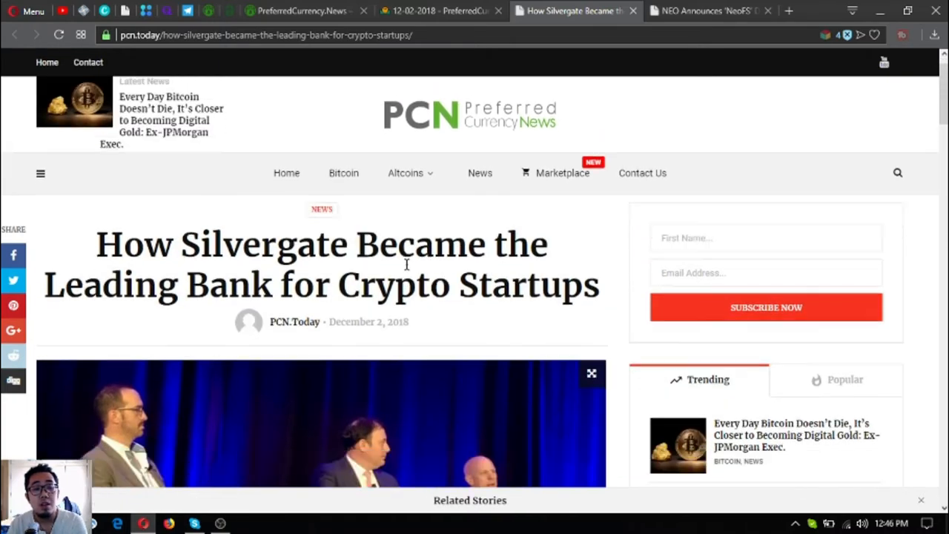
scroll("down", 3)
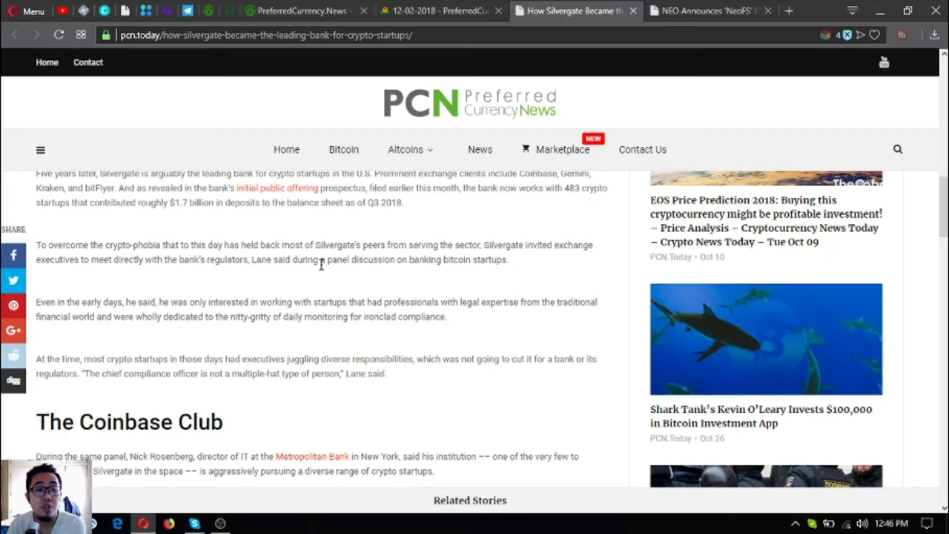
mouse_move(326, 273)
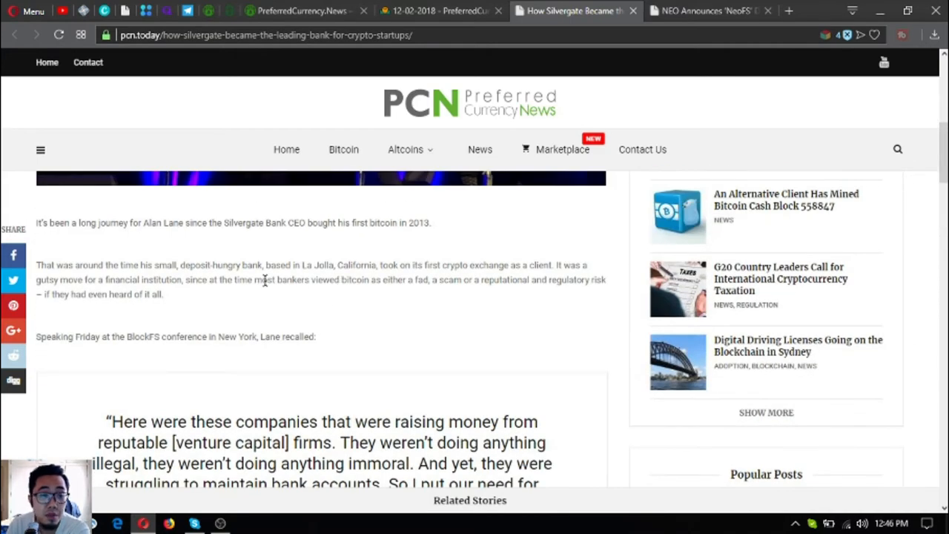
mouse_move(272, 289)
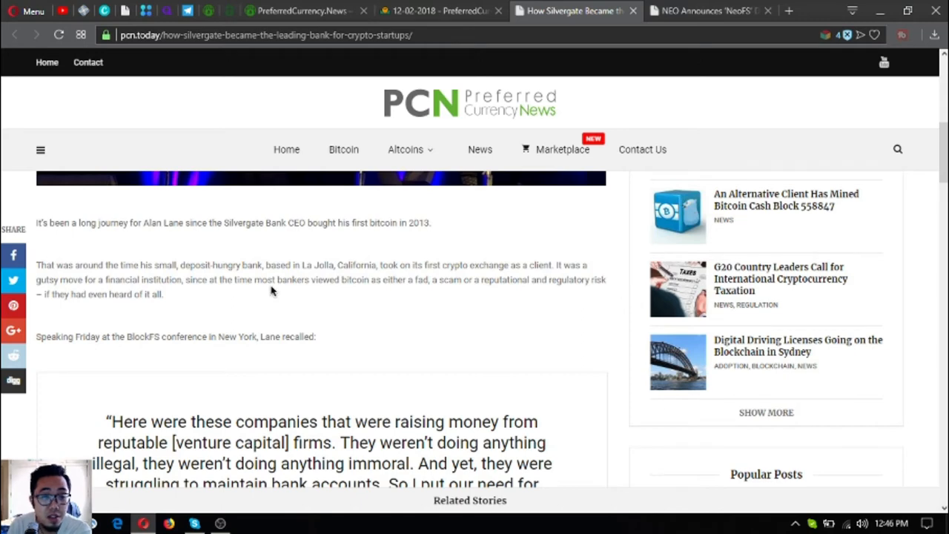
mouse_move(138, 266)
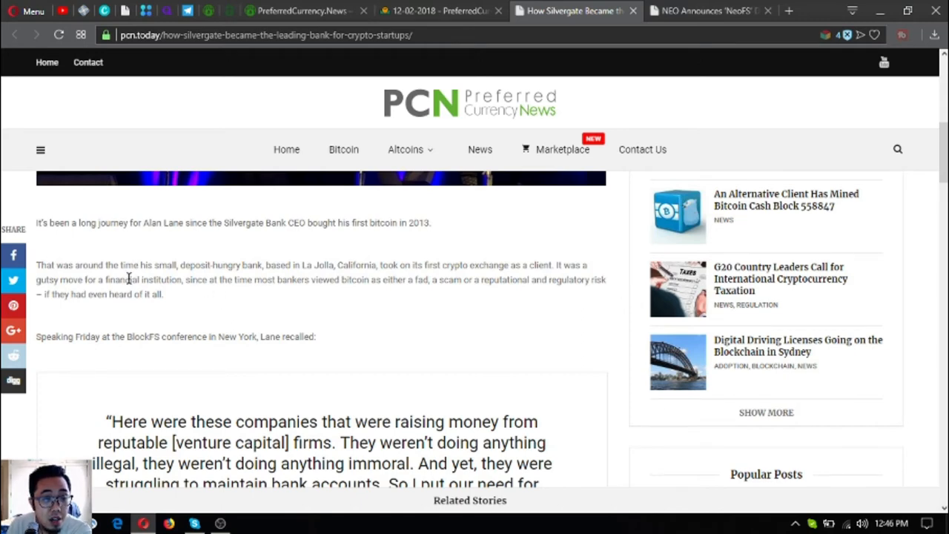
mouse_move(170, 279)
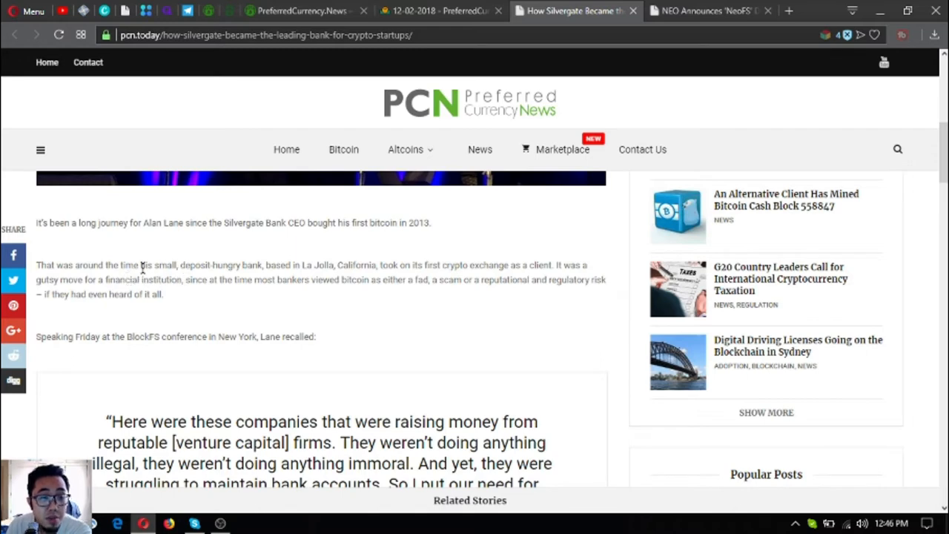
mouse_move(183, 276)
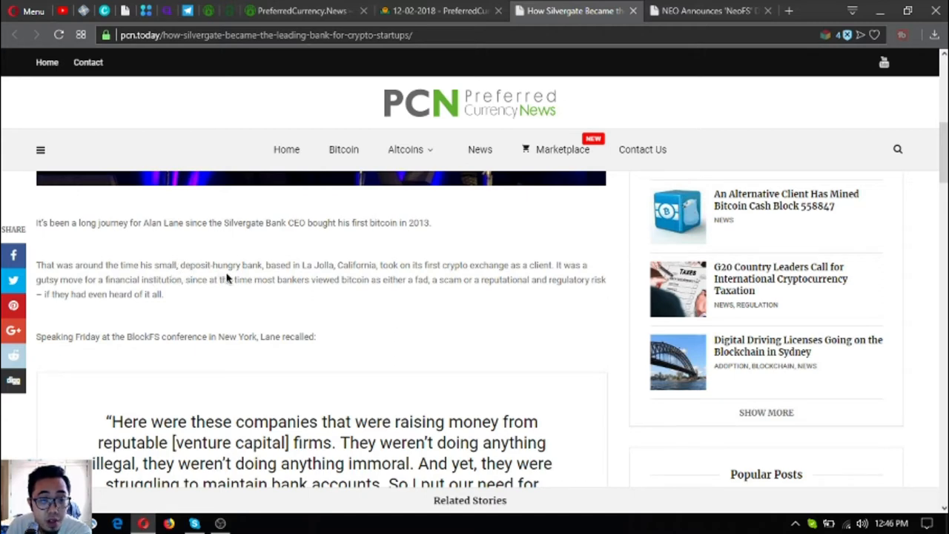
mouse_move(385, 280)
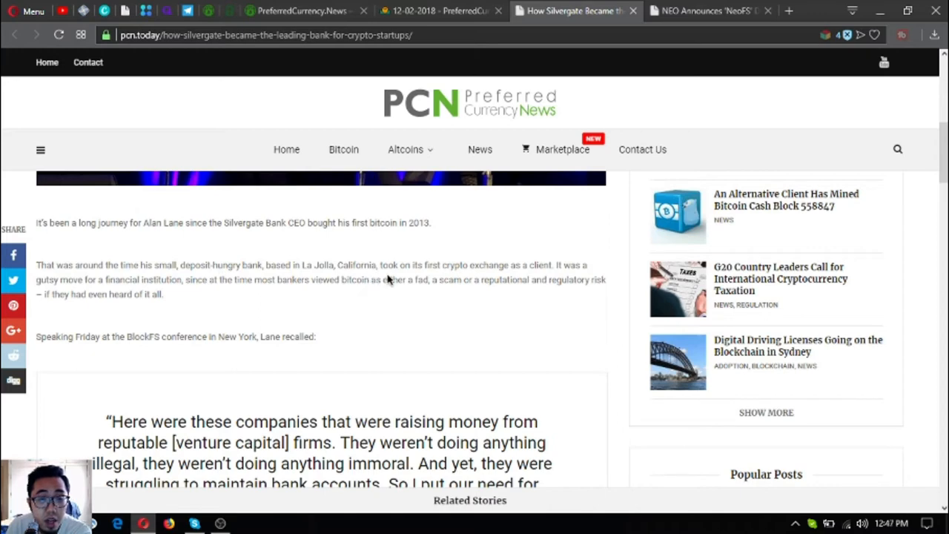
mouse_move(419, 278)
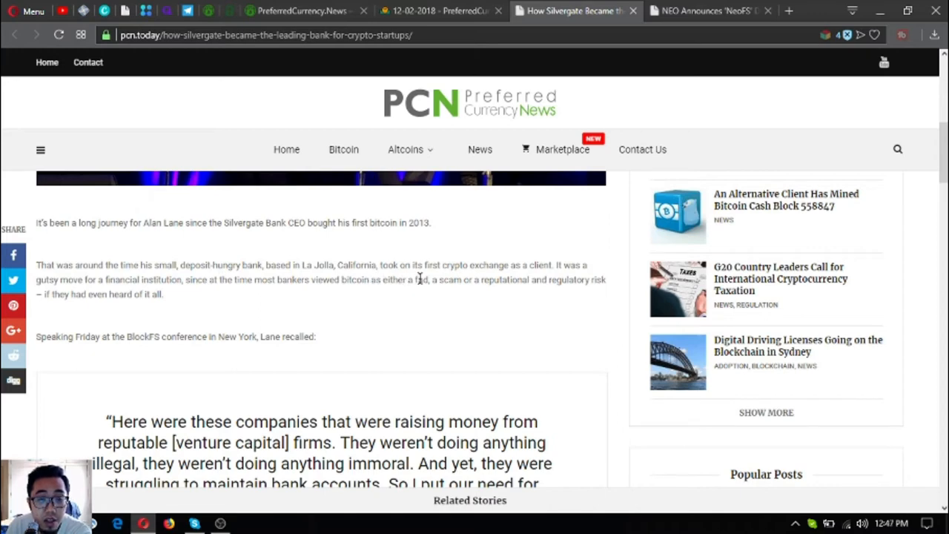
mouse_move(465, 275)
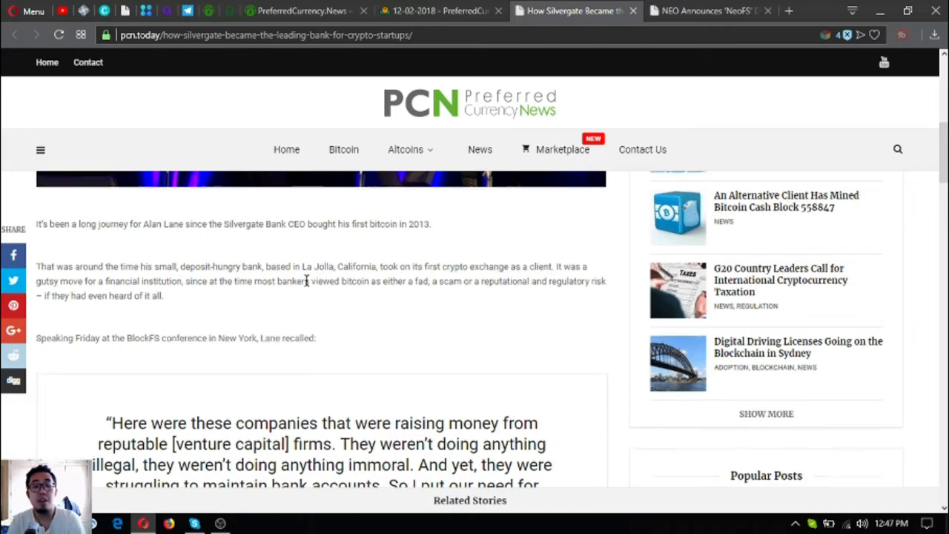
Scroll to the December 2, 2018 NEO article announcing NeoFS distributed file storage.
scroll("up", 3)
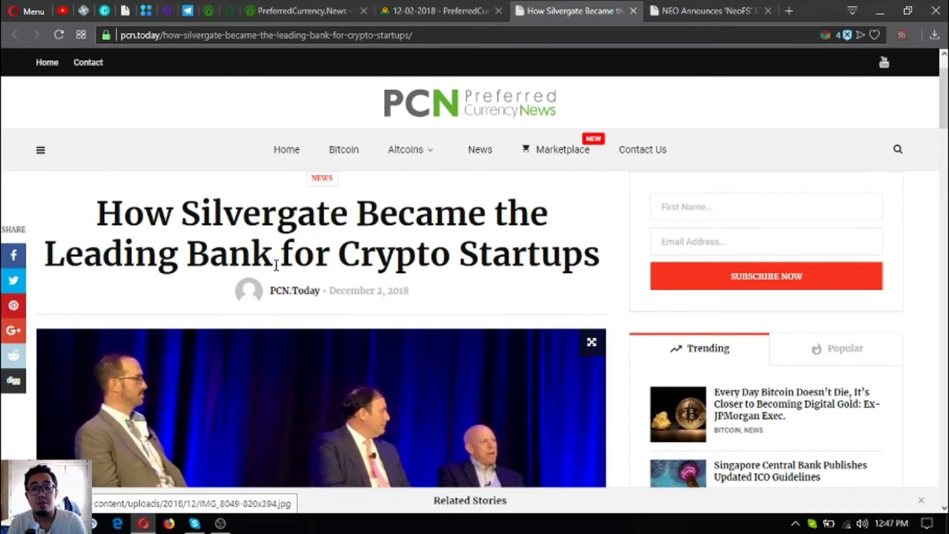
scroll("down", 3)
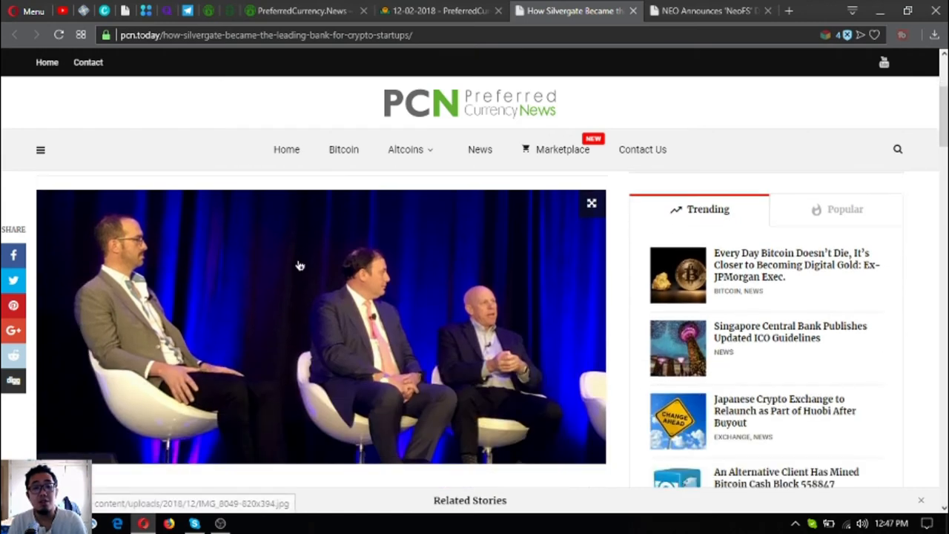
scroll("down", 3)
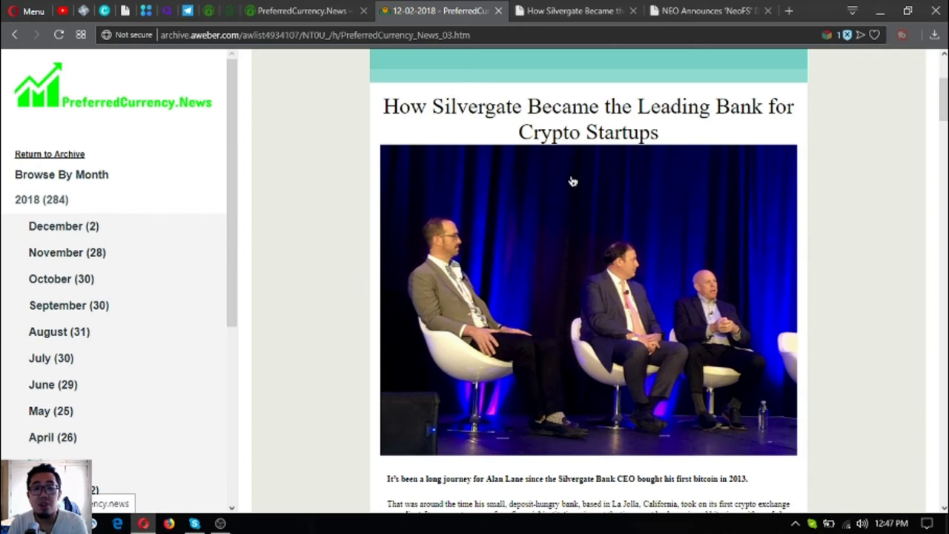
scroll("down", 3)
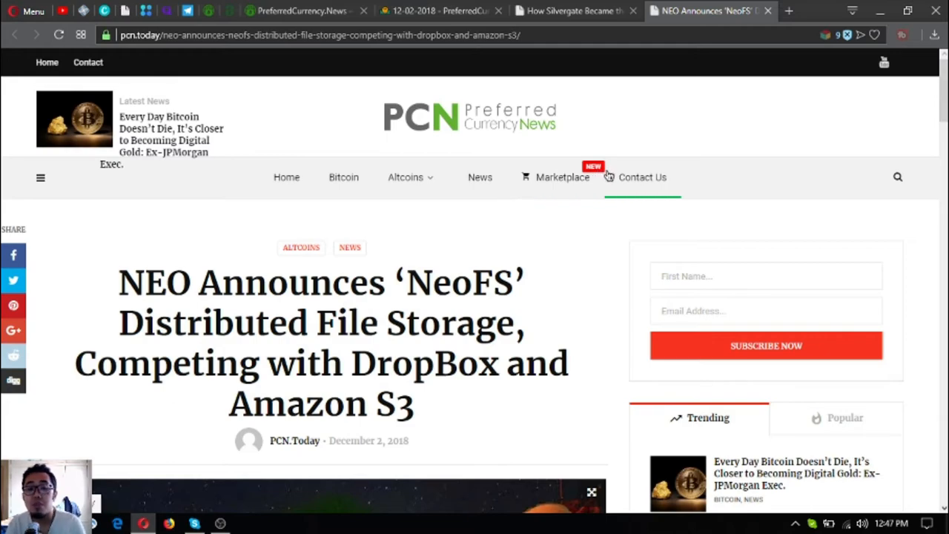
Skim the NeoFS article through its NSPCC background and video, then return to the newsletter archive.
scroll("down", 3)
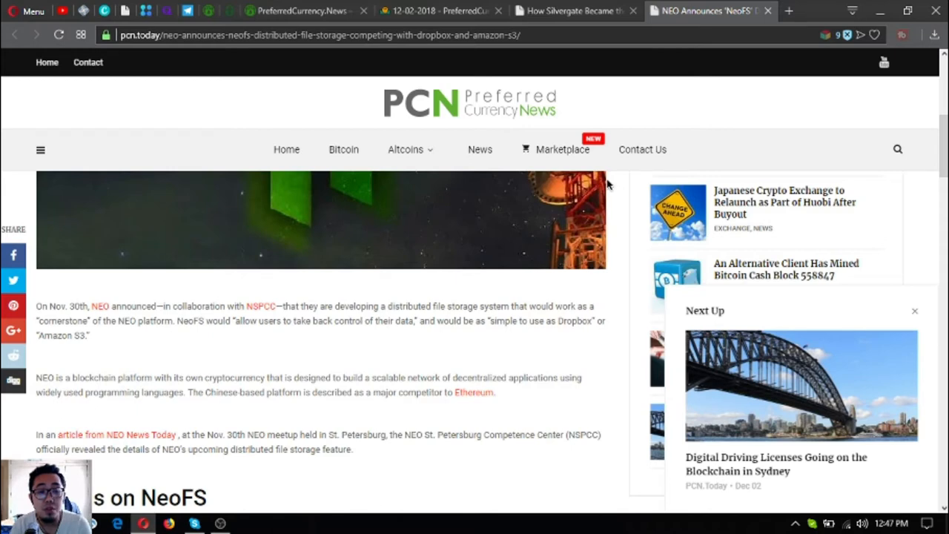
scroll("down", 3)
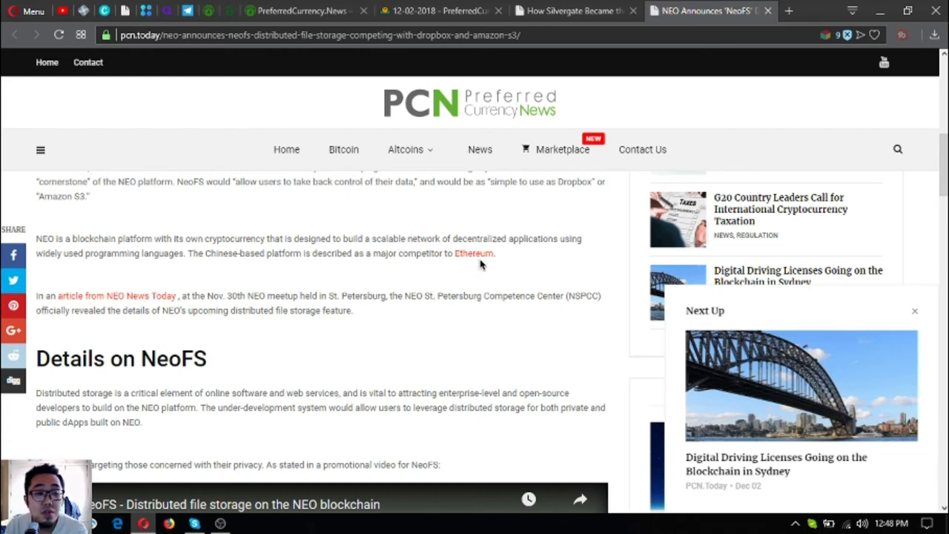
mouse_move(455, 276)
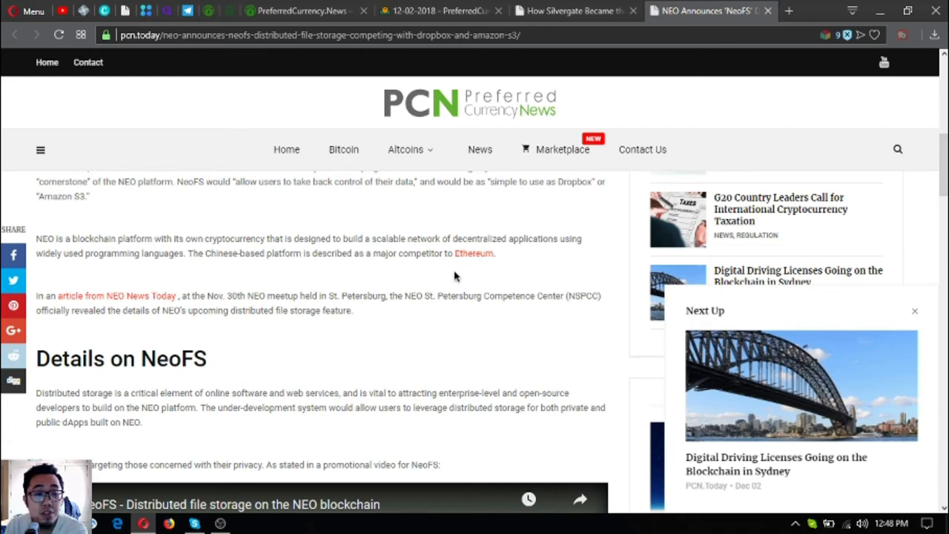
mouse_move(445, 287)
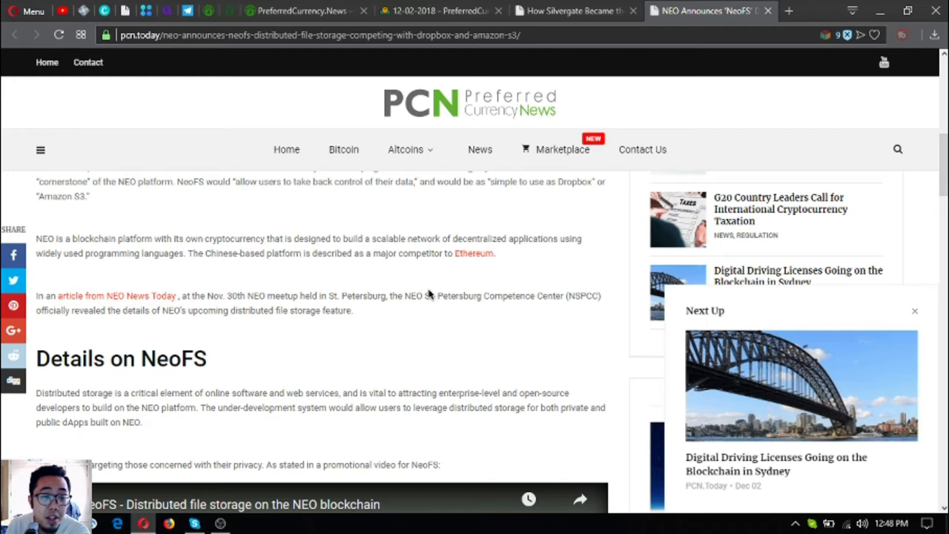
mouse_move(461, 314)
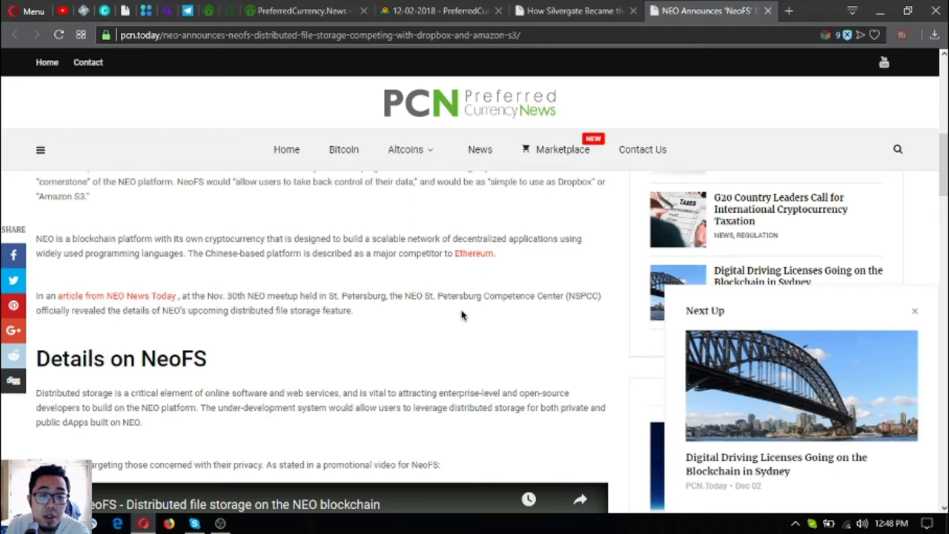
mouse_move(461, 317)
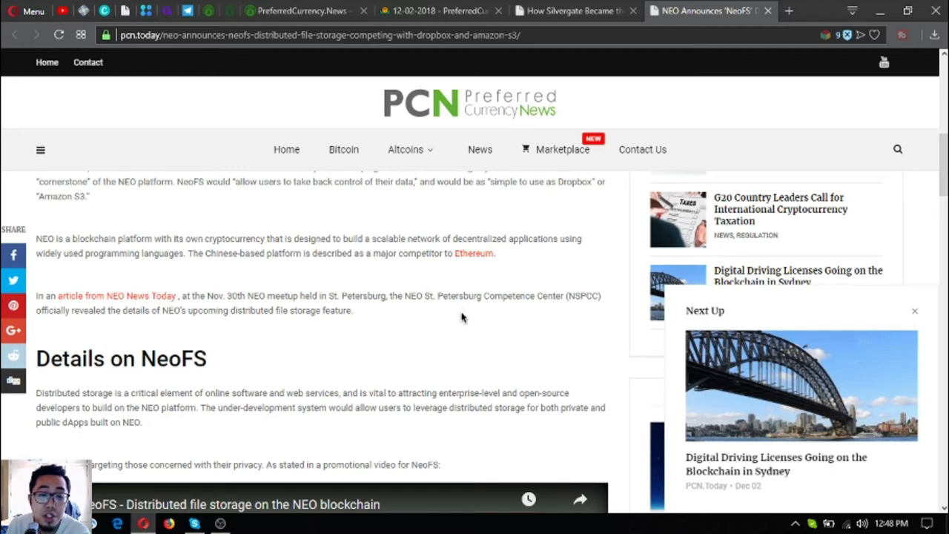
mouse_move(398, 314)
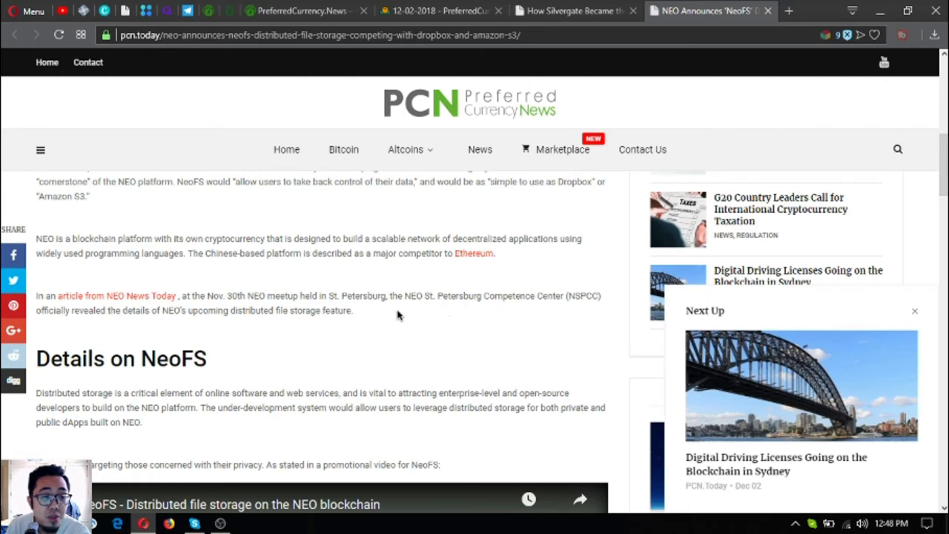
mouse_move(400, 317)
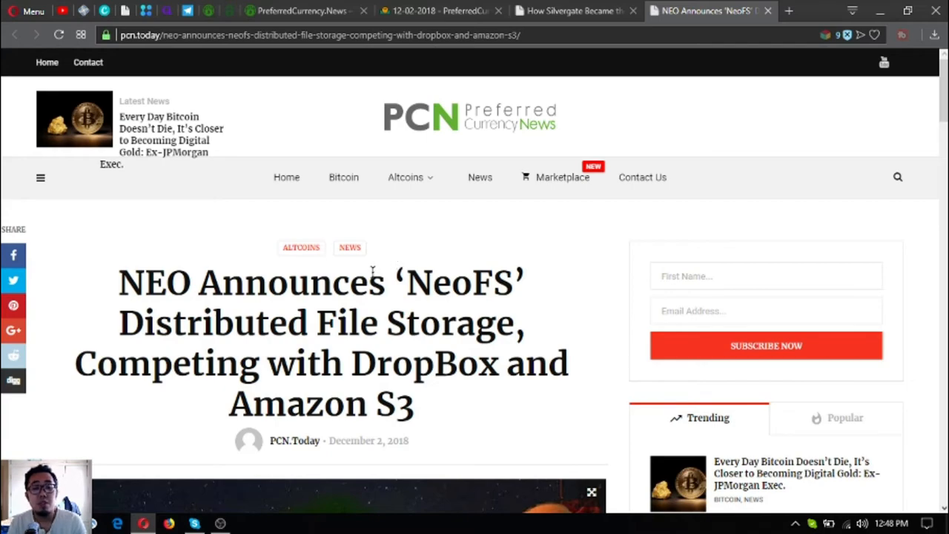
scroll("down", 3)
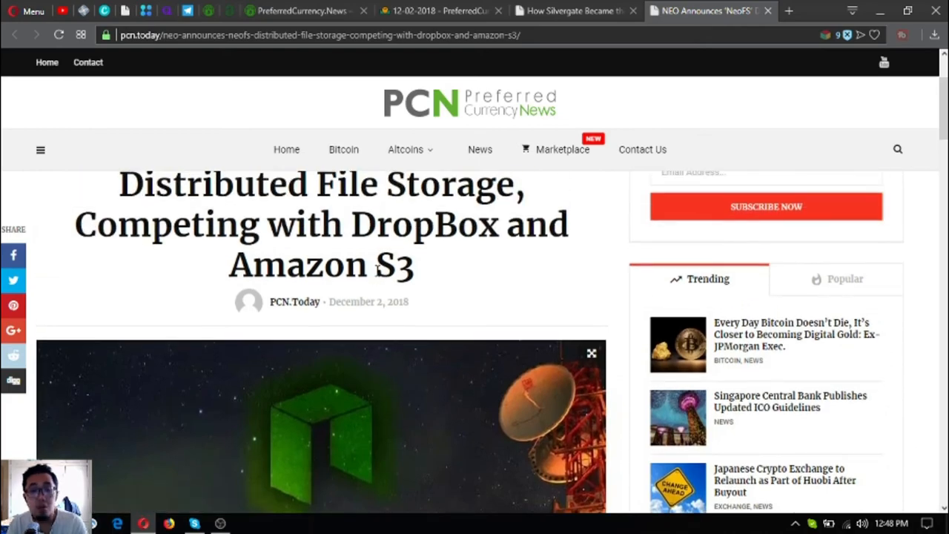
scroll("down", 3)
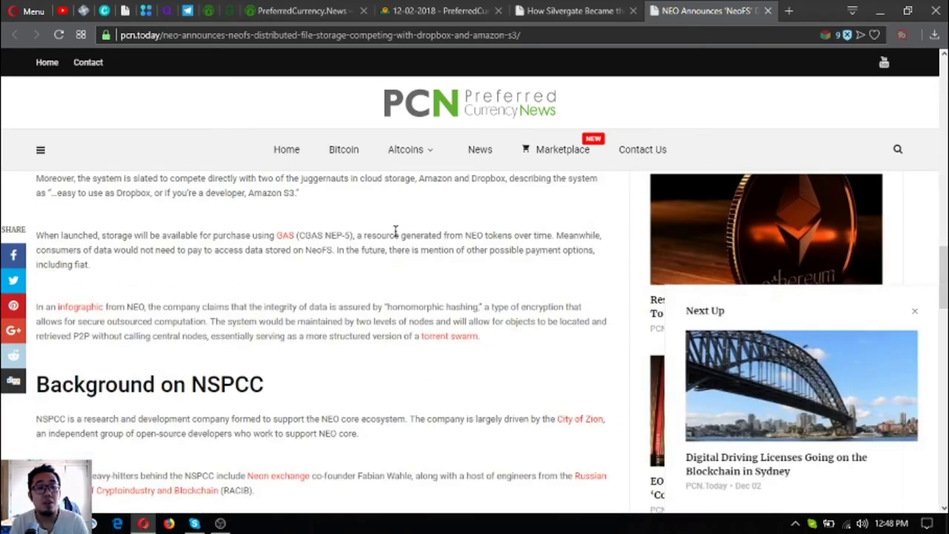
scroll("down", 3)
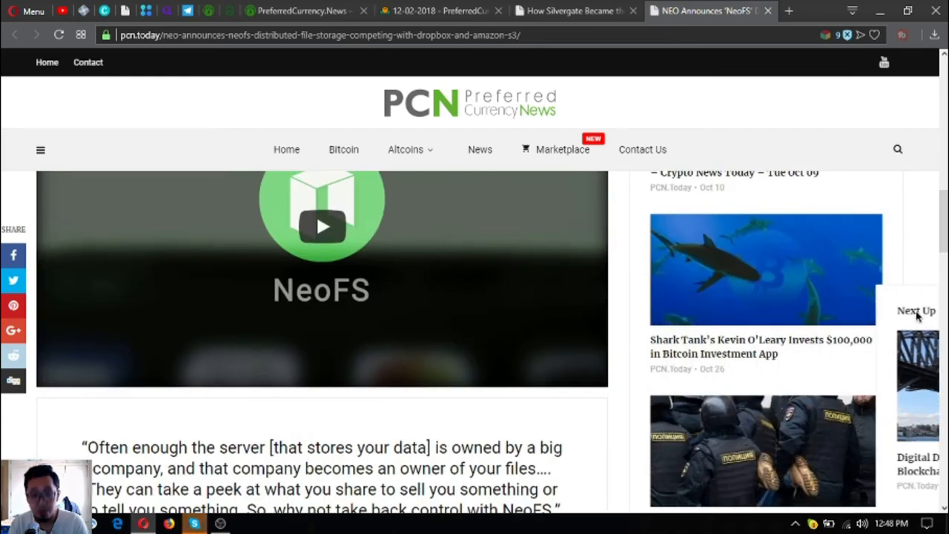
left_click(437, 11)
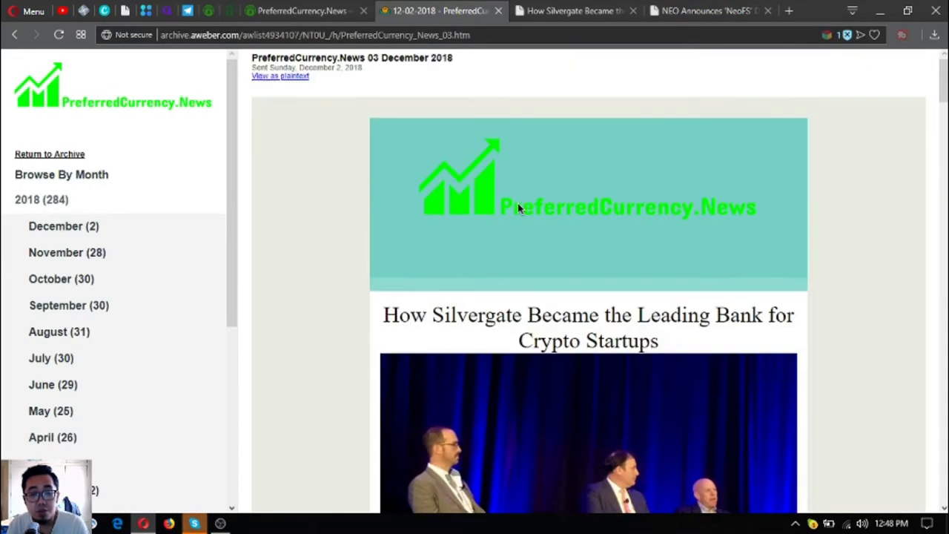
Open the Telegram Talk banner's group invite link in a new tab.
scroll("down", 3)
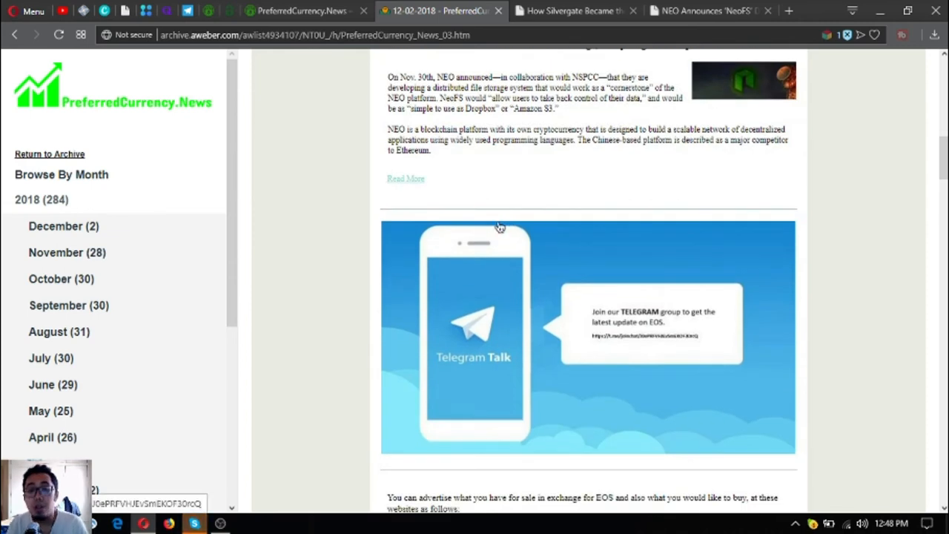
mouse_move(547, 215)
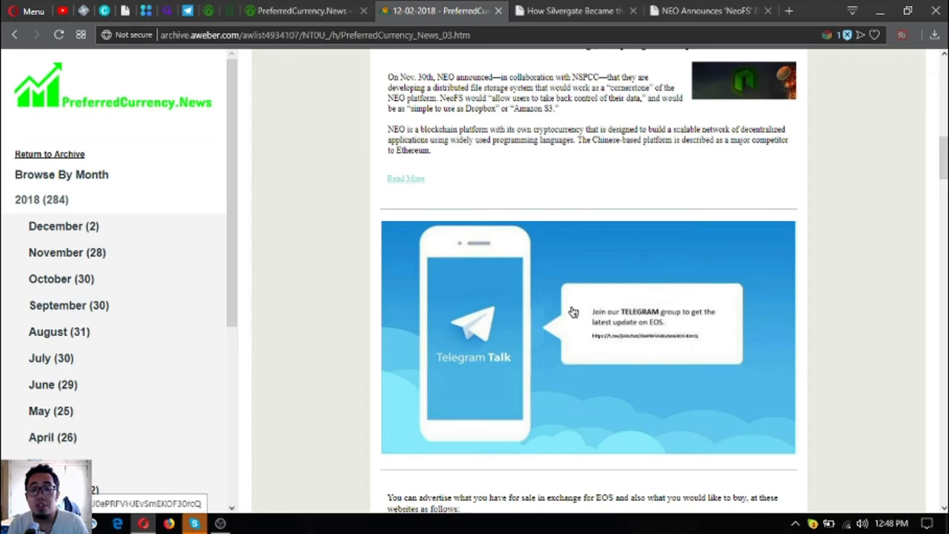
right_click(573, 311)
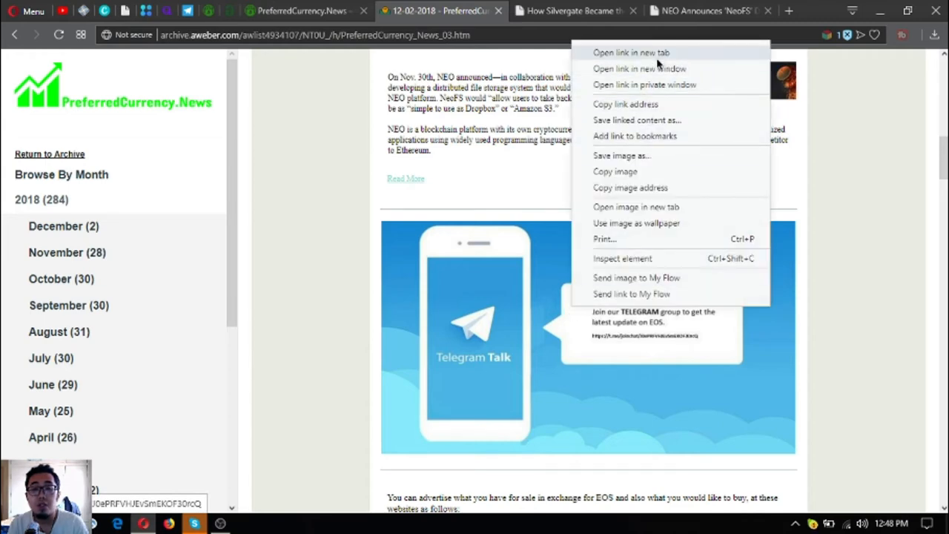
left_click(631, 52)
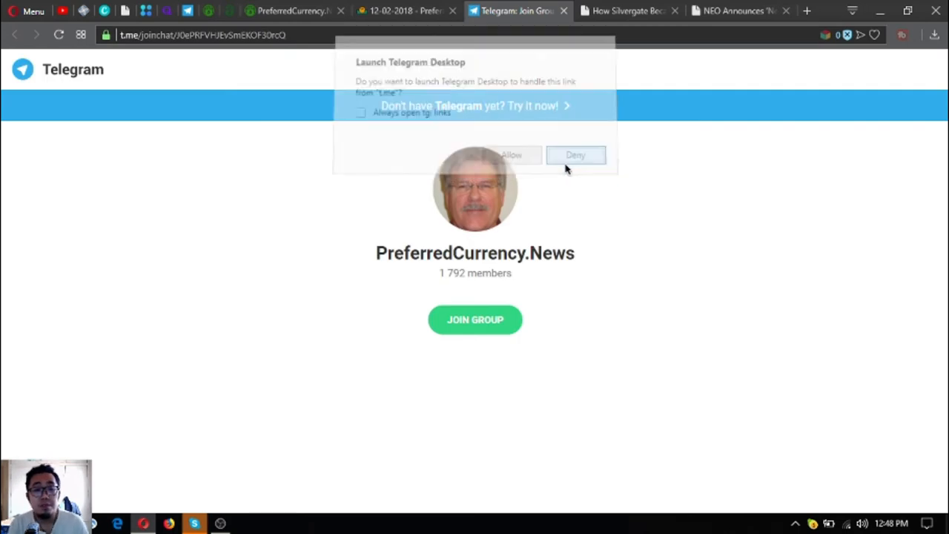
Deny the Launch Telegram Desktop prompt for the PreferredCurrency.News invite.
left_click(576, 155)
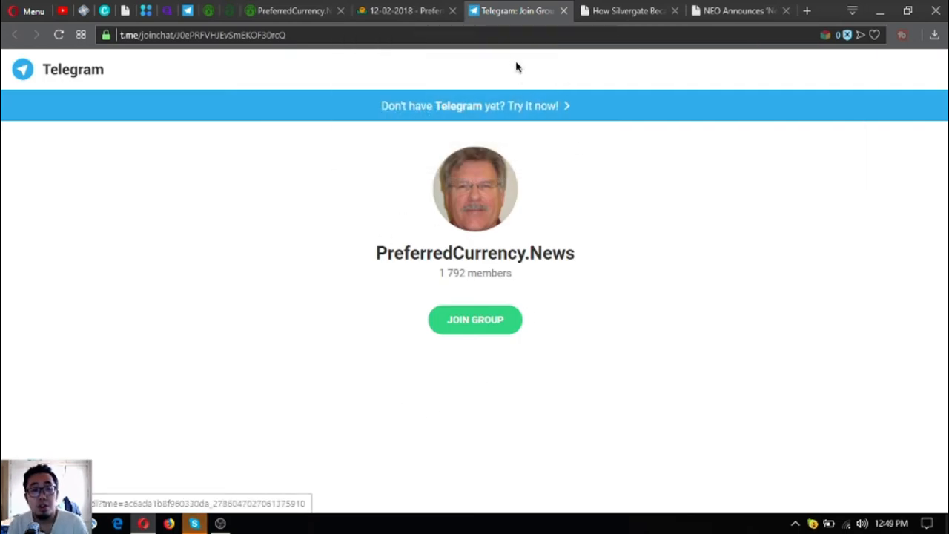
mouse_move(563, 10)
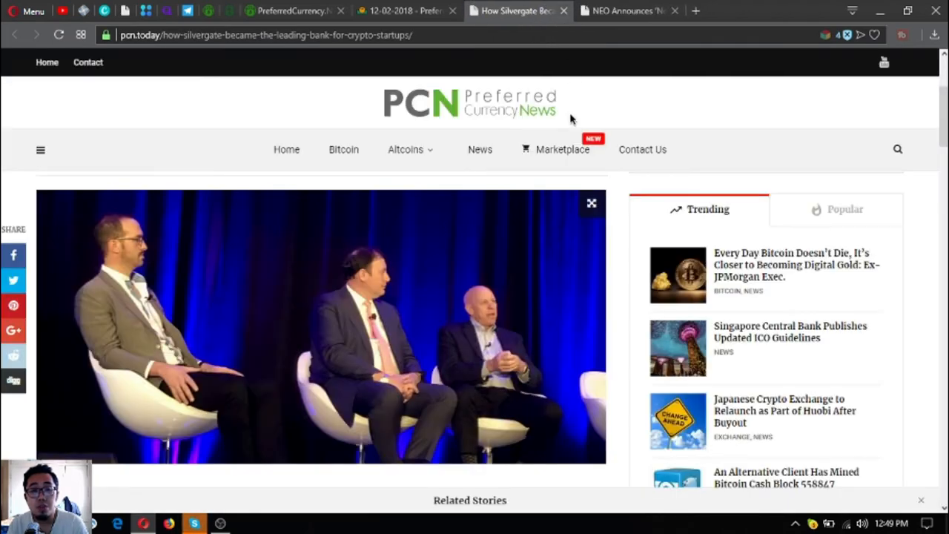
Select the step-1 docs.google.com listings link in the newsletter and open it.
left_click(297, 11)
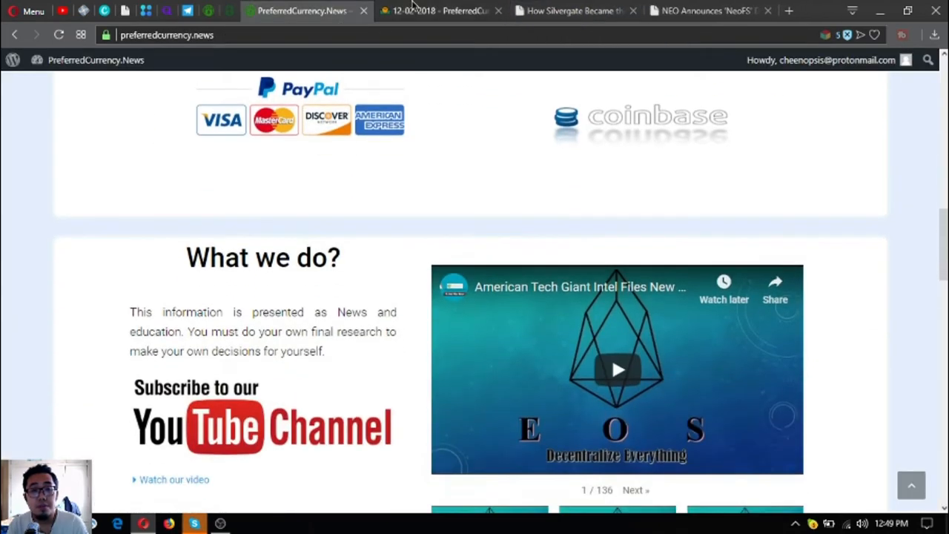
left_click(433, 10)
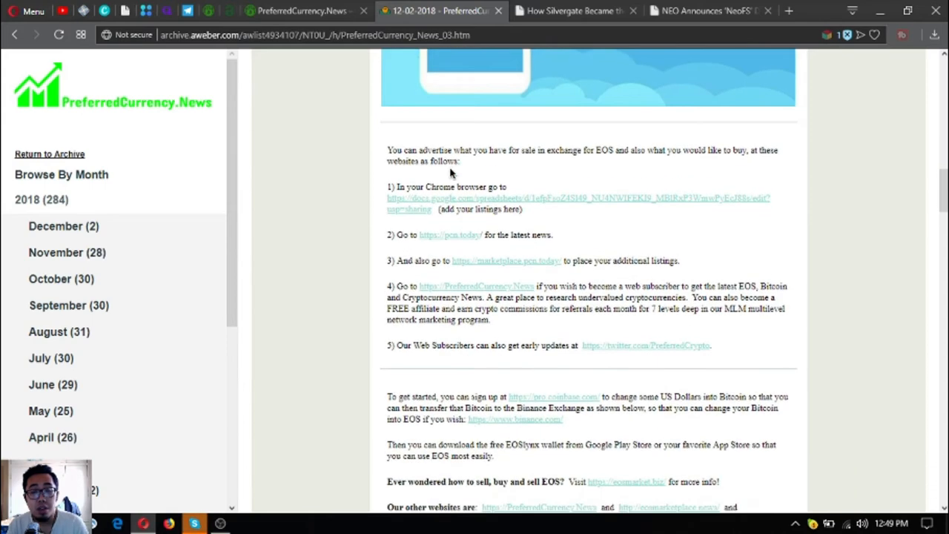
mouse_move(478, 203)
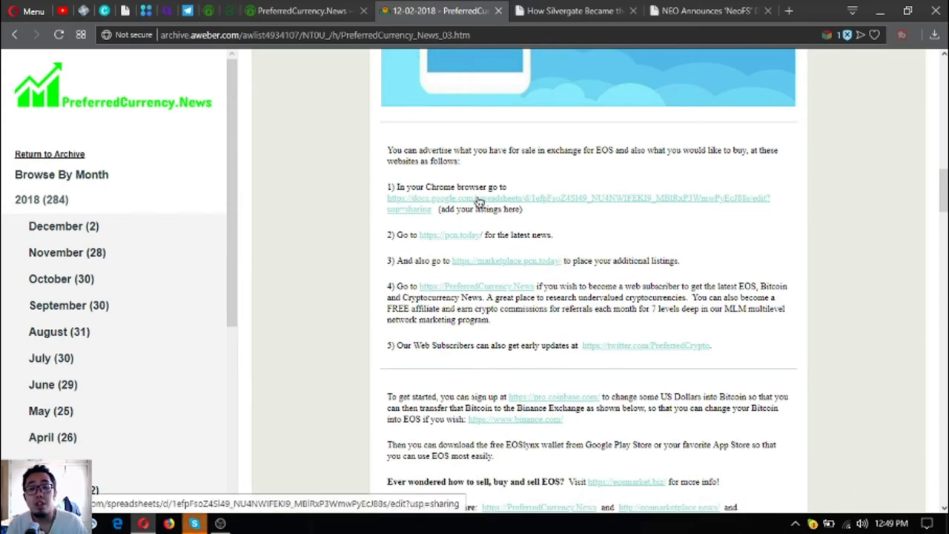
left_click_drag(387, 186, 522, 209)
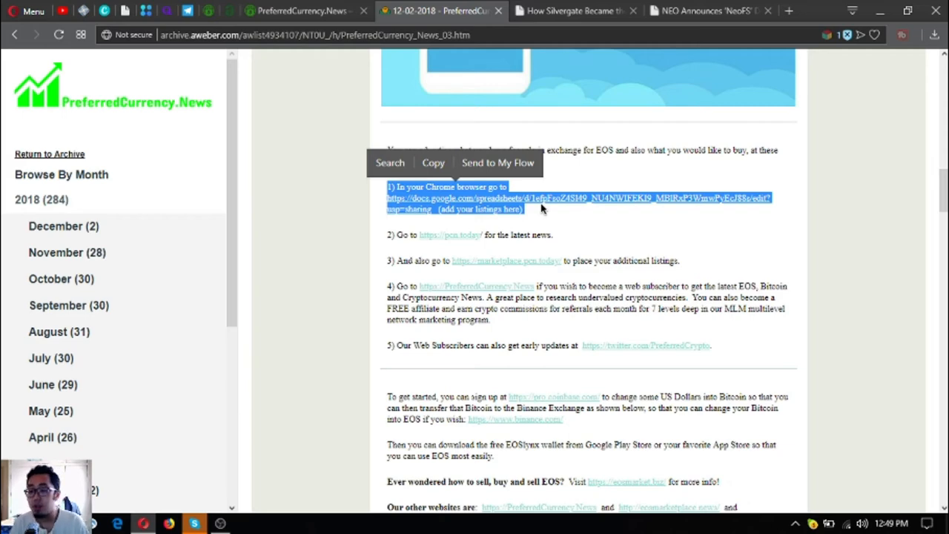
right_click(538, 196)
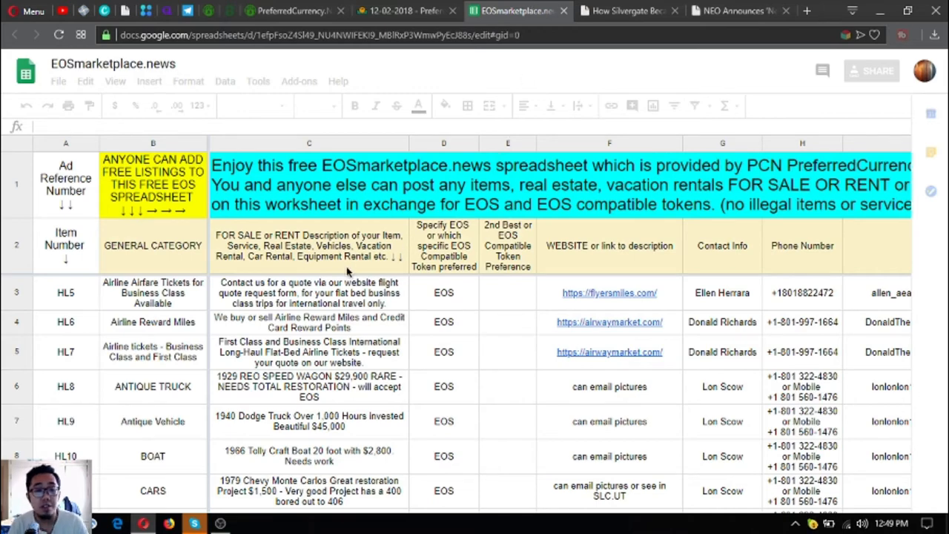
Browse the first EOSmarketplace.news listings, select cell H3, then return to the newsletter archive.
scroll("down", 3)
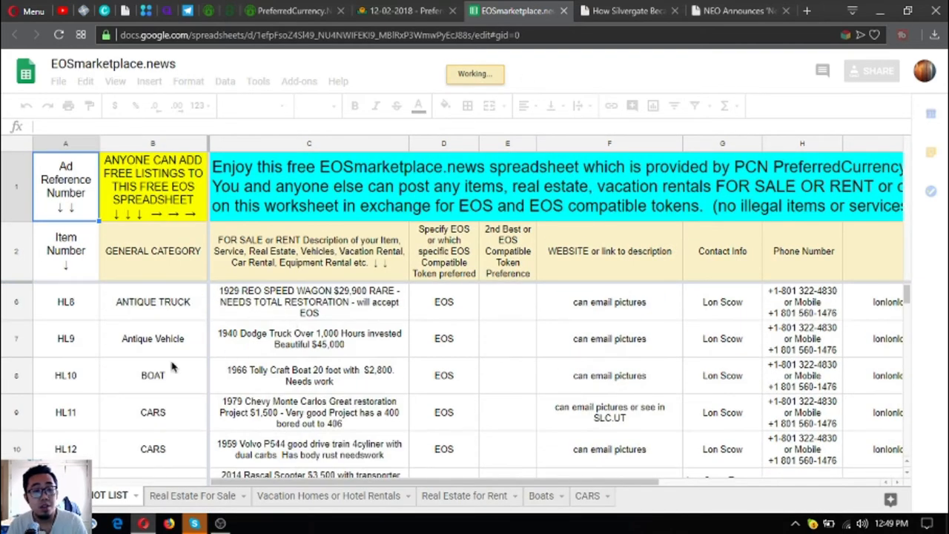
scroll("down", 3)
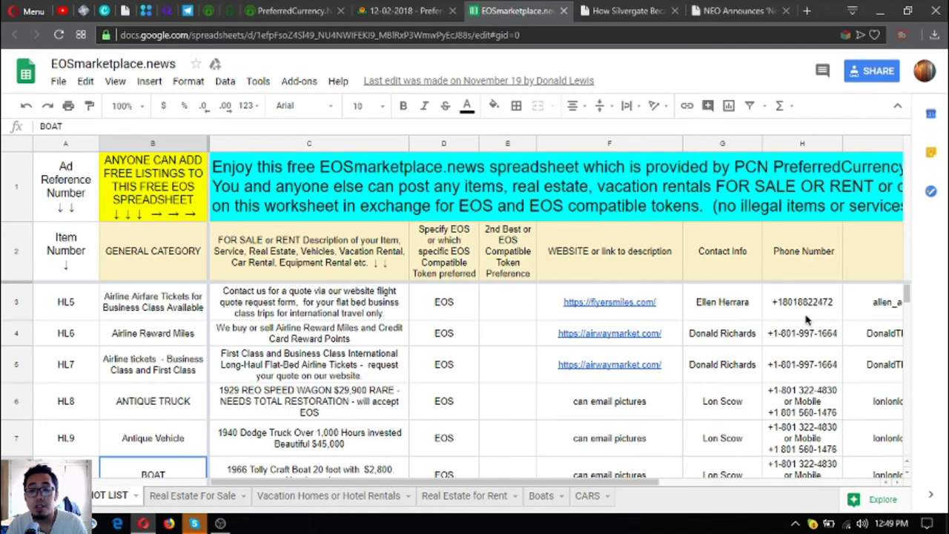
left_click(801, 301)
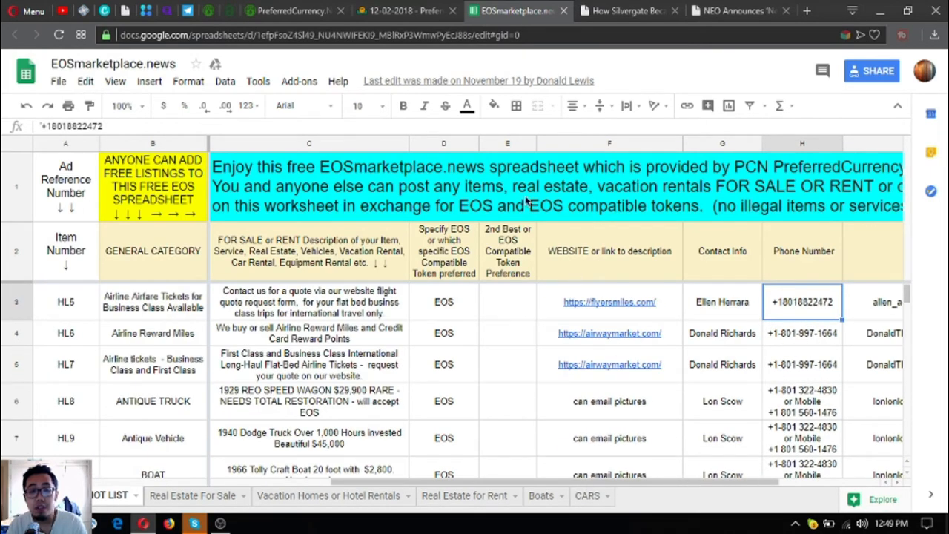
left_click(404, 11)
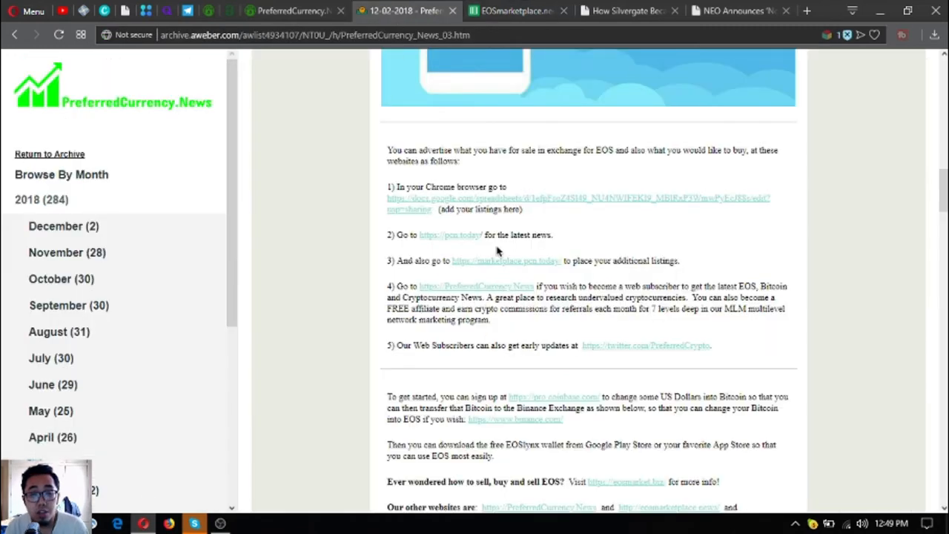
mouse_move(463, 229)
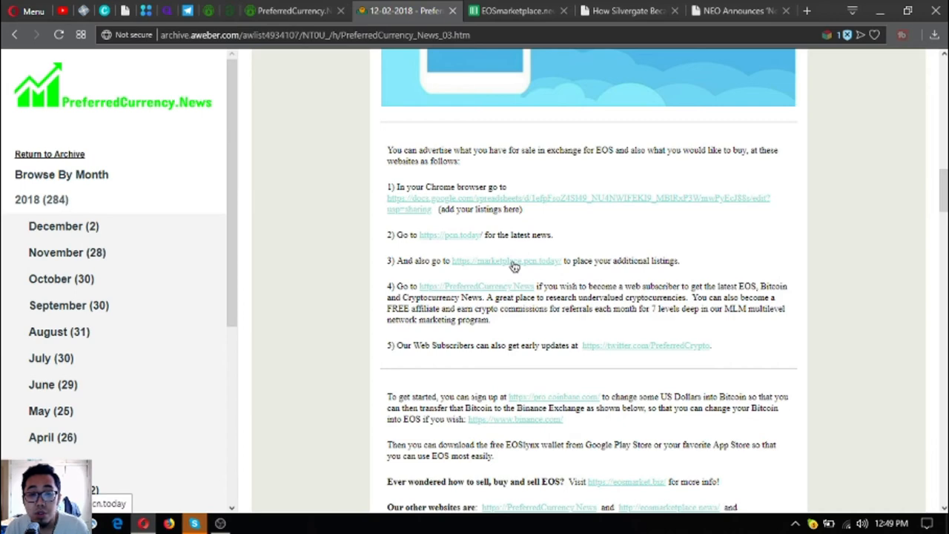
Open marketplace.pcn.today in a new tab, view it, then return to the newsletter.
left_click(506, 260)
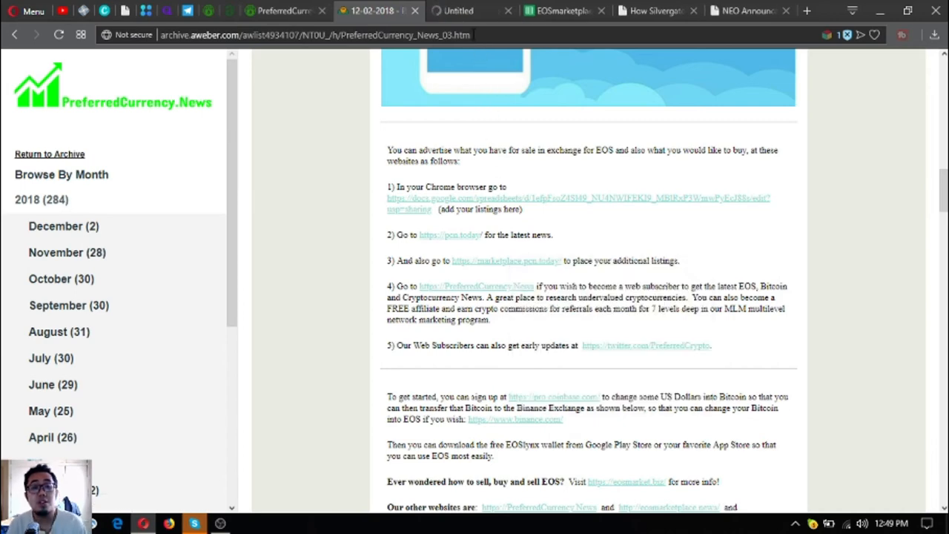
left_click(506, 260)
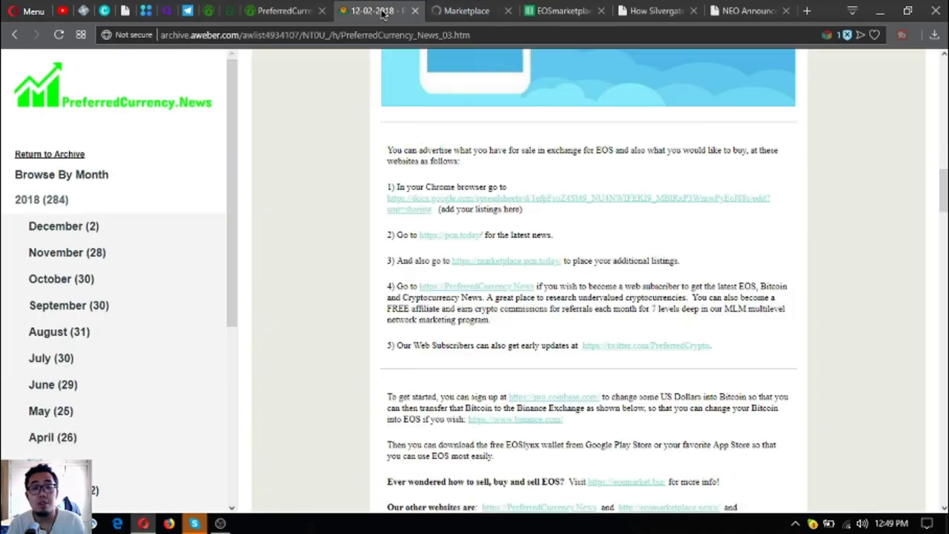
left_click(467, 11)
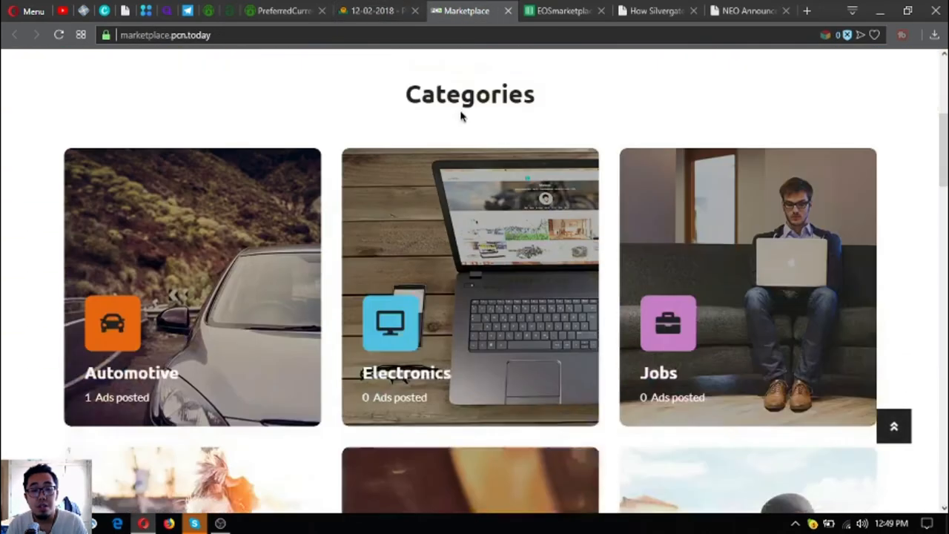
left_click(286, 11)
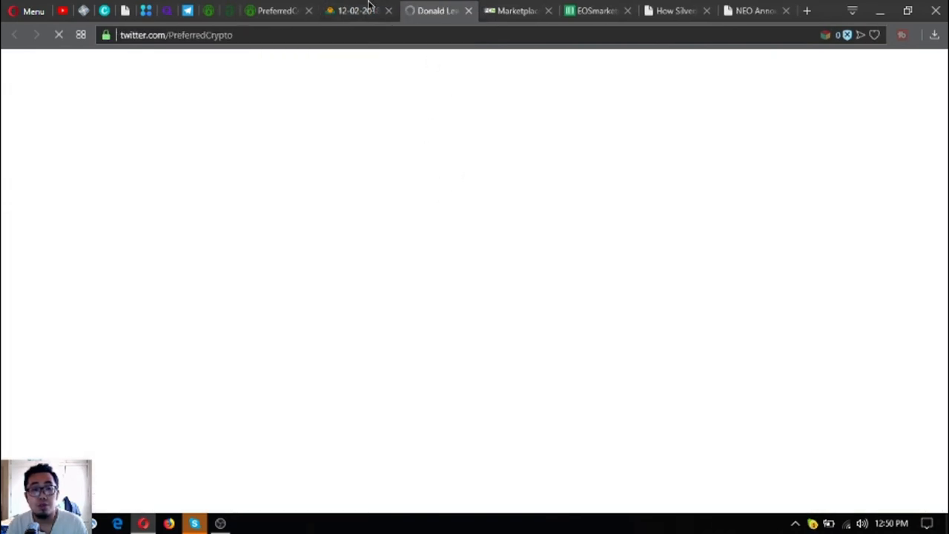
Scroll to the 'buy and sell EOS' link and open eosmarket.biz in a new tab.
right_click(478, 147)
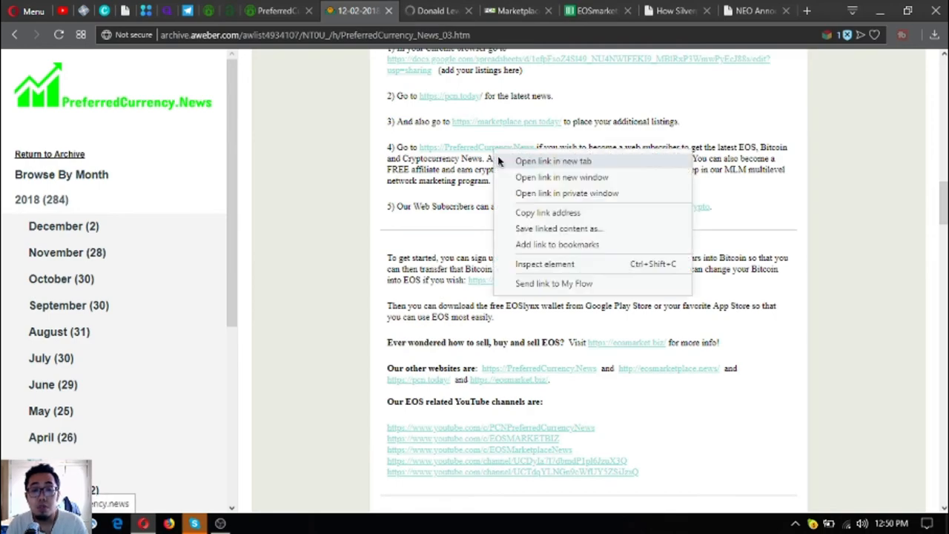
left_click(553, 161)
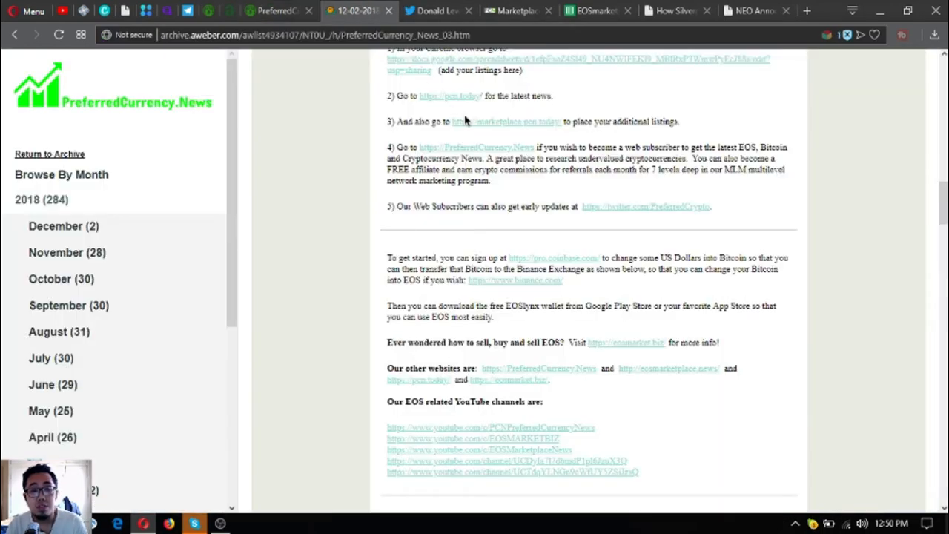
scroll("down", 3)
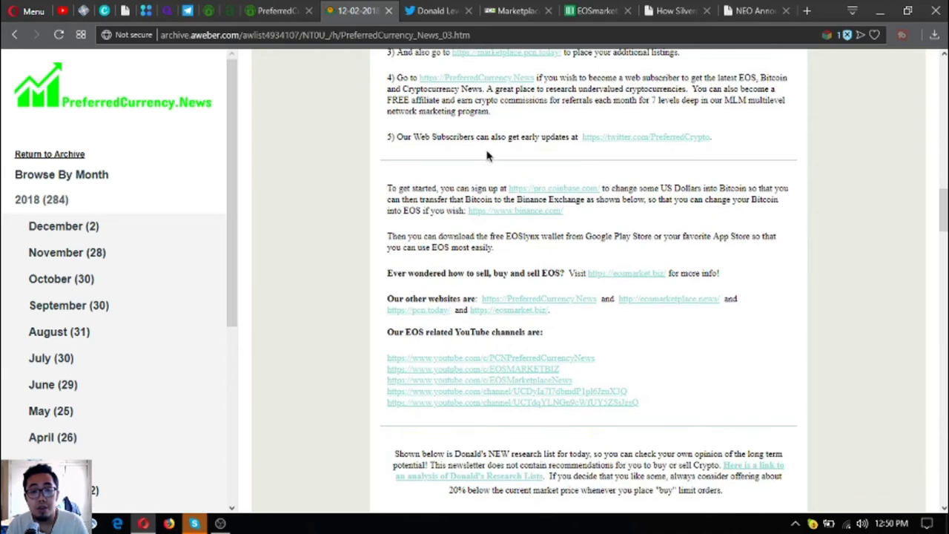
mouse_move(646, 248)
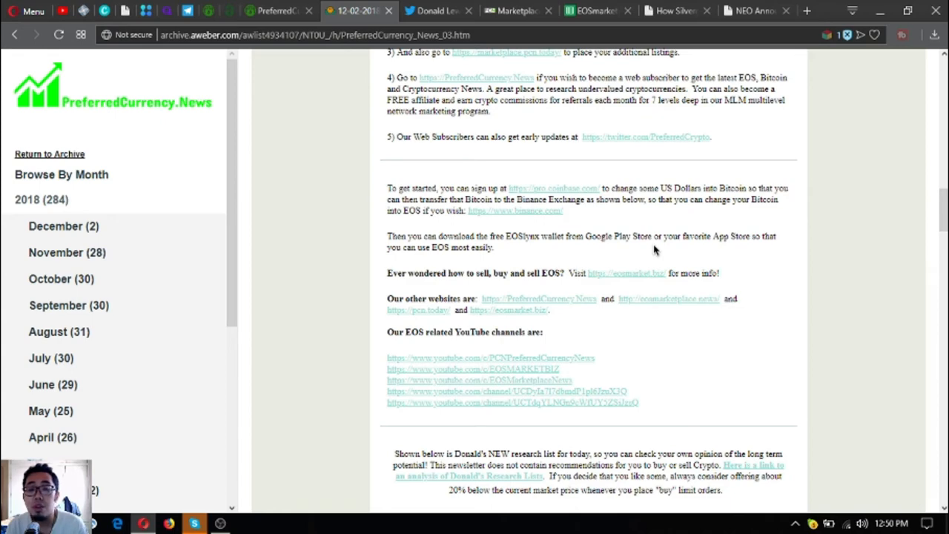
mouse_move(525, 241)
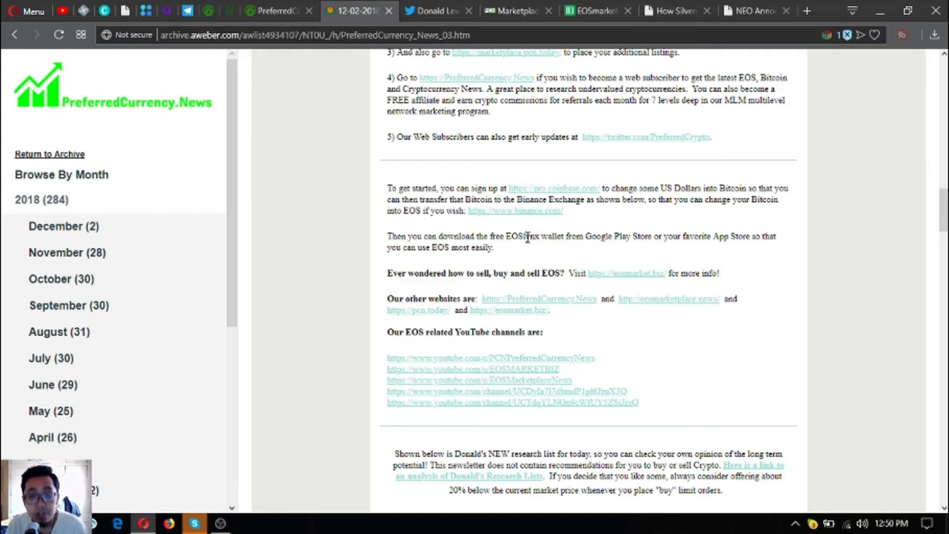
mouse_move(535, 239)
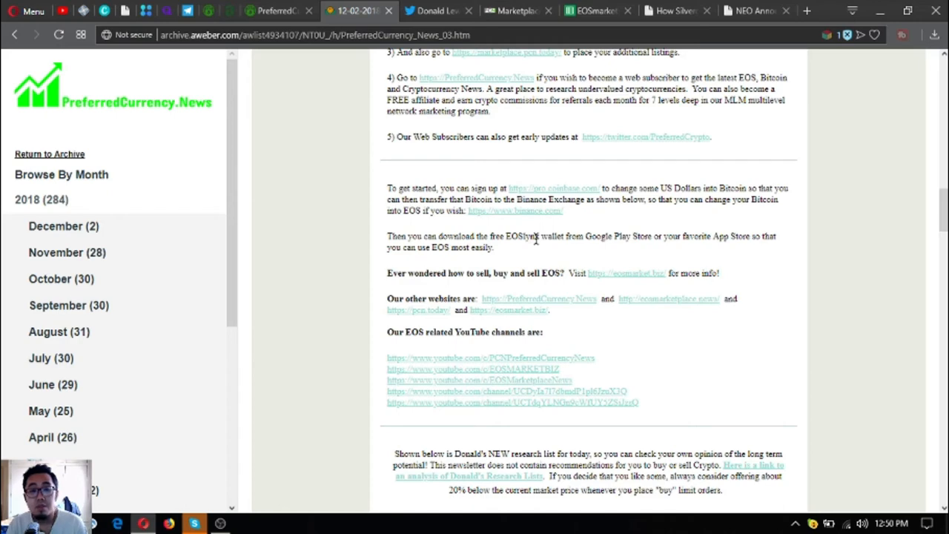
scroll("down", 3)
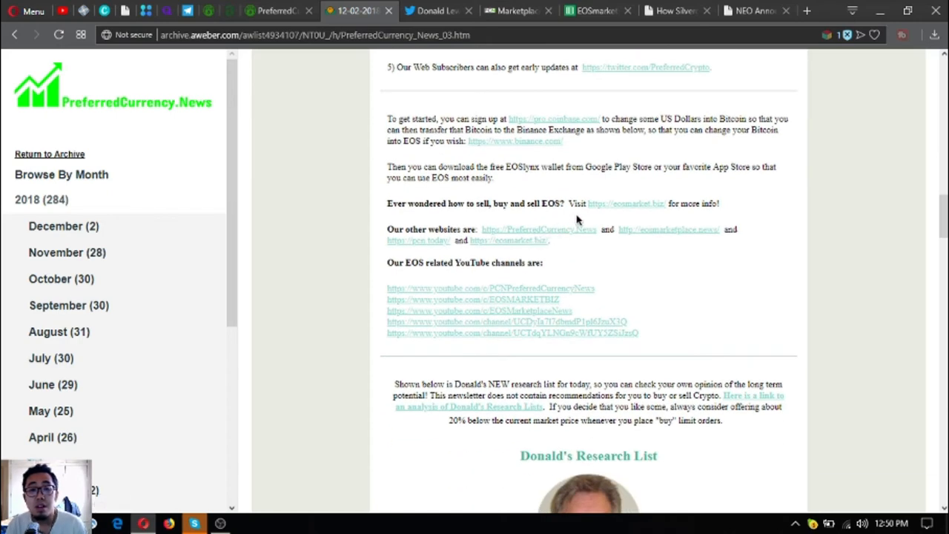
right_click(625, 203)
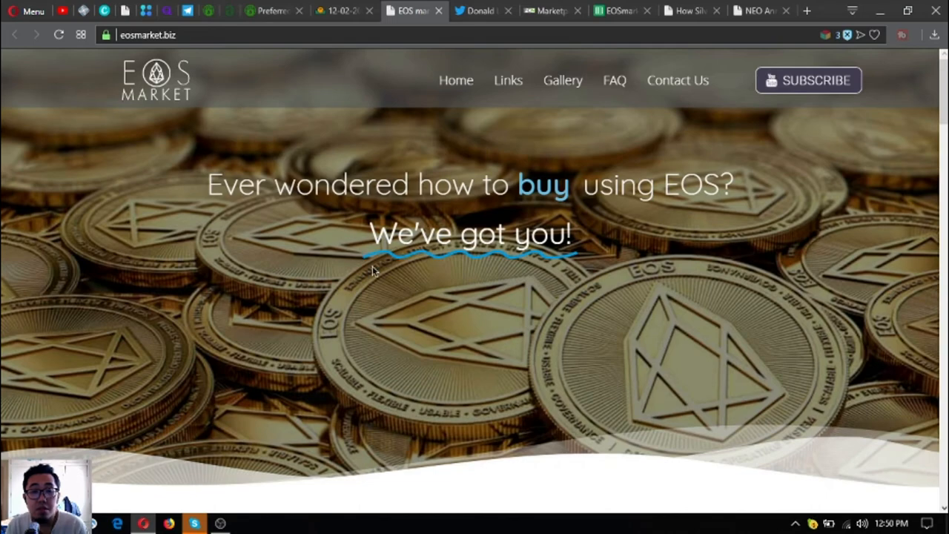
Jump to EOS Market's Links section listing Airway Market, PCN Marketplace and EOS Marketplace.
left_click(507, 80)
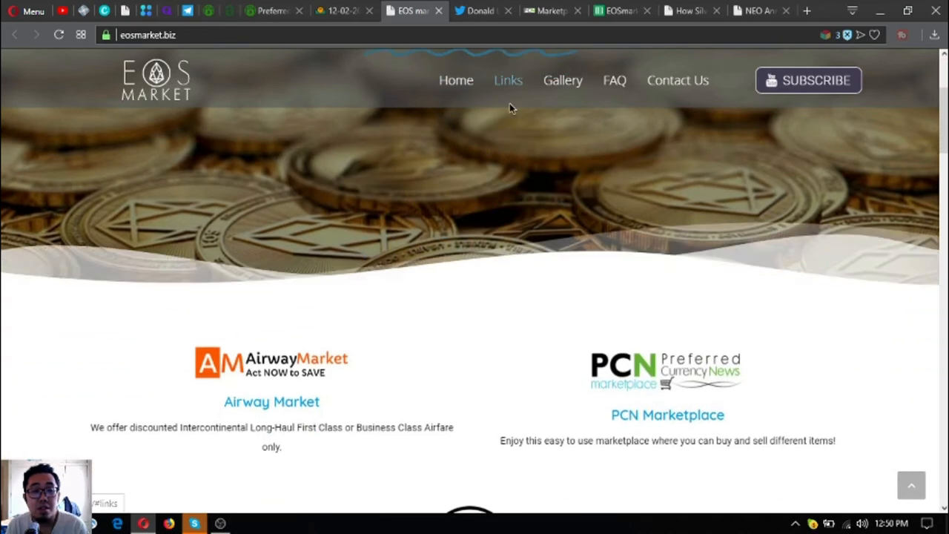
scroll("down", 3)
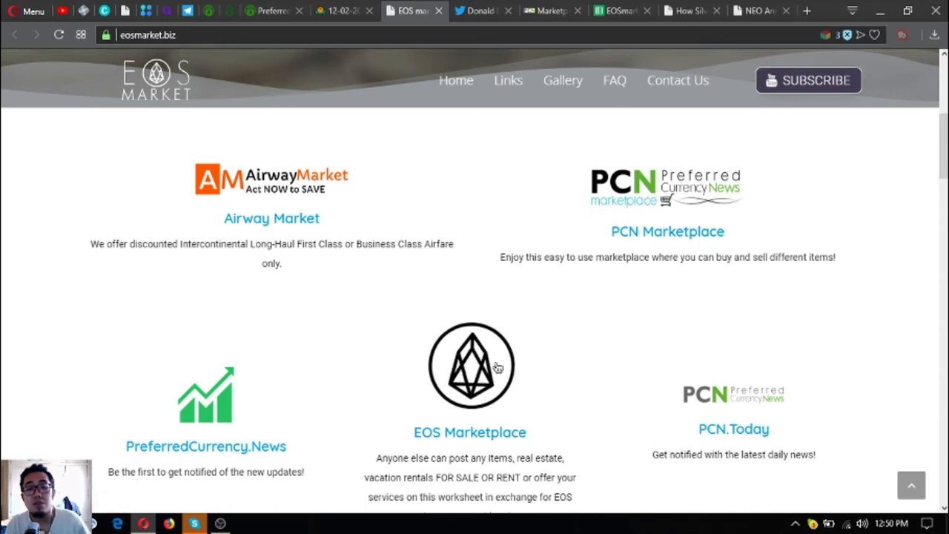
scroll("down", 3)
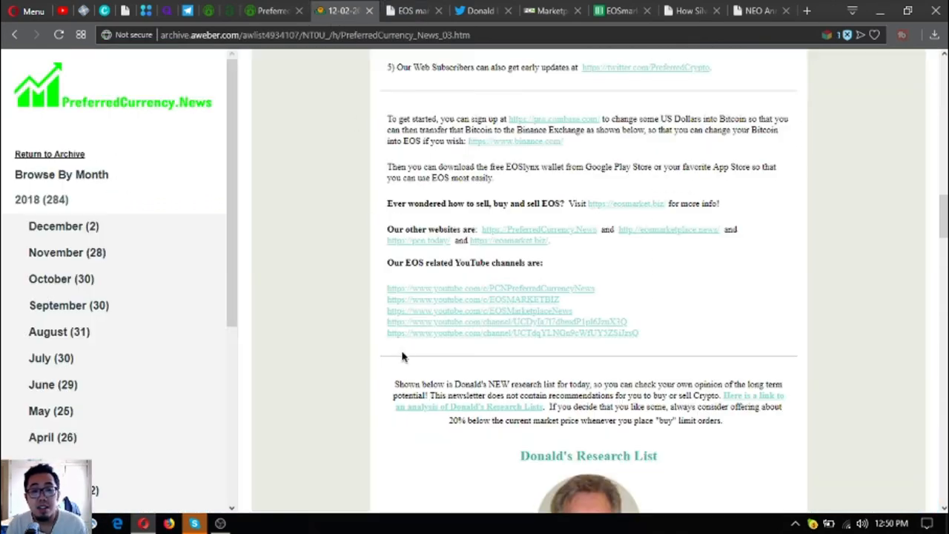
Scroll down to Donald's Research List, covering coins from Komodo to Zcash.
scroll("down", 3)
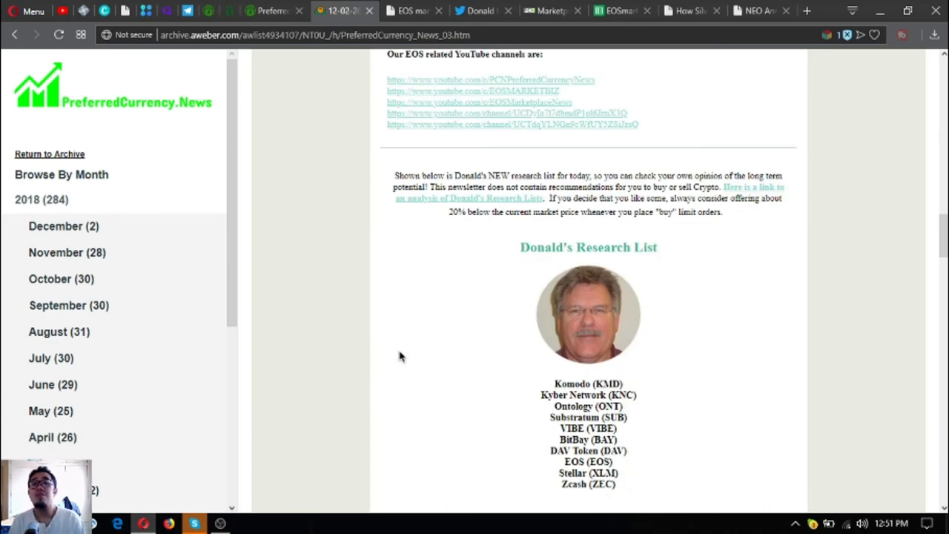
scroll("down", 3)
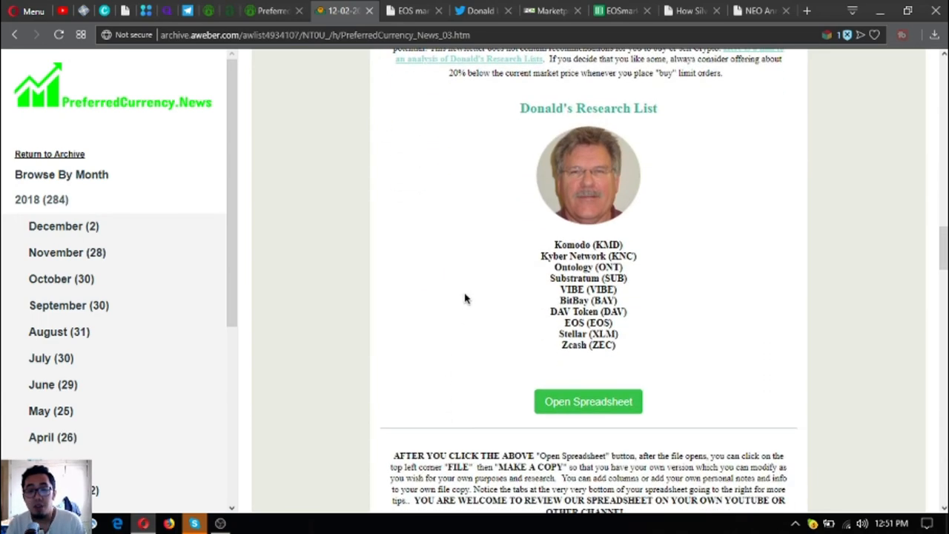
mouse_move(674, 158)
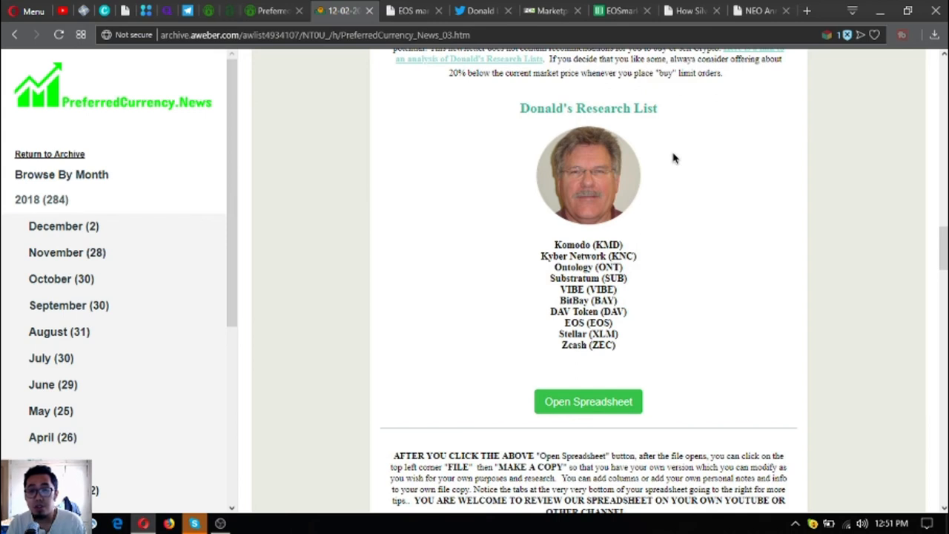
mouse_move(714, 215)
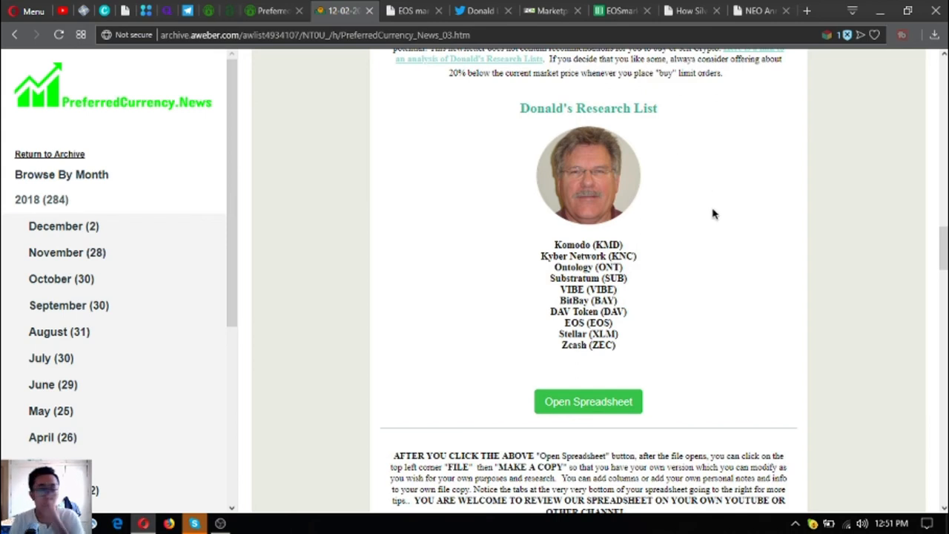
mouse_move(651, 386)
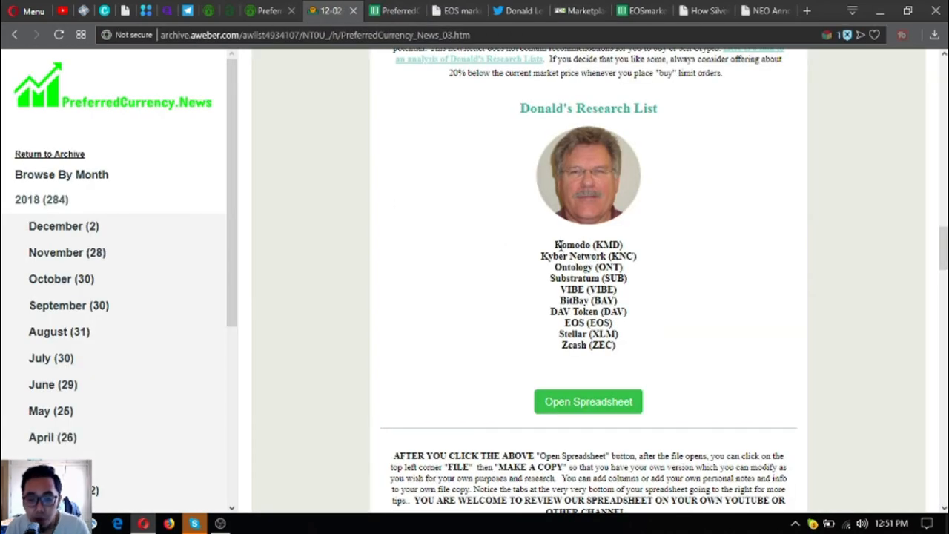
mouse_move(558, 245)
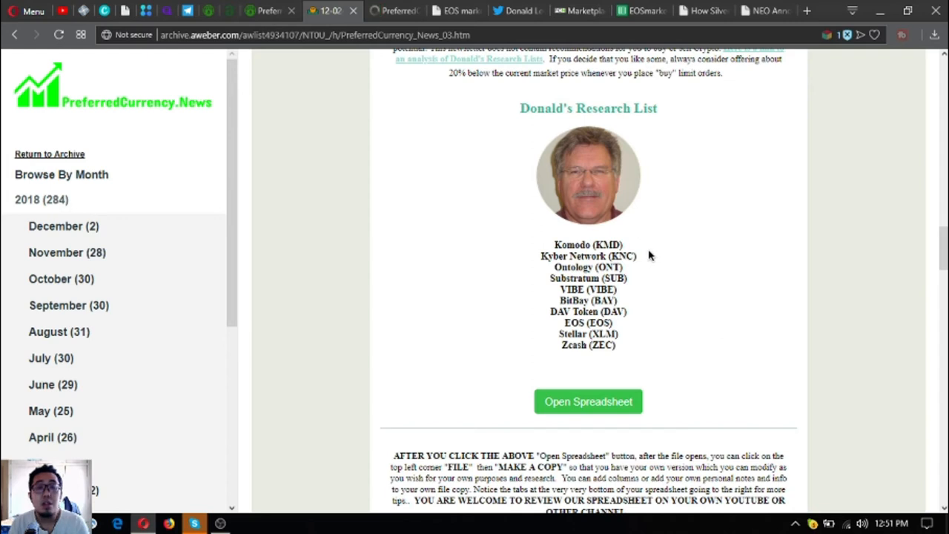
mouse_move(643, 260)
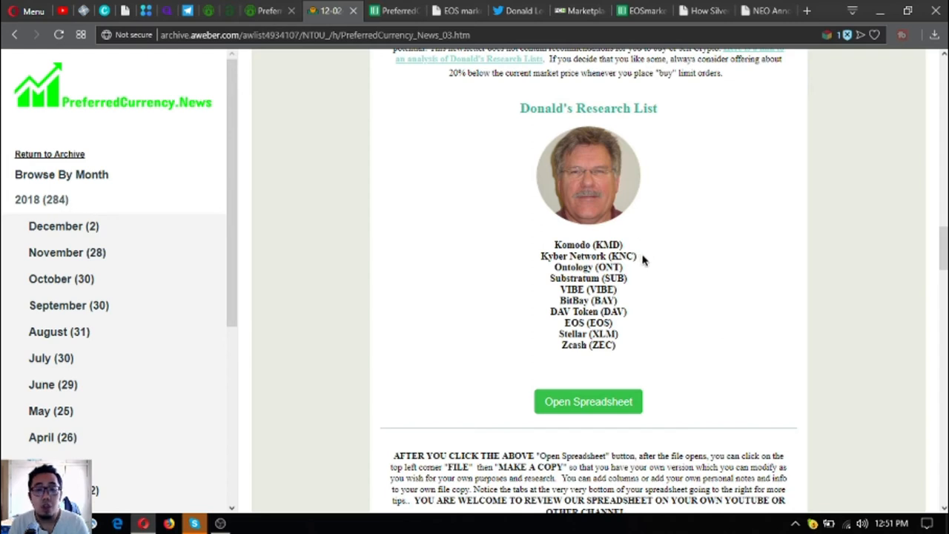
mouse_move(651, 264)
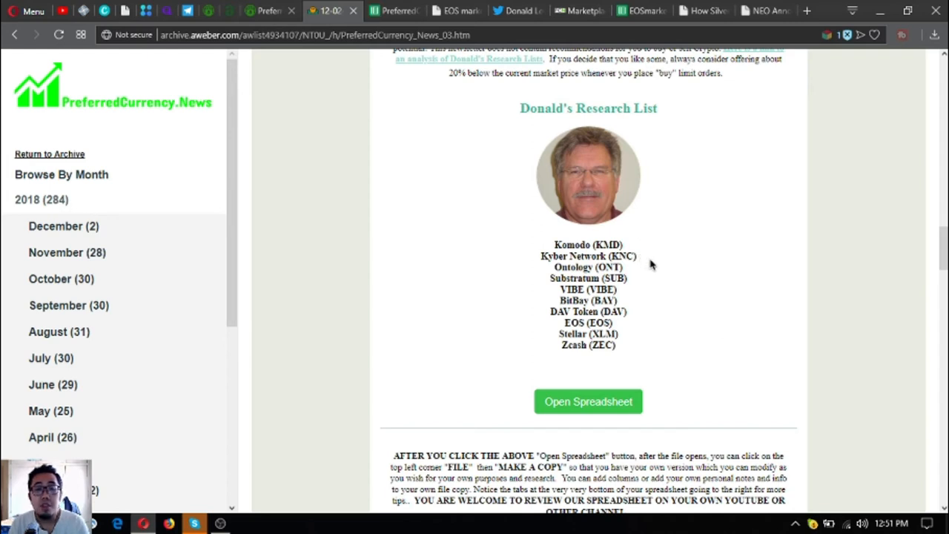
mouse_move(654, 267)
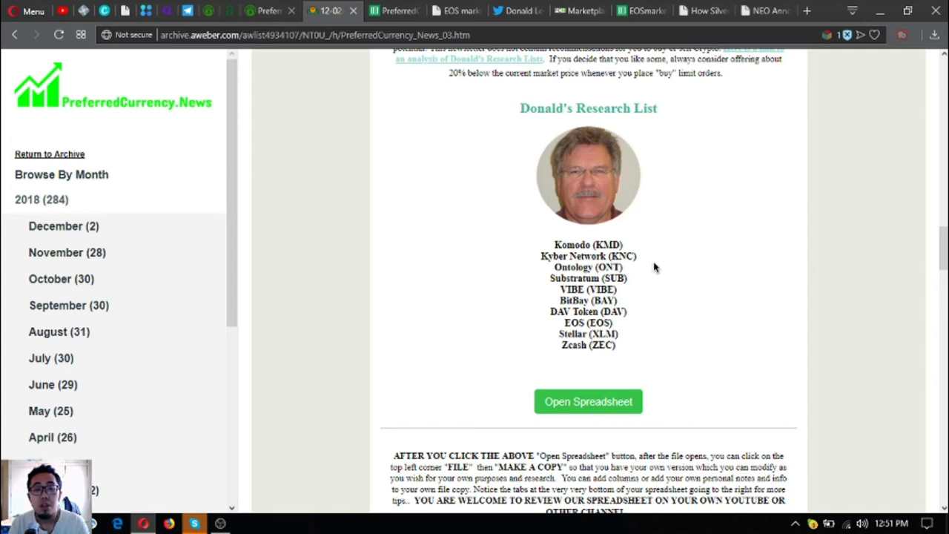
mouse_move(561, 146)
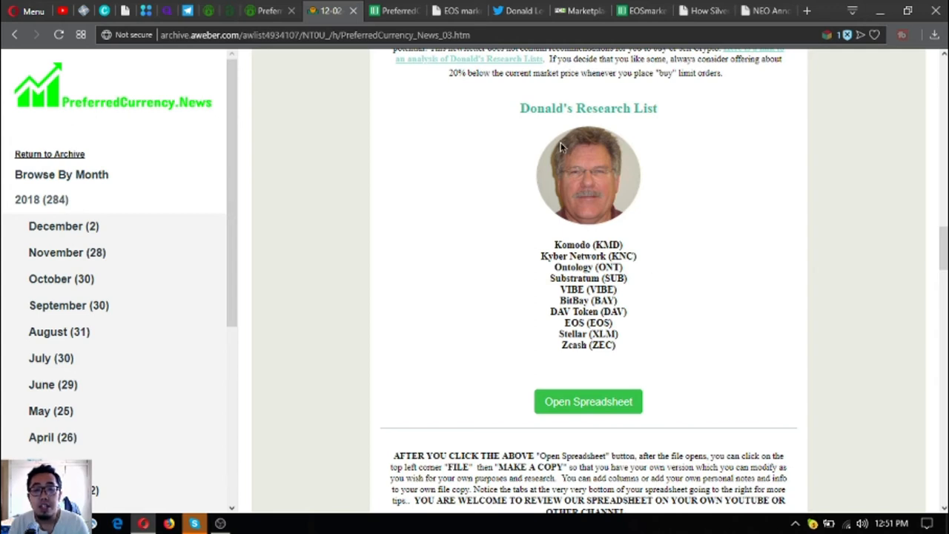
mouse_move(562, 215)
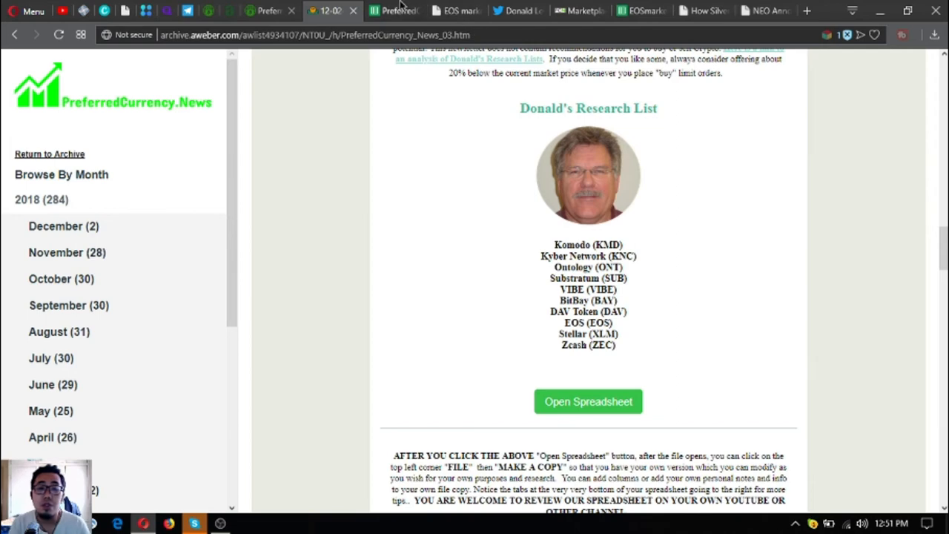
left_click(587, 401)
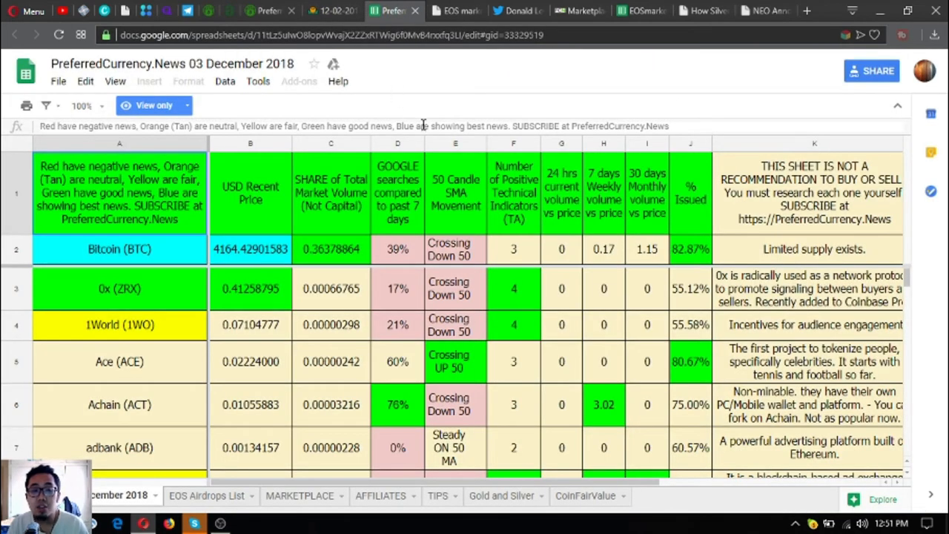
left_click(119, 249)
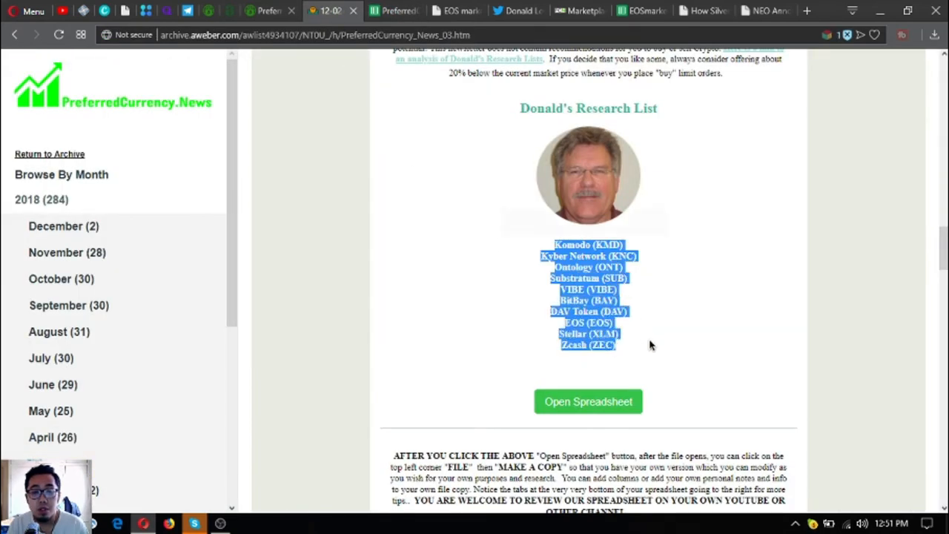
left_click(588, 401)
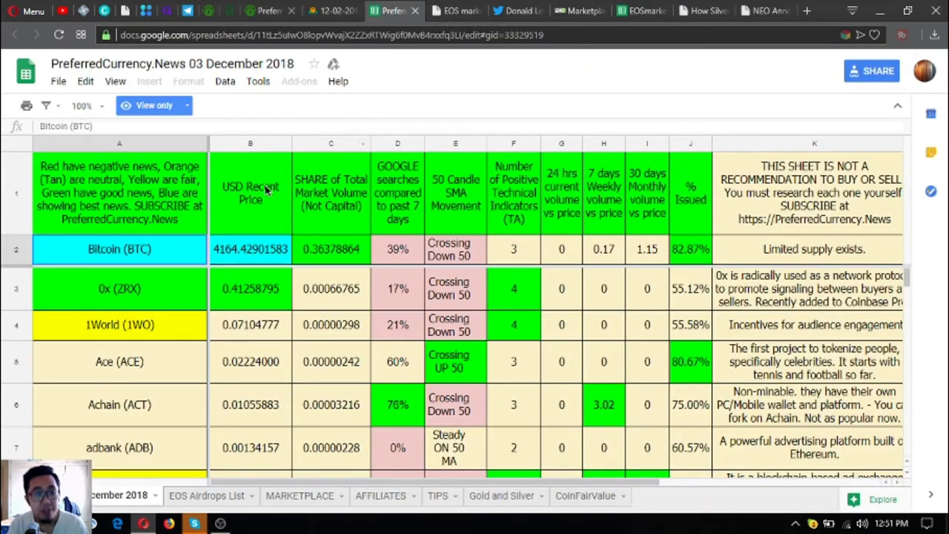
left_click(119, 324)
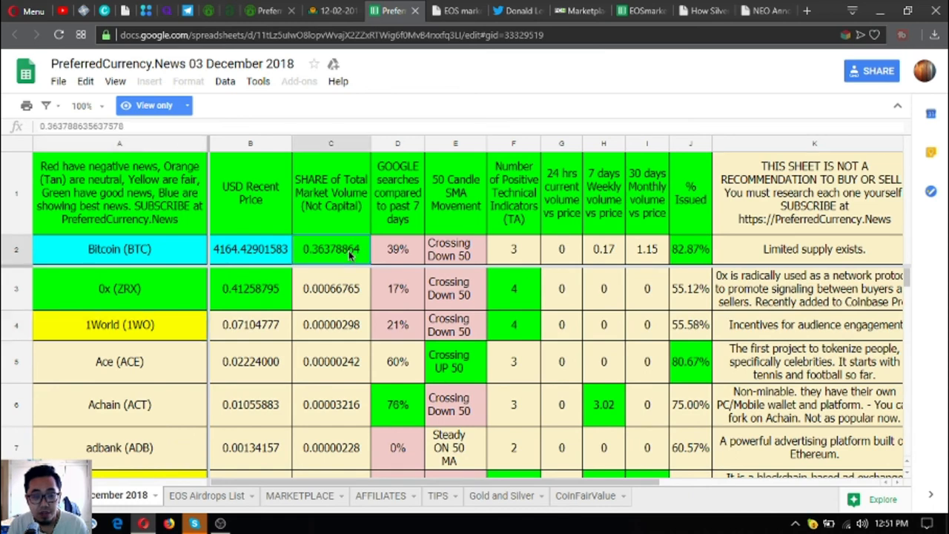
mouse_move(385, 271)
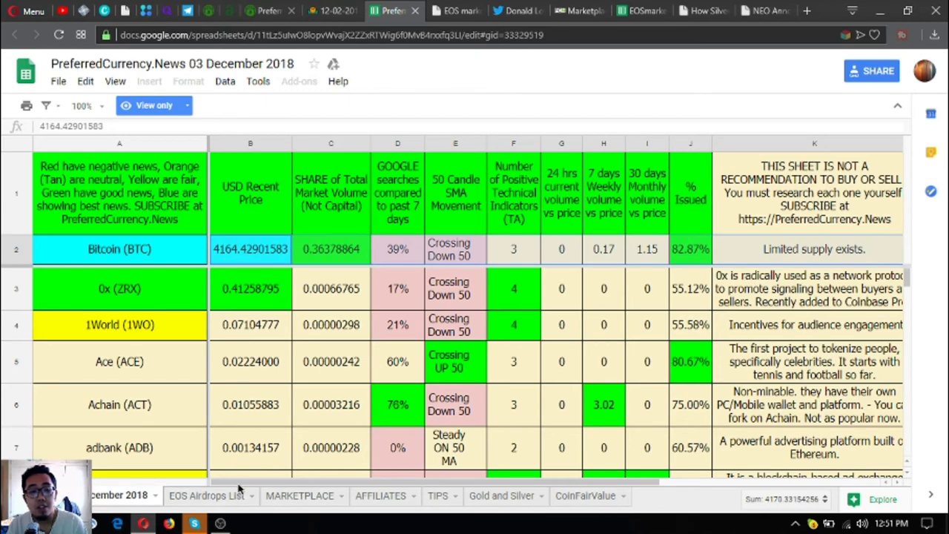
scroll("right", 3)
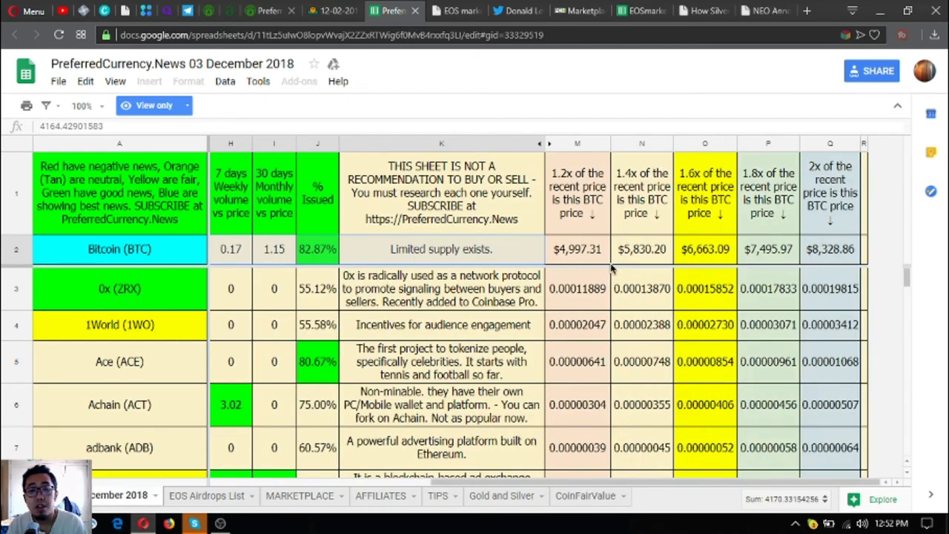
left_click(704, 288)
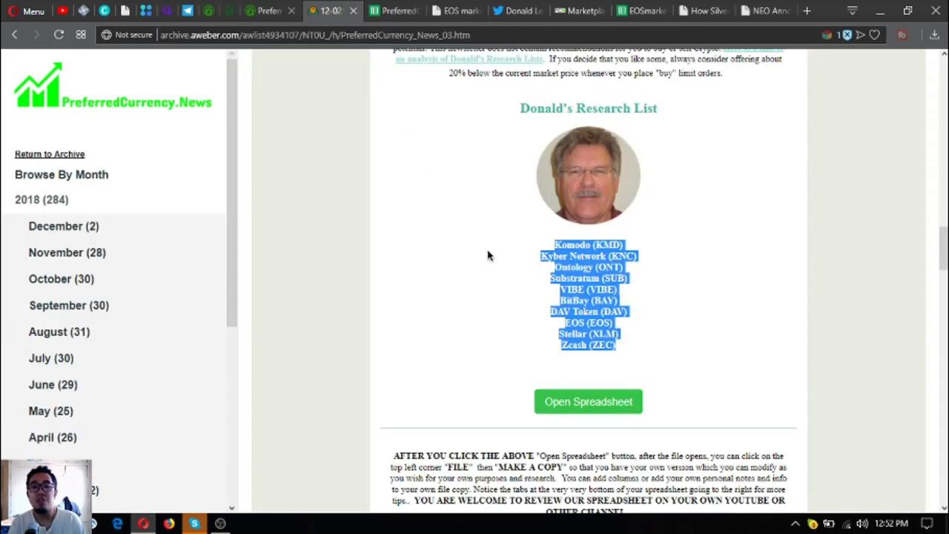
Clear the research-list highlight and switch to the 03 December 2018 spreadsheet.
left_click(378, 74)
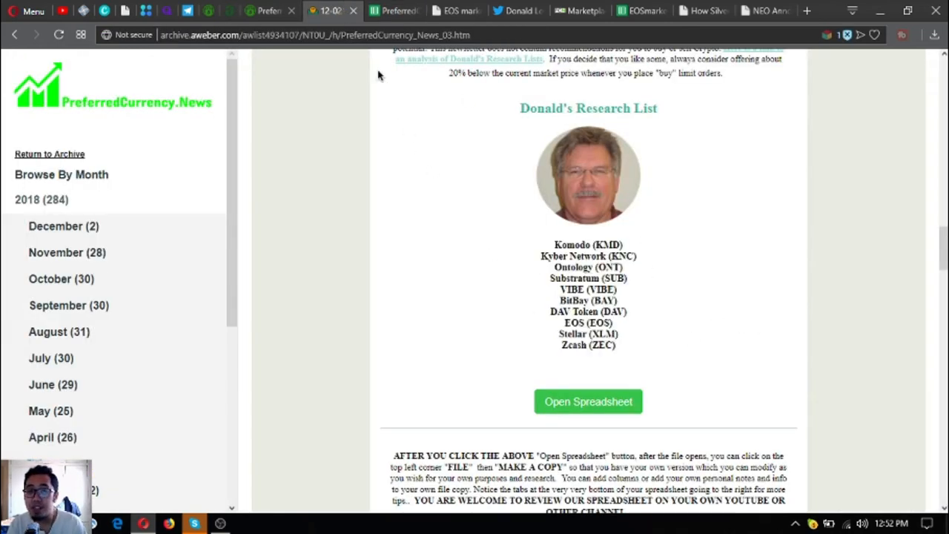
mouse_move(621, 374)
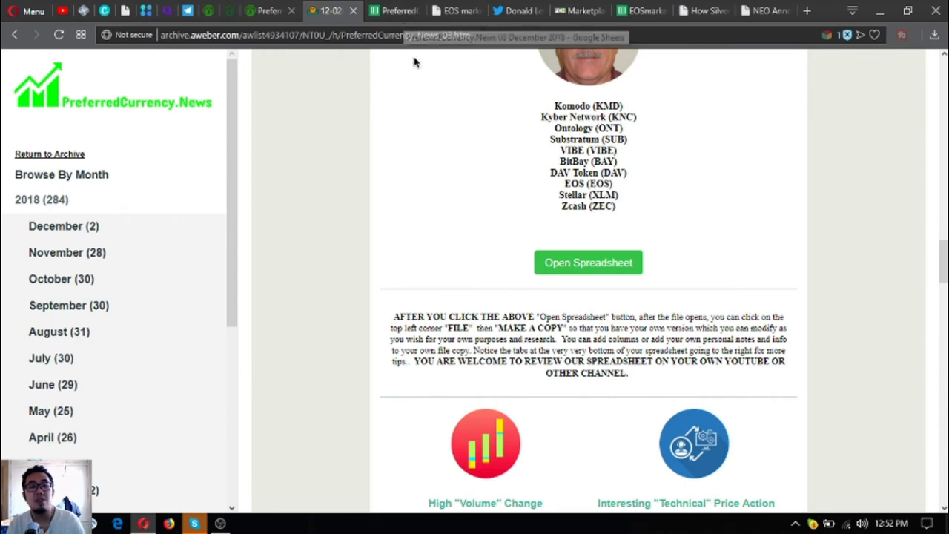
left_click(587, 262)
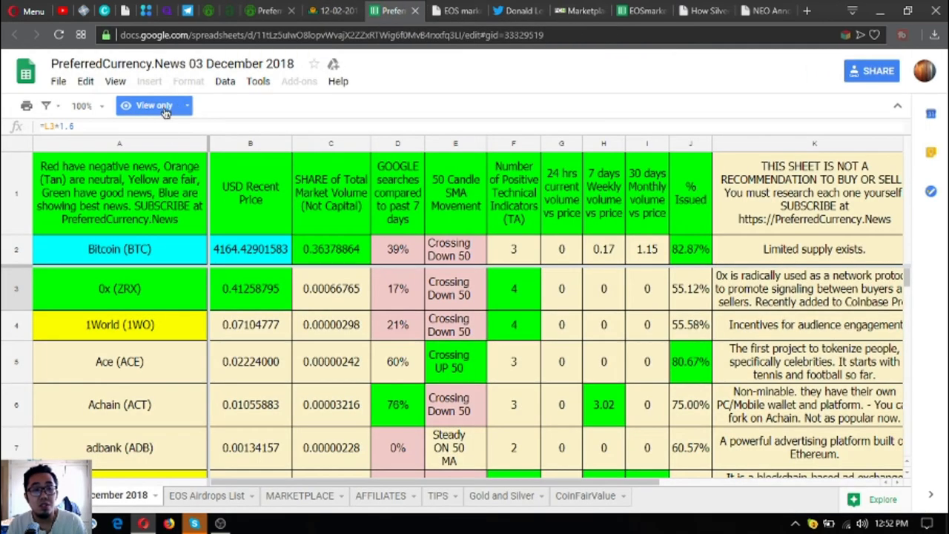
mouse_move(334, 10)
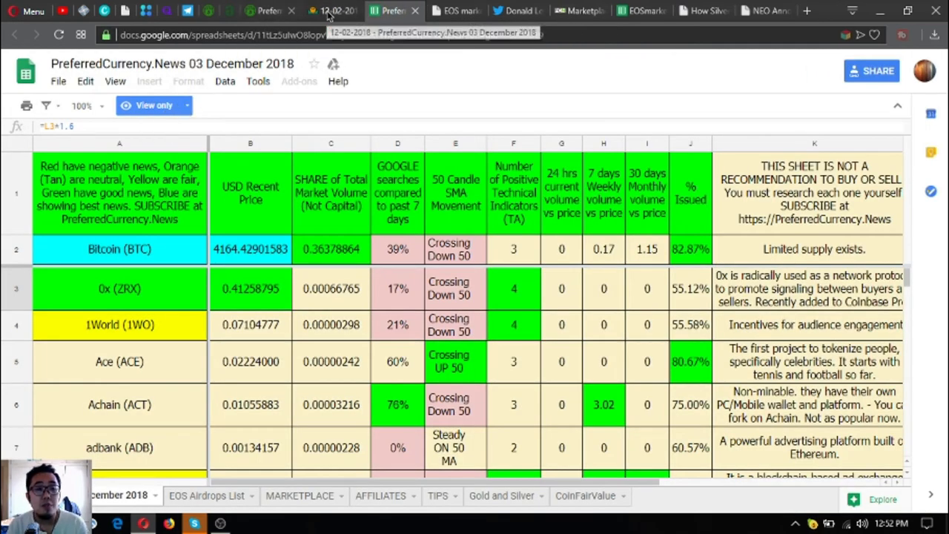
Read the volume, technical and trade-volume lists, highlighting the High Google Search Activity tokens.
left_click(332, 11)
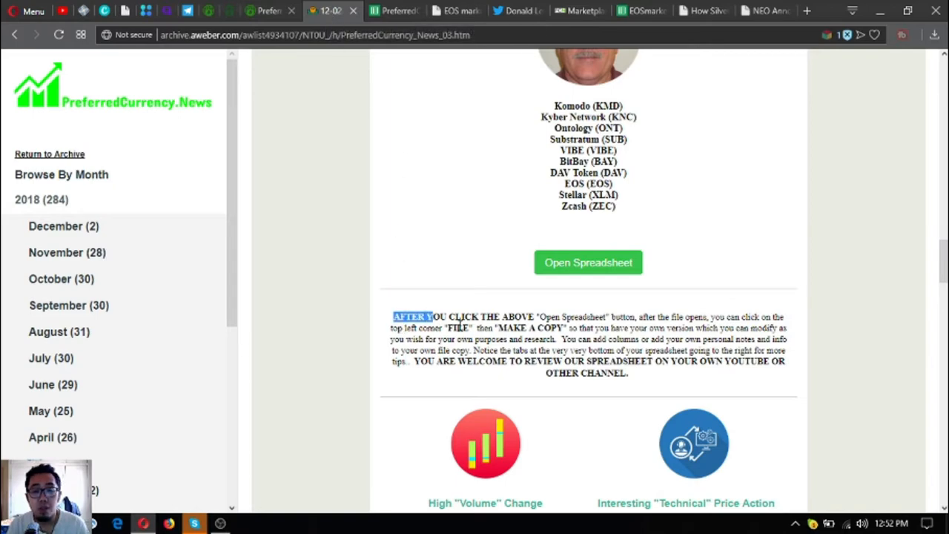
scroll("down", 3)
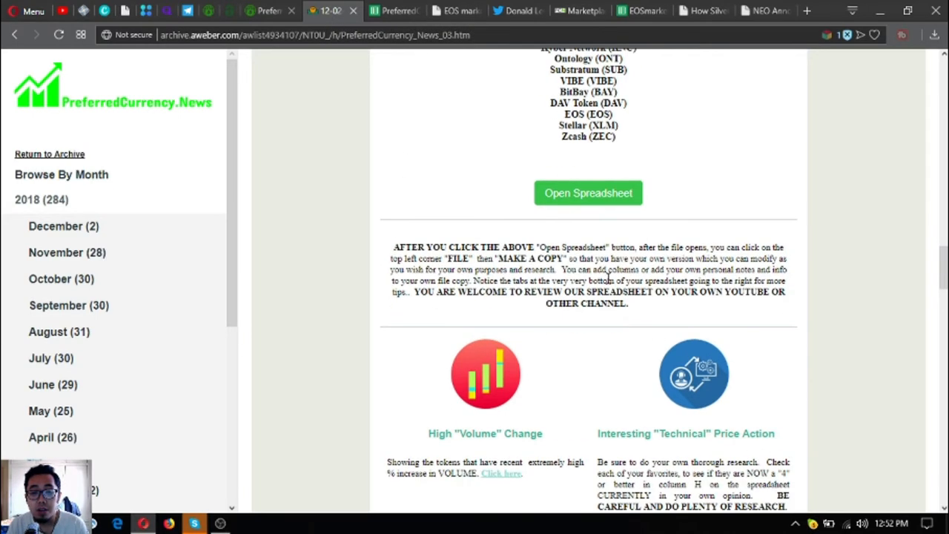
scroll("down", 3)
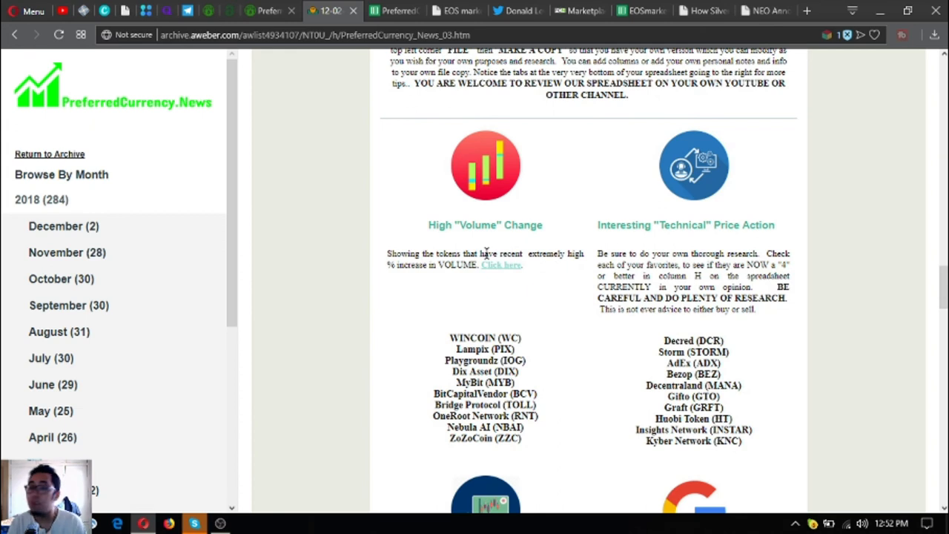
mouse_move(482, 251)
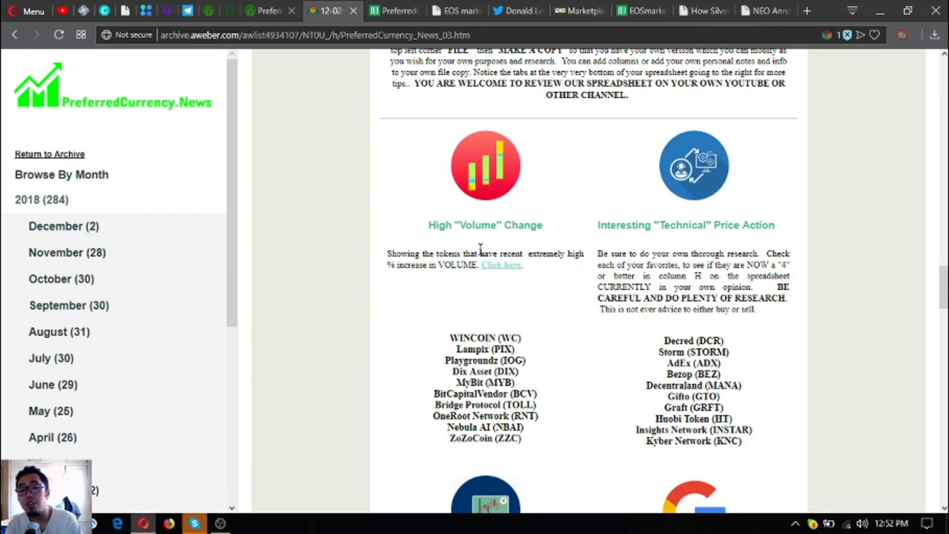
mouse_move(539, 265)
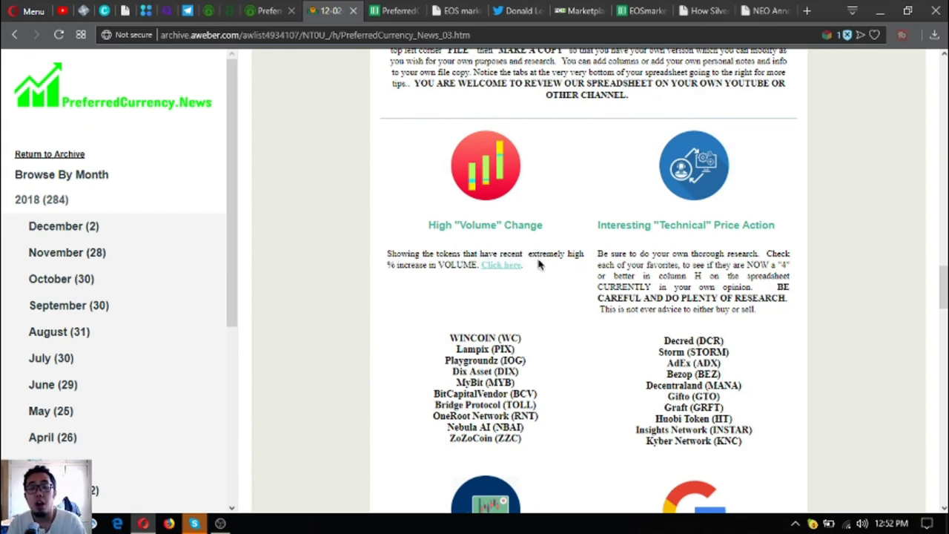
mouse_move(482, 256)
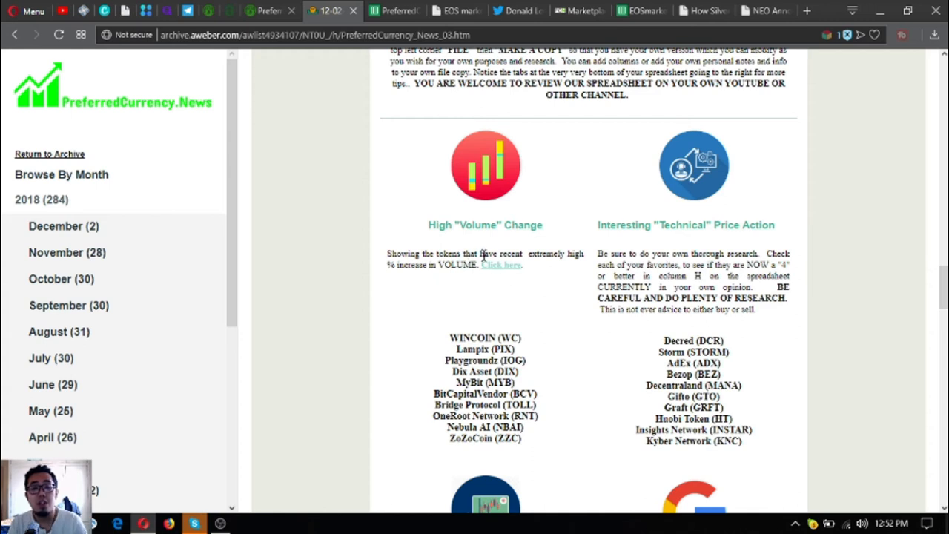
mouse_move(529, 265)
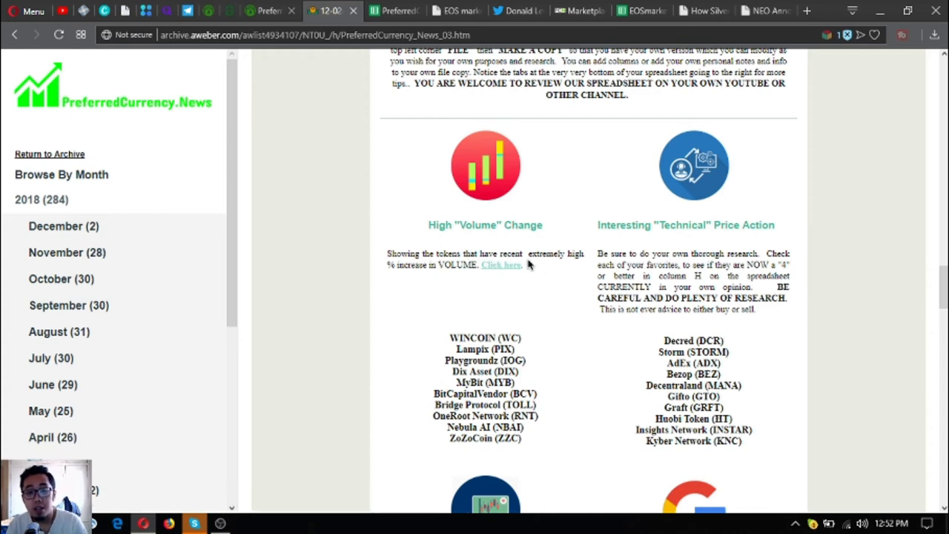
mouse_move(541, 258)
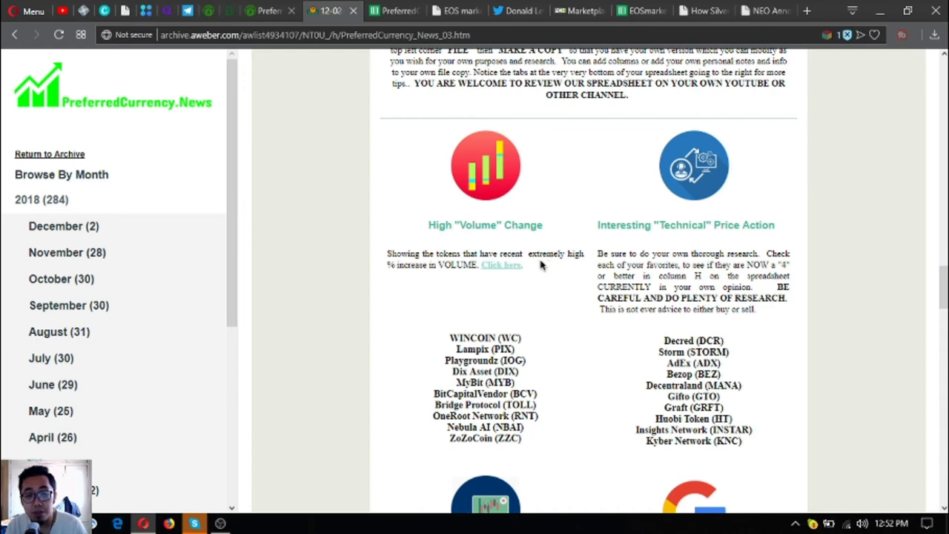
mouse_move(654, 243)
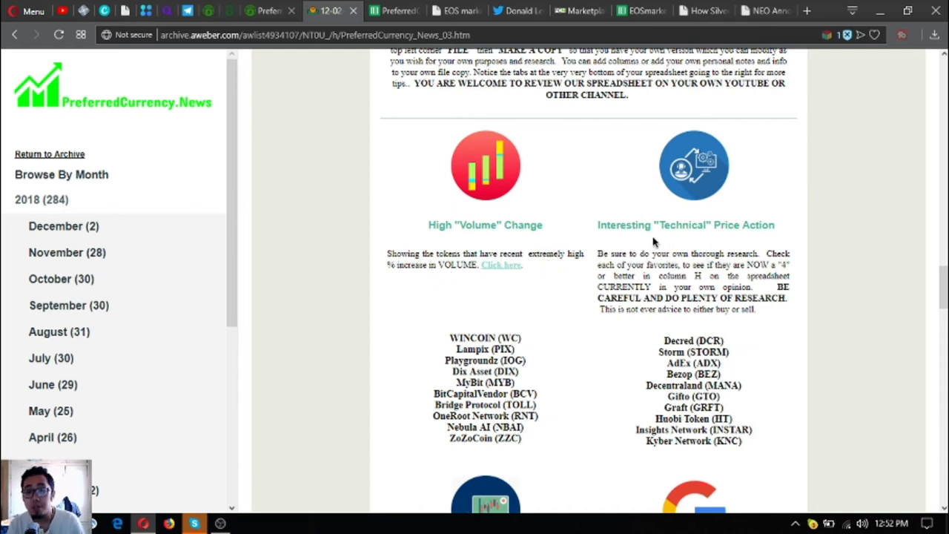
mouse_move(675, 237)
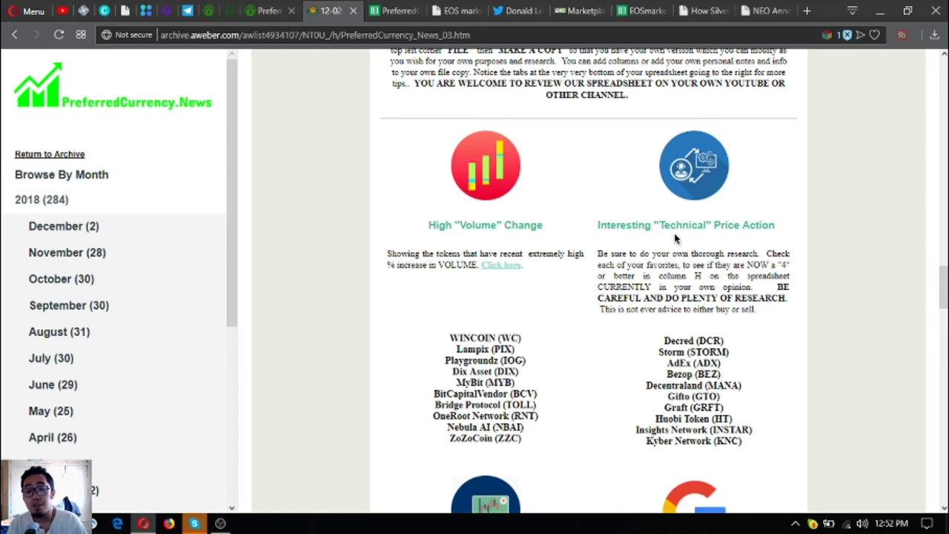
scroll("down", 3)
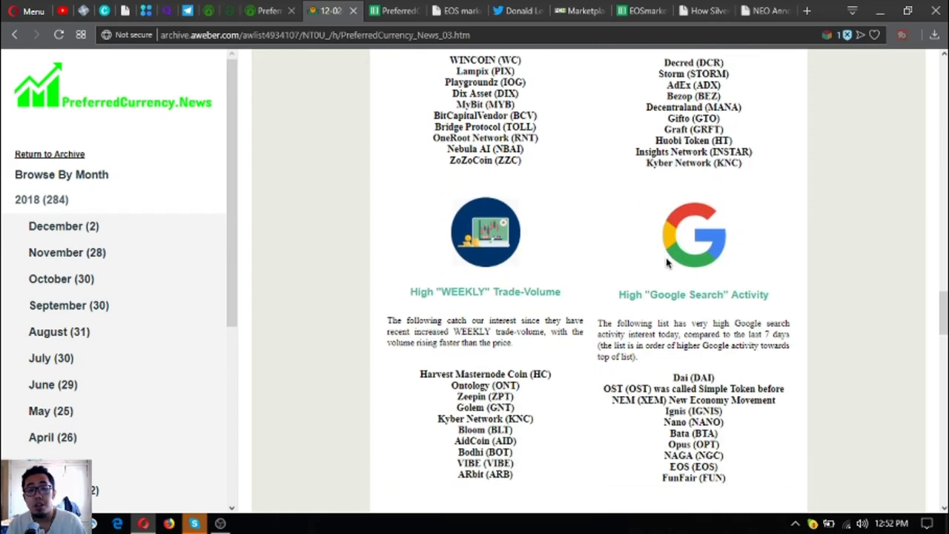
scroll("down", 3)
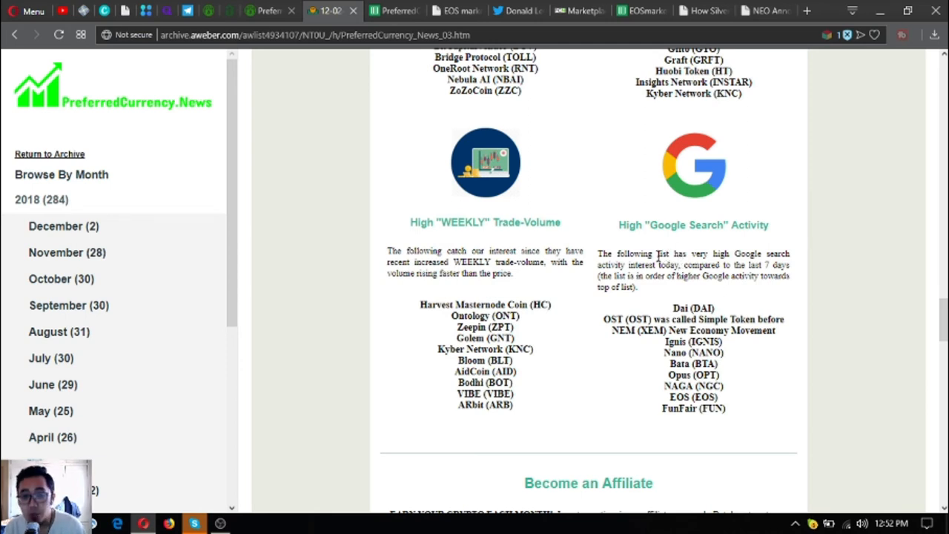
left_click_drag(608, 253, 711, 363)
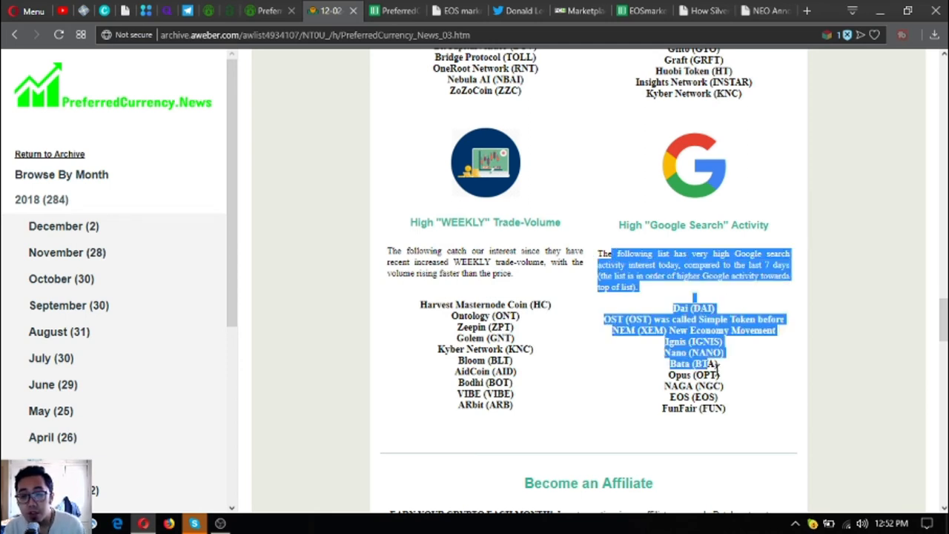
scroll("down", 3)
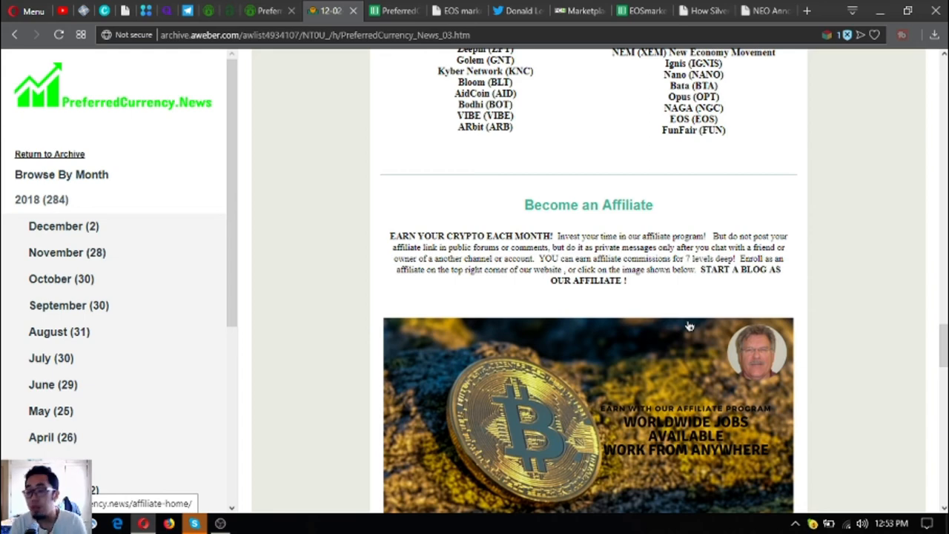
Scroll past the Become an Affiliate banner to the spreadsheet training notes.
scroll("down", 3)
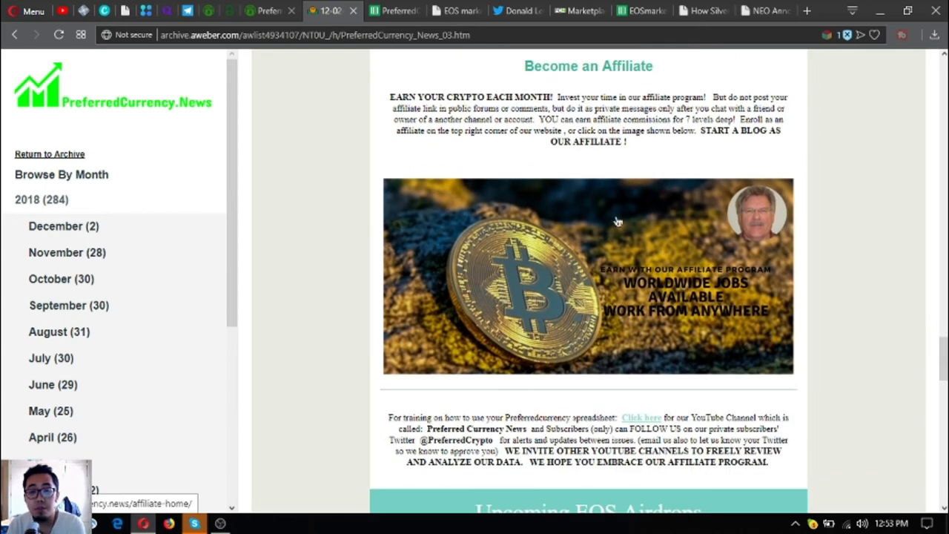
mouse_move(553, 278)
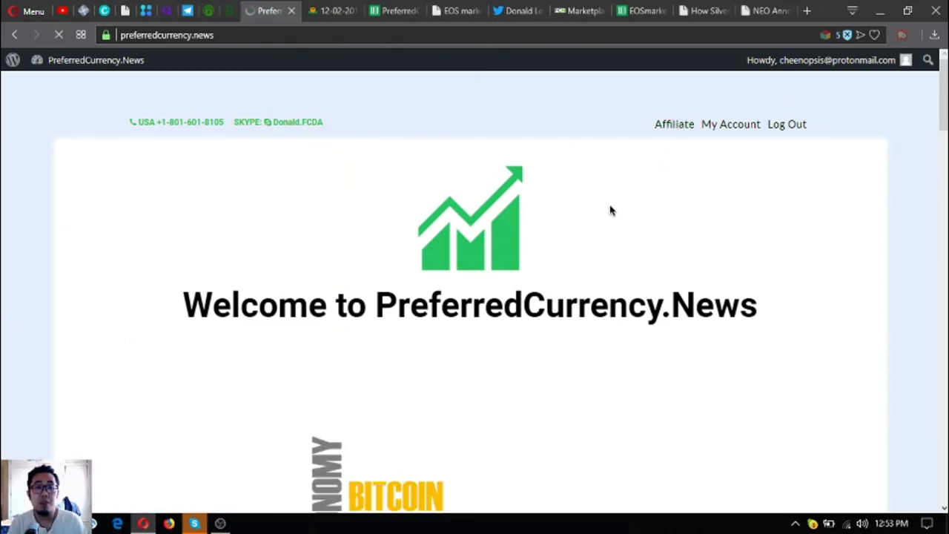
Open the affiliate area and view the Creatives referral URL generator.
left_click(673, 123)
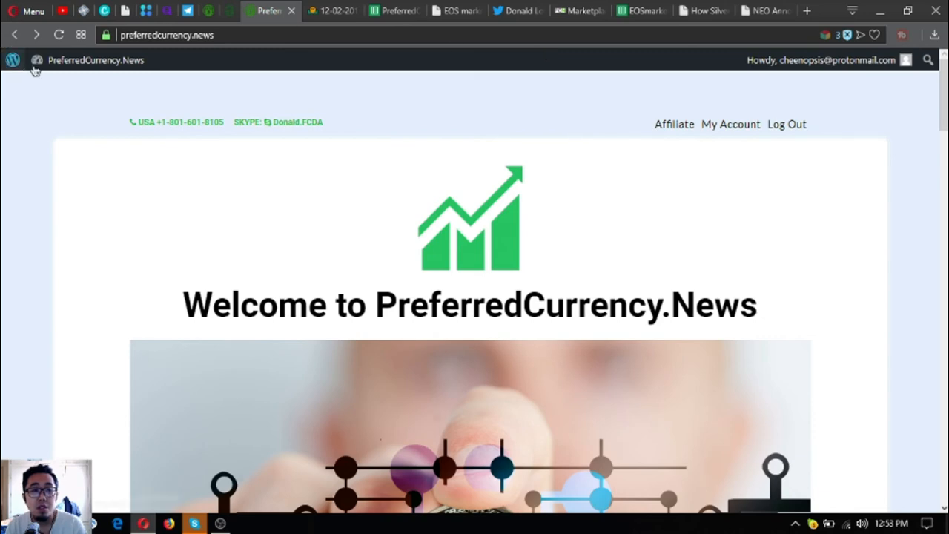
mouse_move(673, 124)
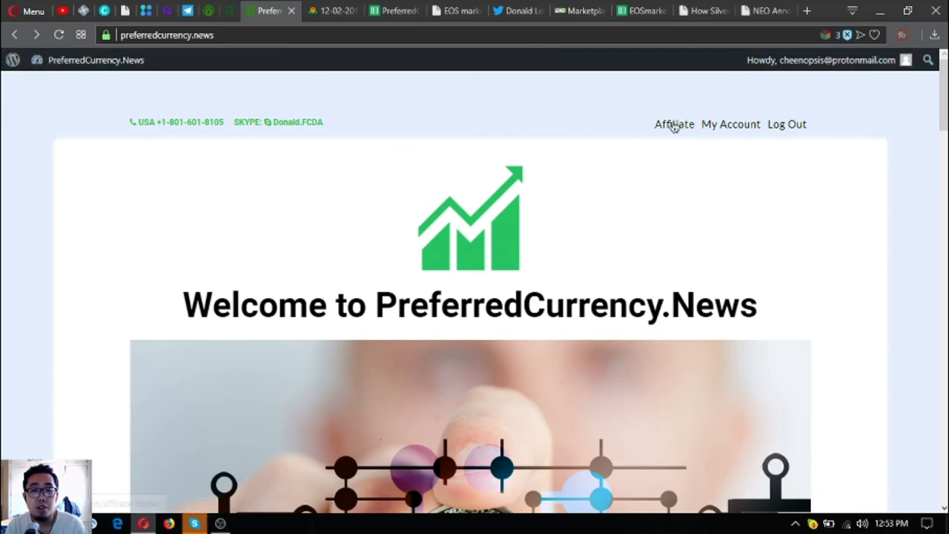
left_click(673, 123)
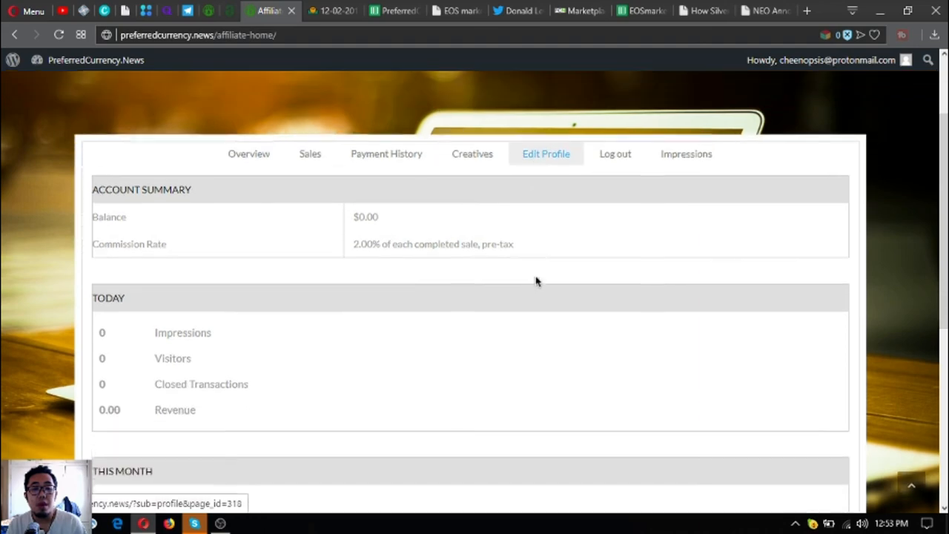
scroll("down", 3)
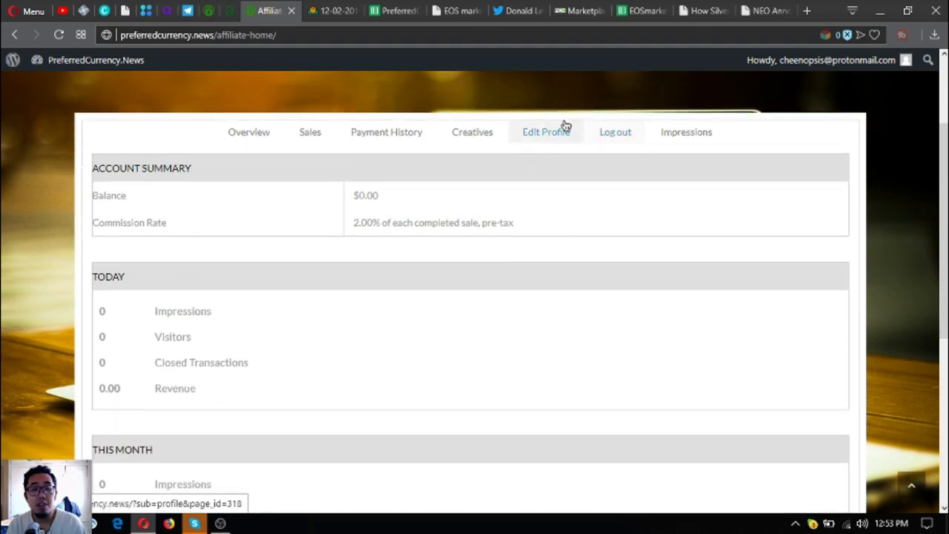
left_click(472, 132)
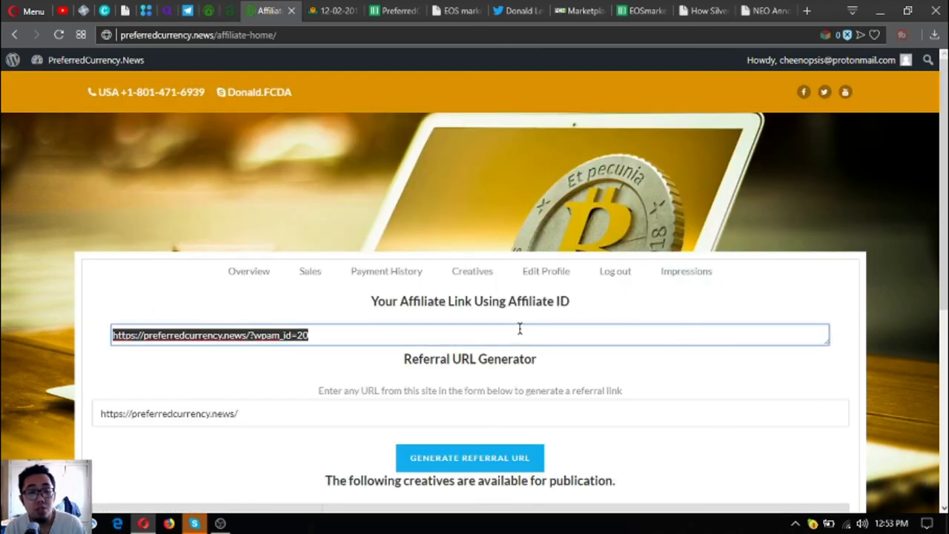
scroll("down", 3)
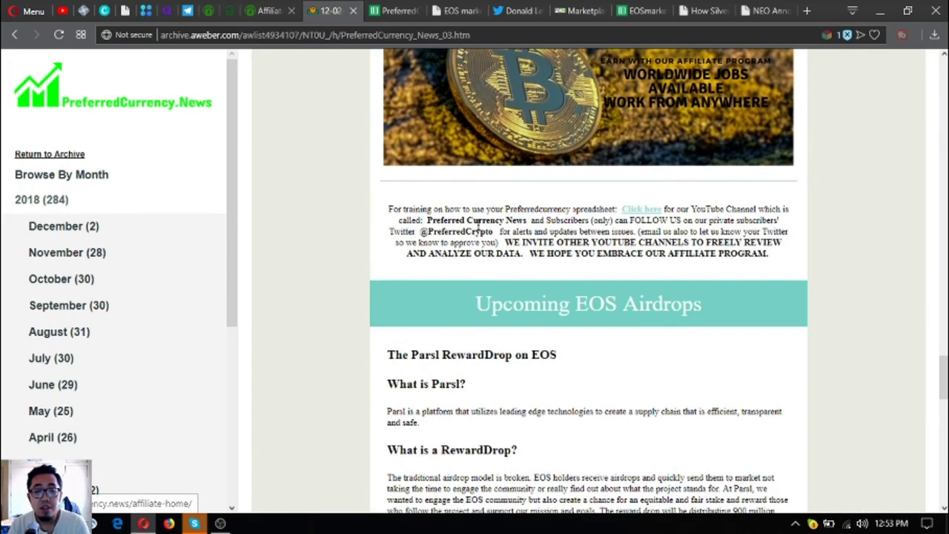
Read the Parsl, TOOKTOOK and CADEOS airdrops, highlighting Parsl's participation instructions.
scroll("down", 3)
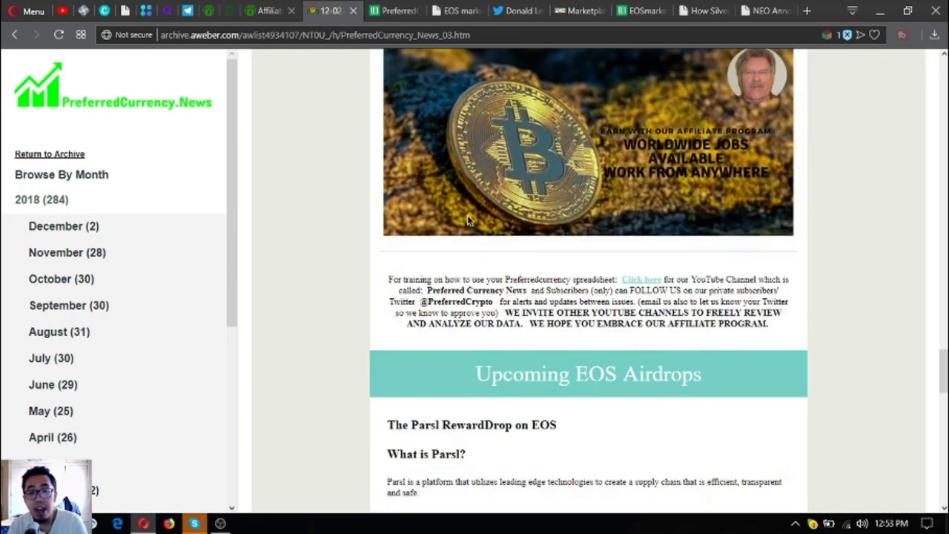
scroll("down", 3)
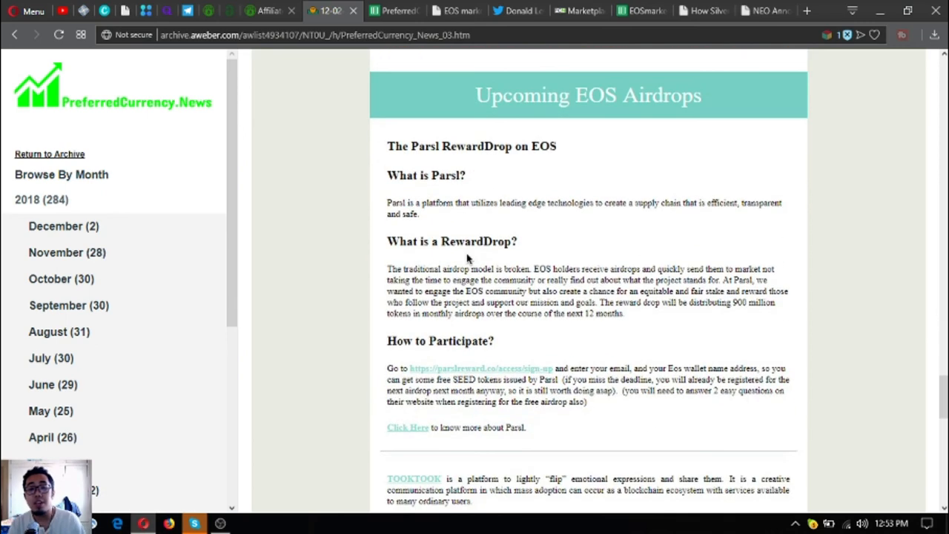
mouse_move(474, 275)
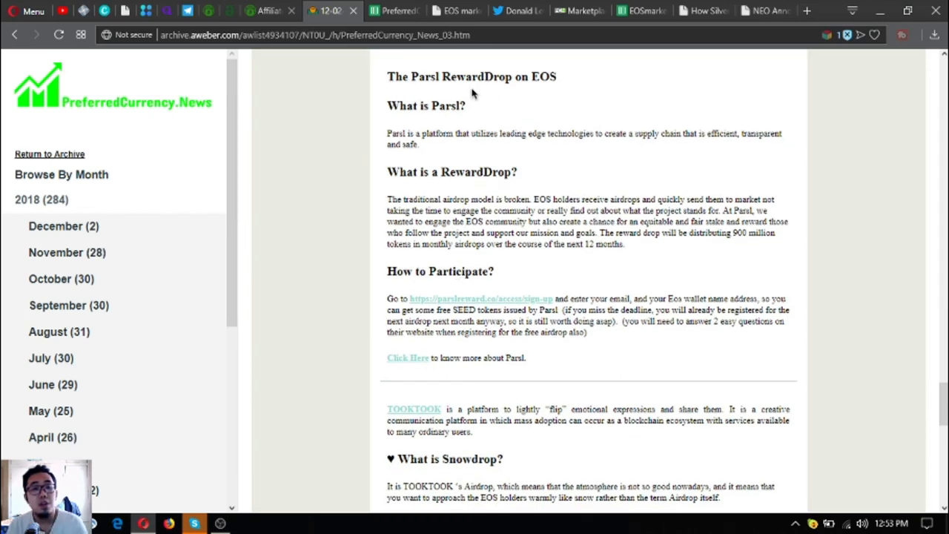
mouse_move(483, 178)
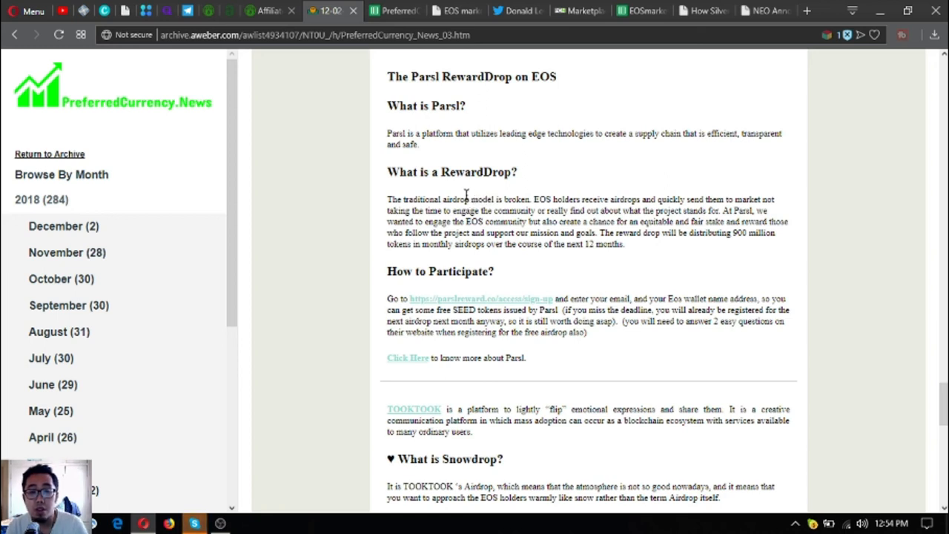
mouse_move(403, 295)
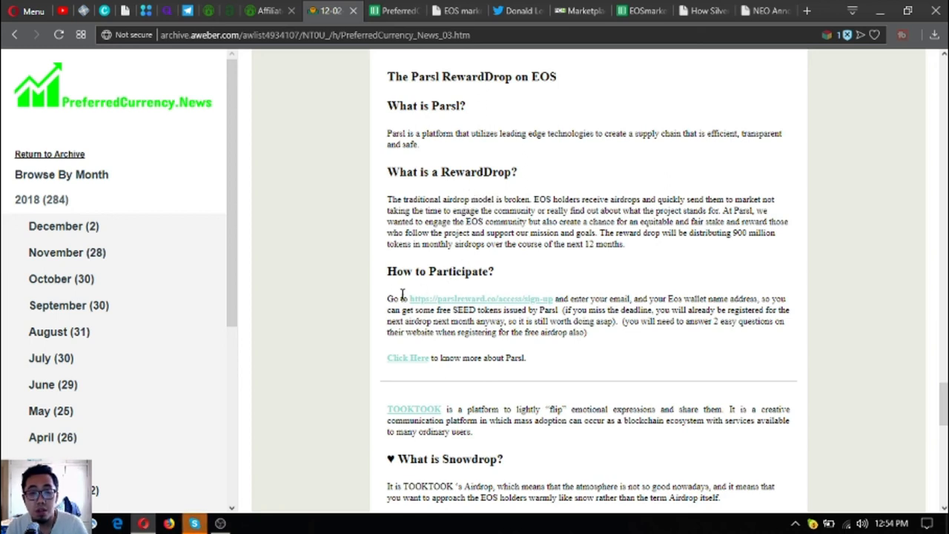
left_click_drag(387, 298, 588, 332)
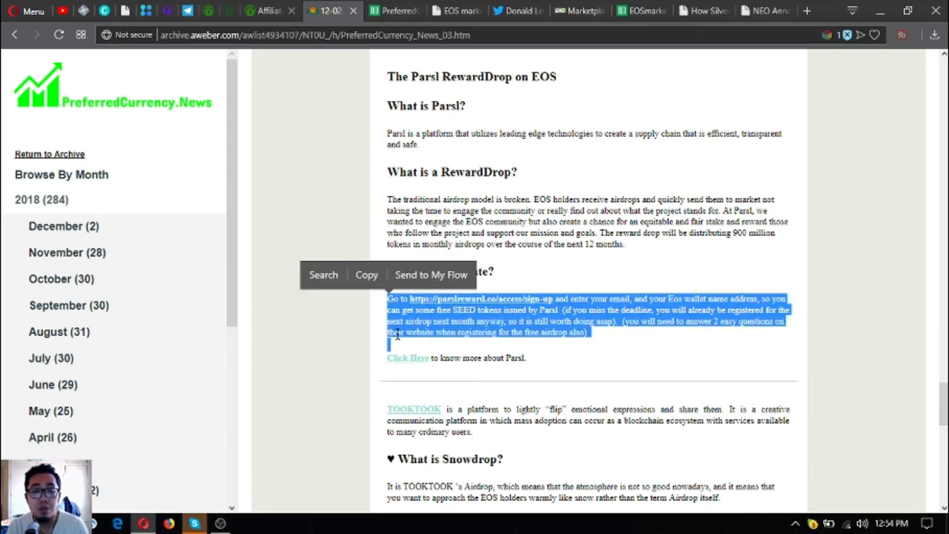
scroll("down", 3)
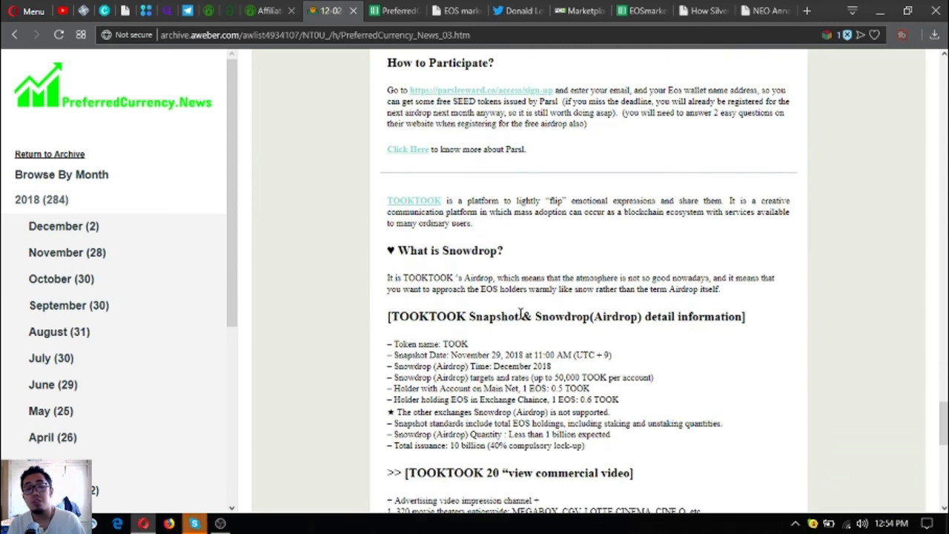
mouse_move(525, 259)
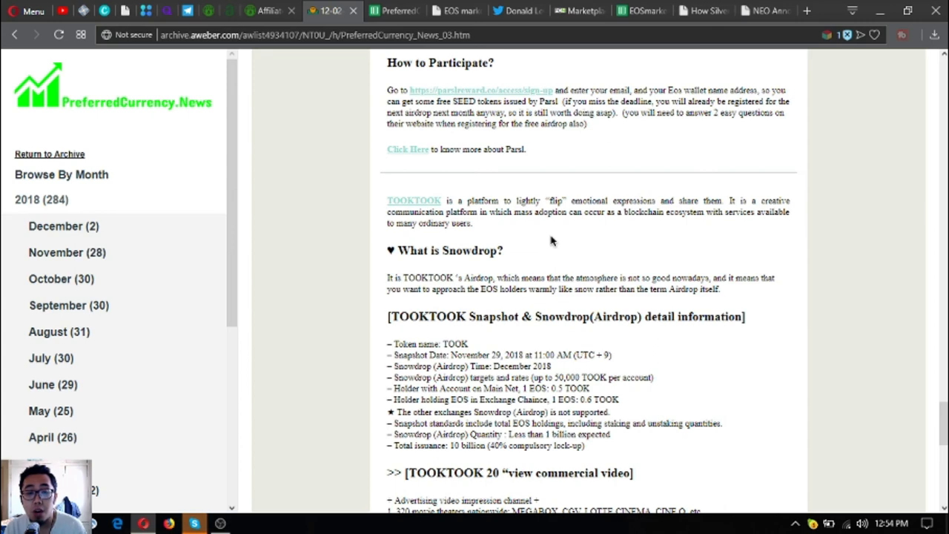
scroll("down", 3)
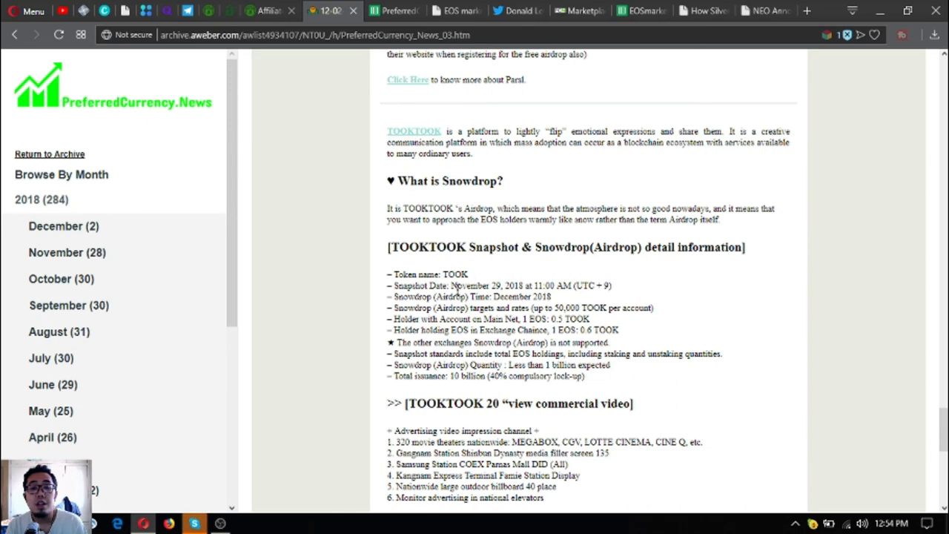
mouse_move(482, 310)
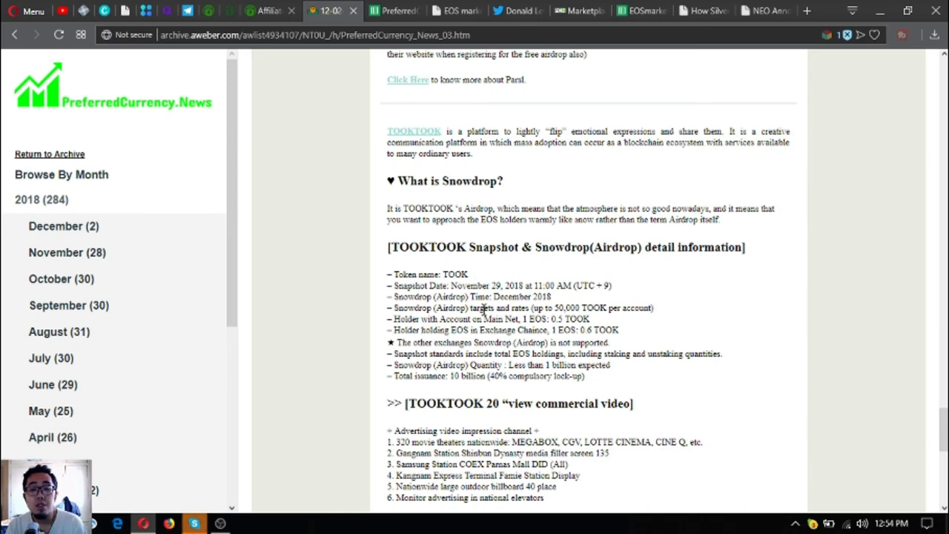
mouse_move(547, 318)
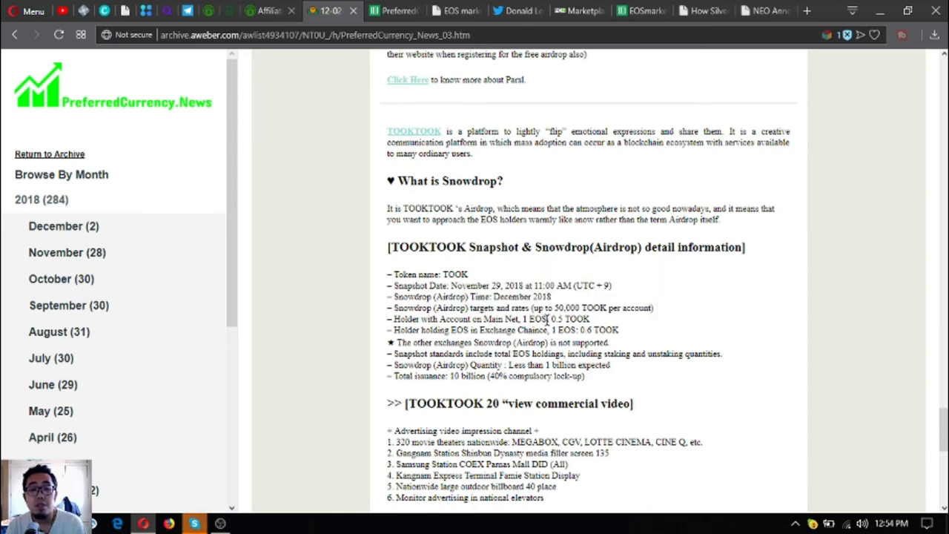
scroll("down", 3)
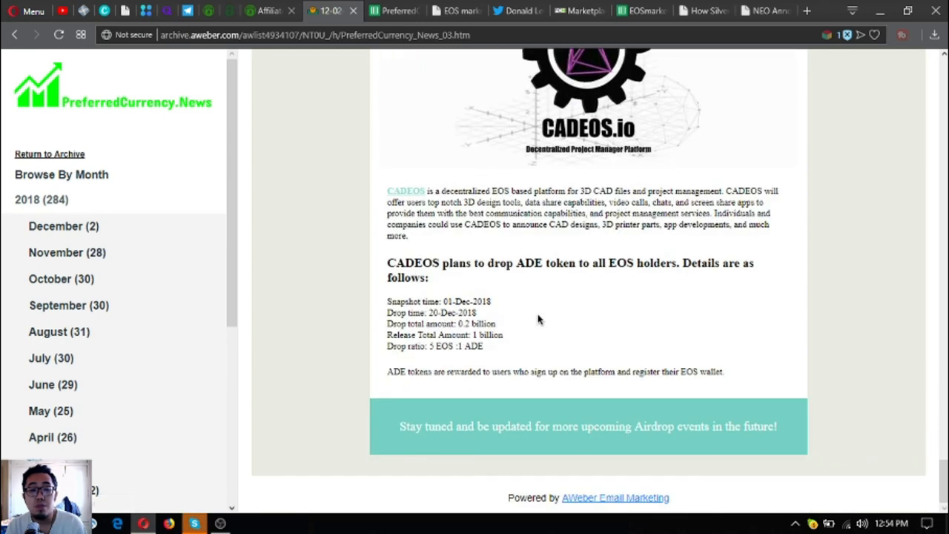
mouse_move(548, 295)
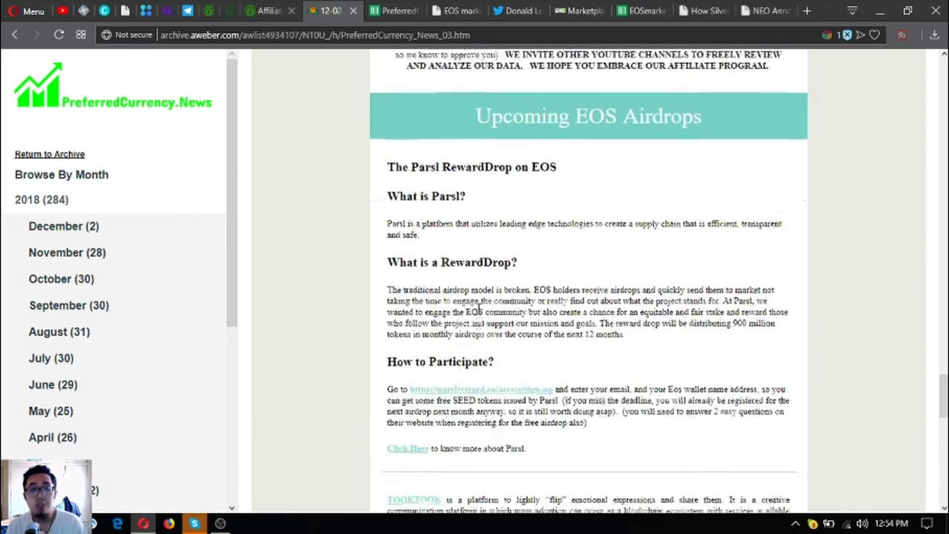
scroll("down", 3)
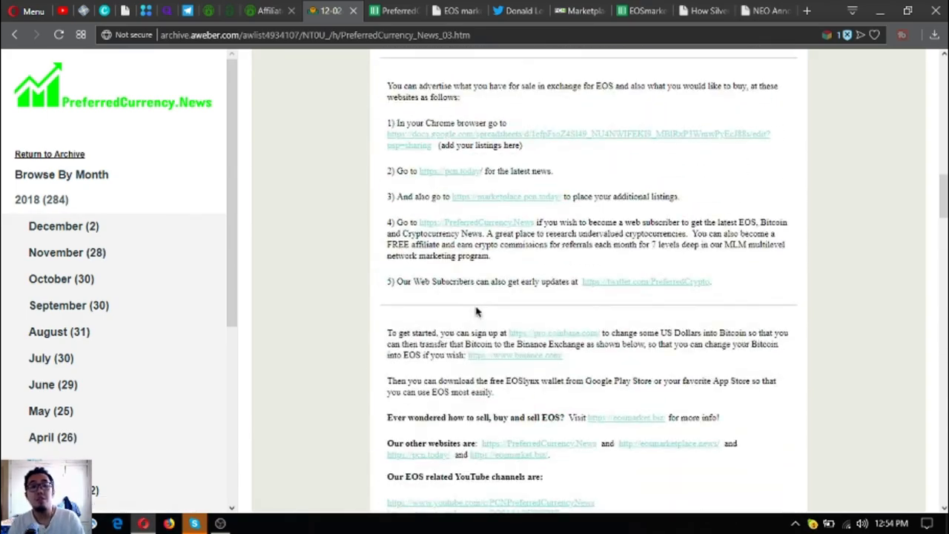
Scroll back up to the top of the 03 December 2018 issue.
scroll("up", 3)
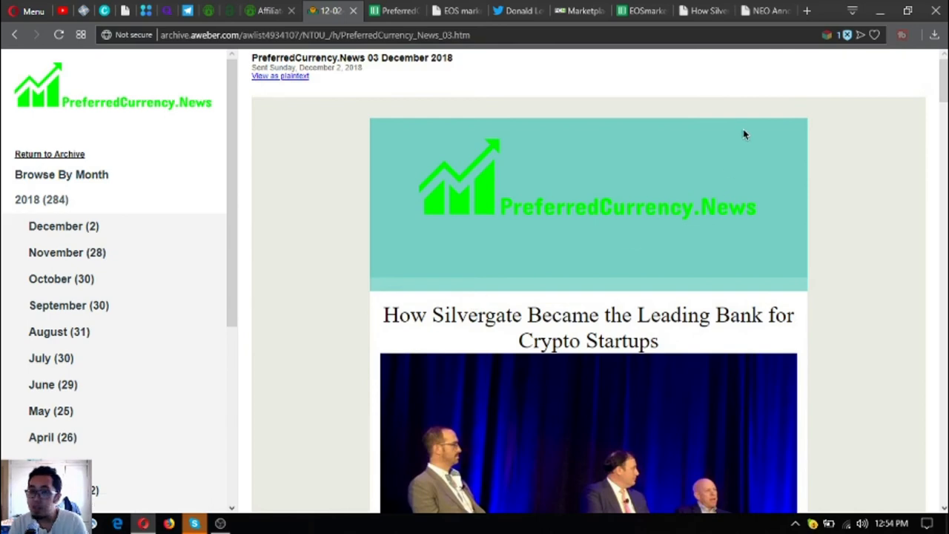
mouse_move(518, 162)
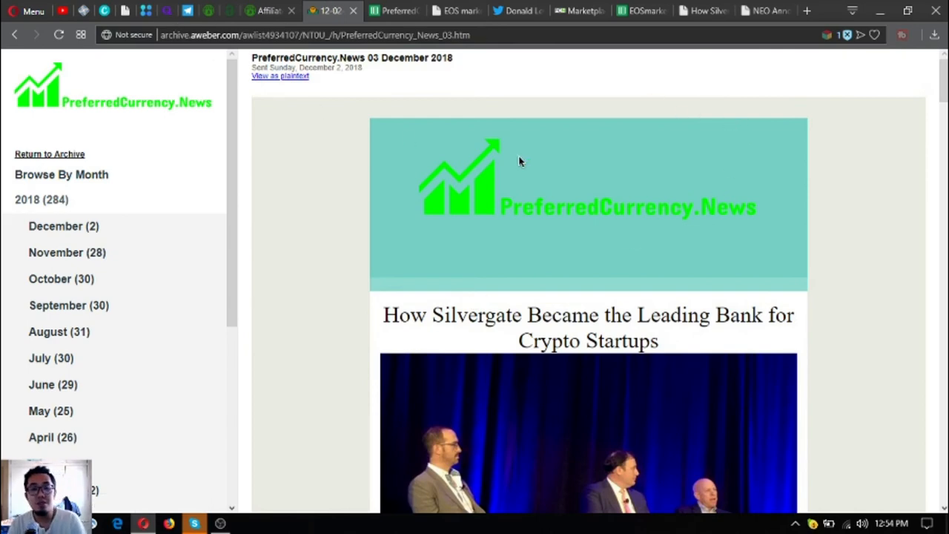
mouse_move(391, 125)
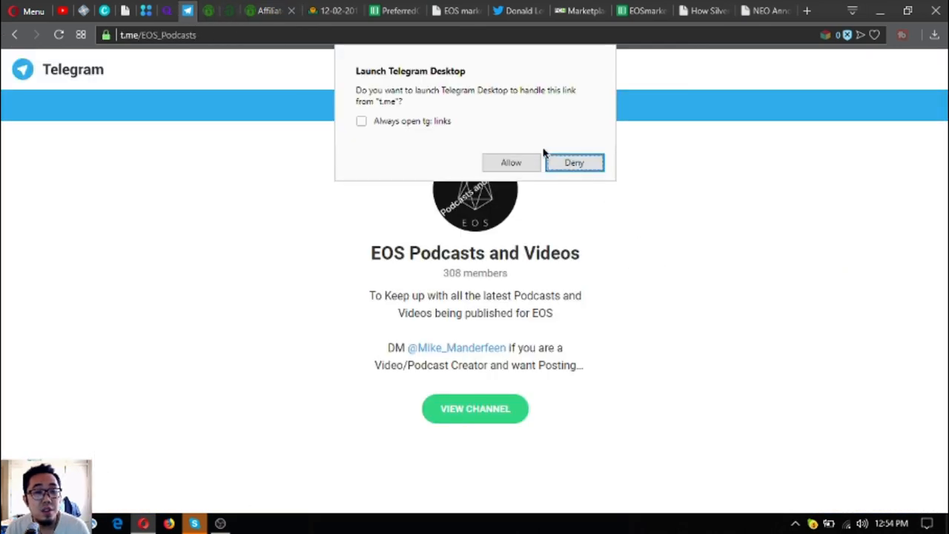
left_click(574, 163)
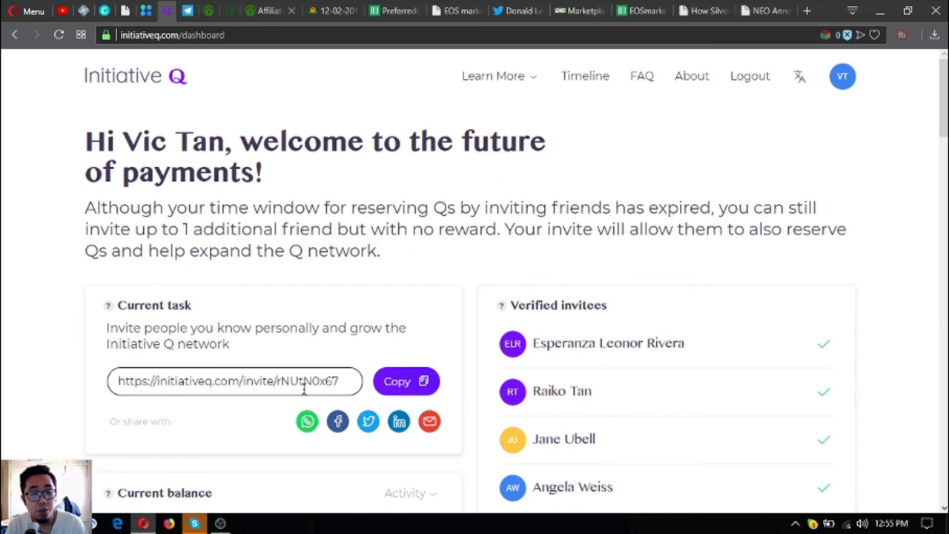
mouse_move(338, 239)
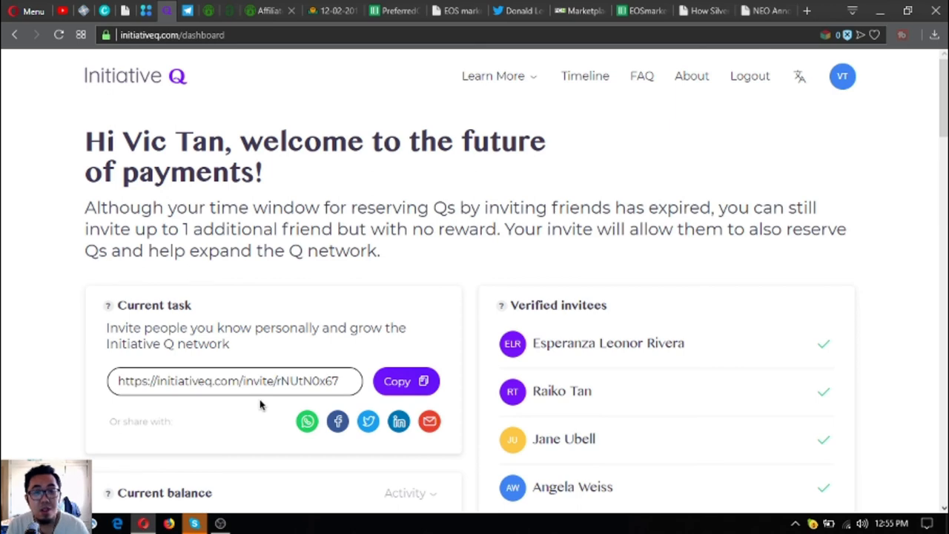
mouse_move(239, 73)
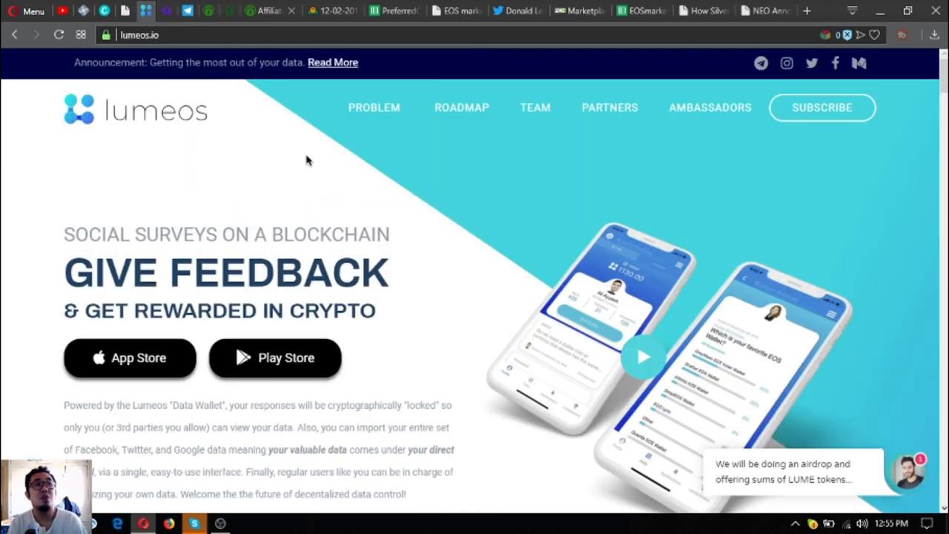
mouse_move(414, 259)
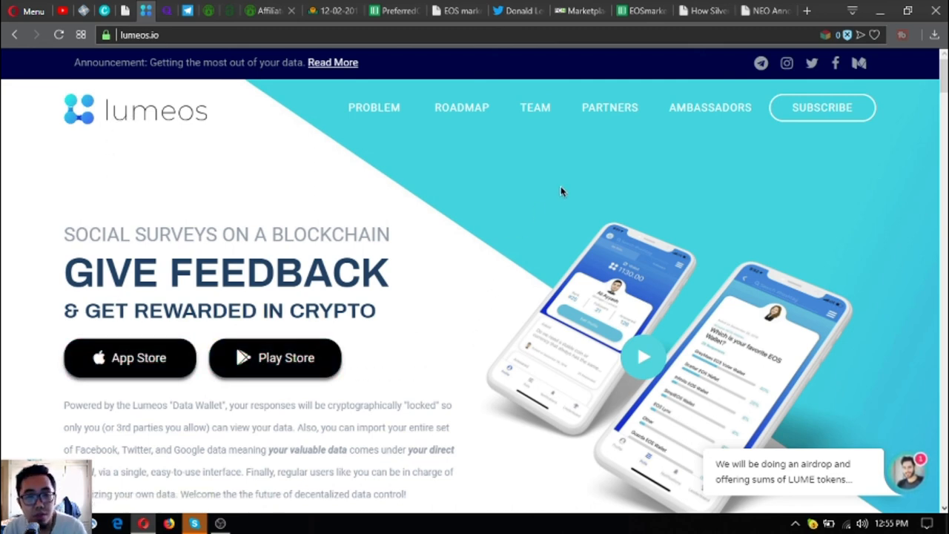
mouse_move(785, 11)
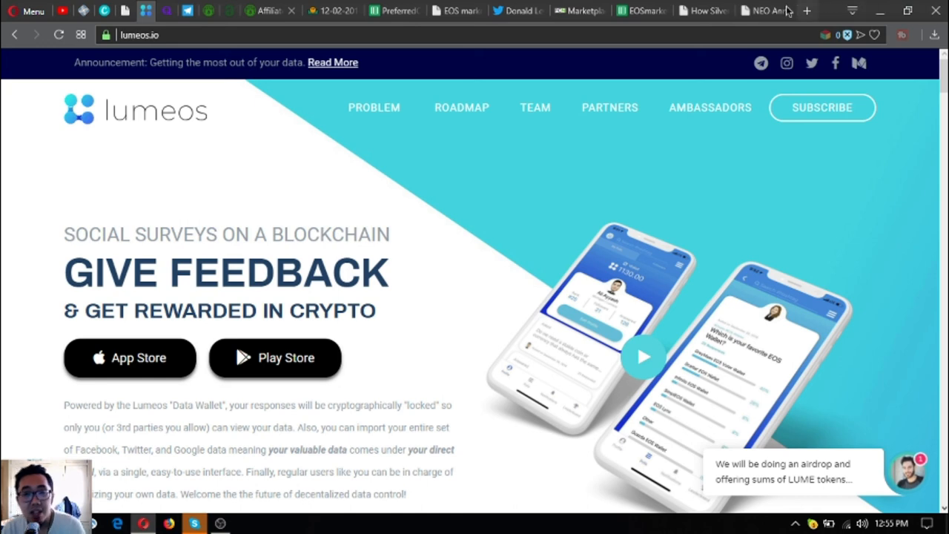
Return from the Lumeos survey site to the PCN.Today NeoFS article.
left_click(764, 10)
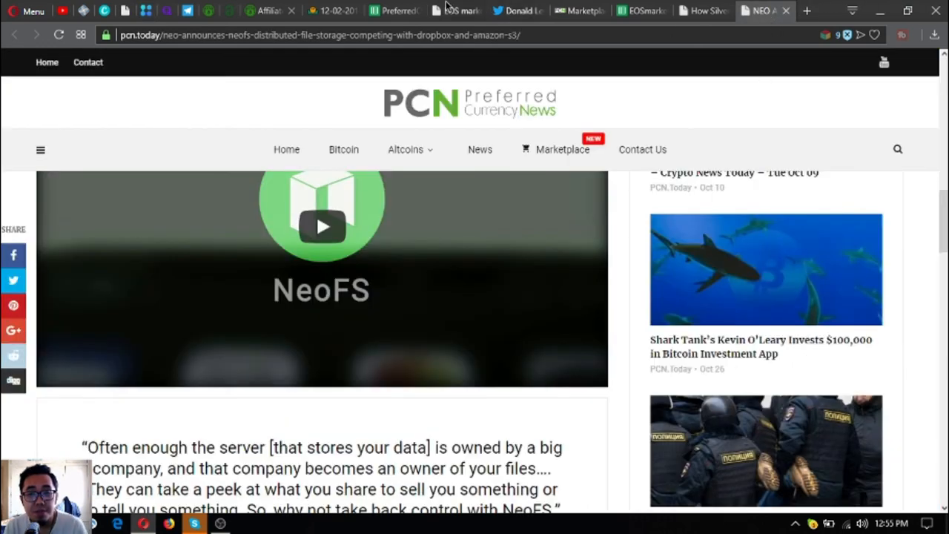